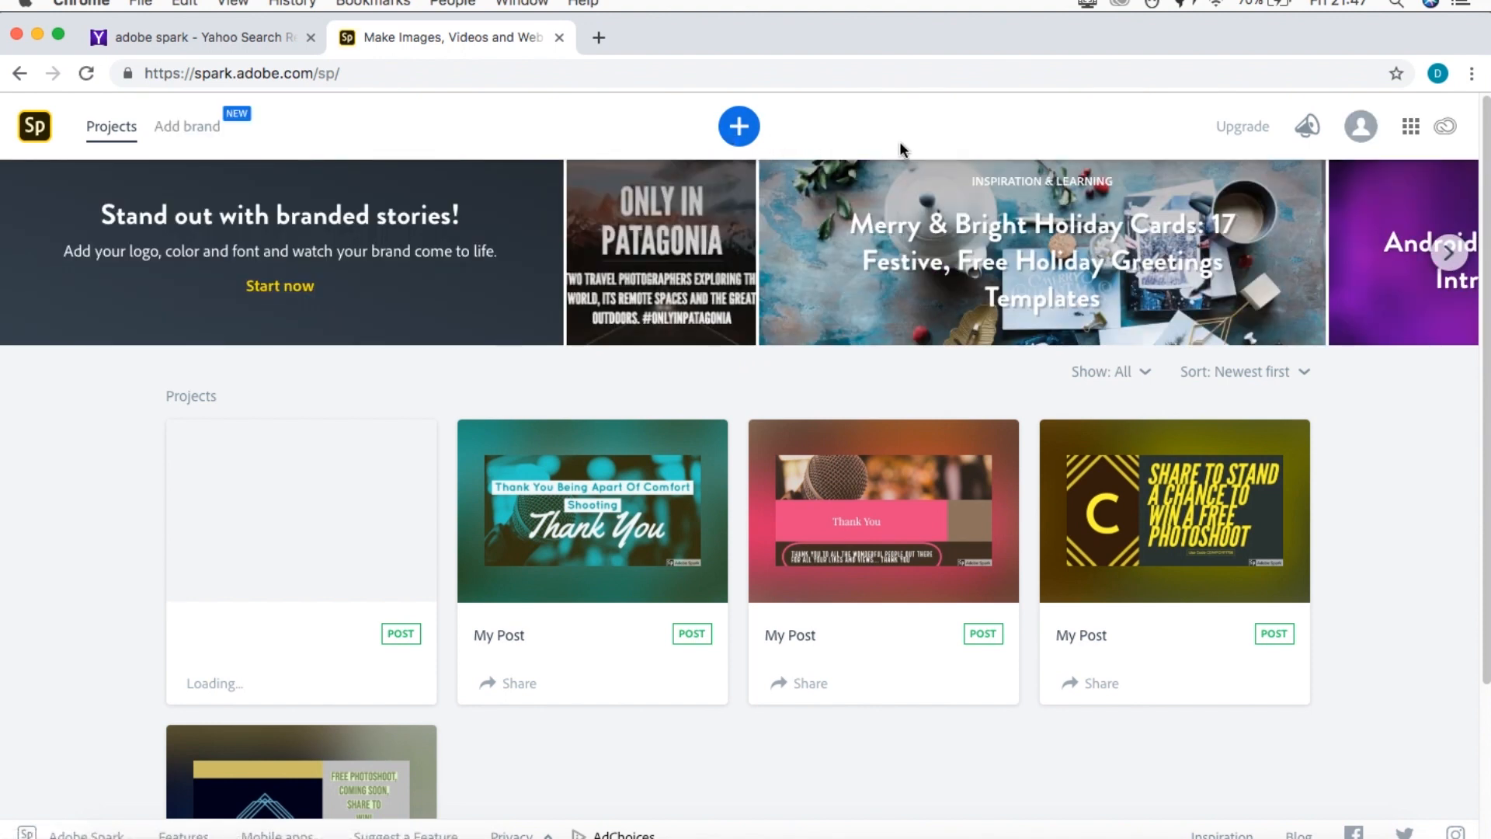
pyautogui.moveTo(918, 142)
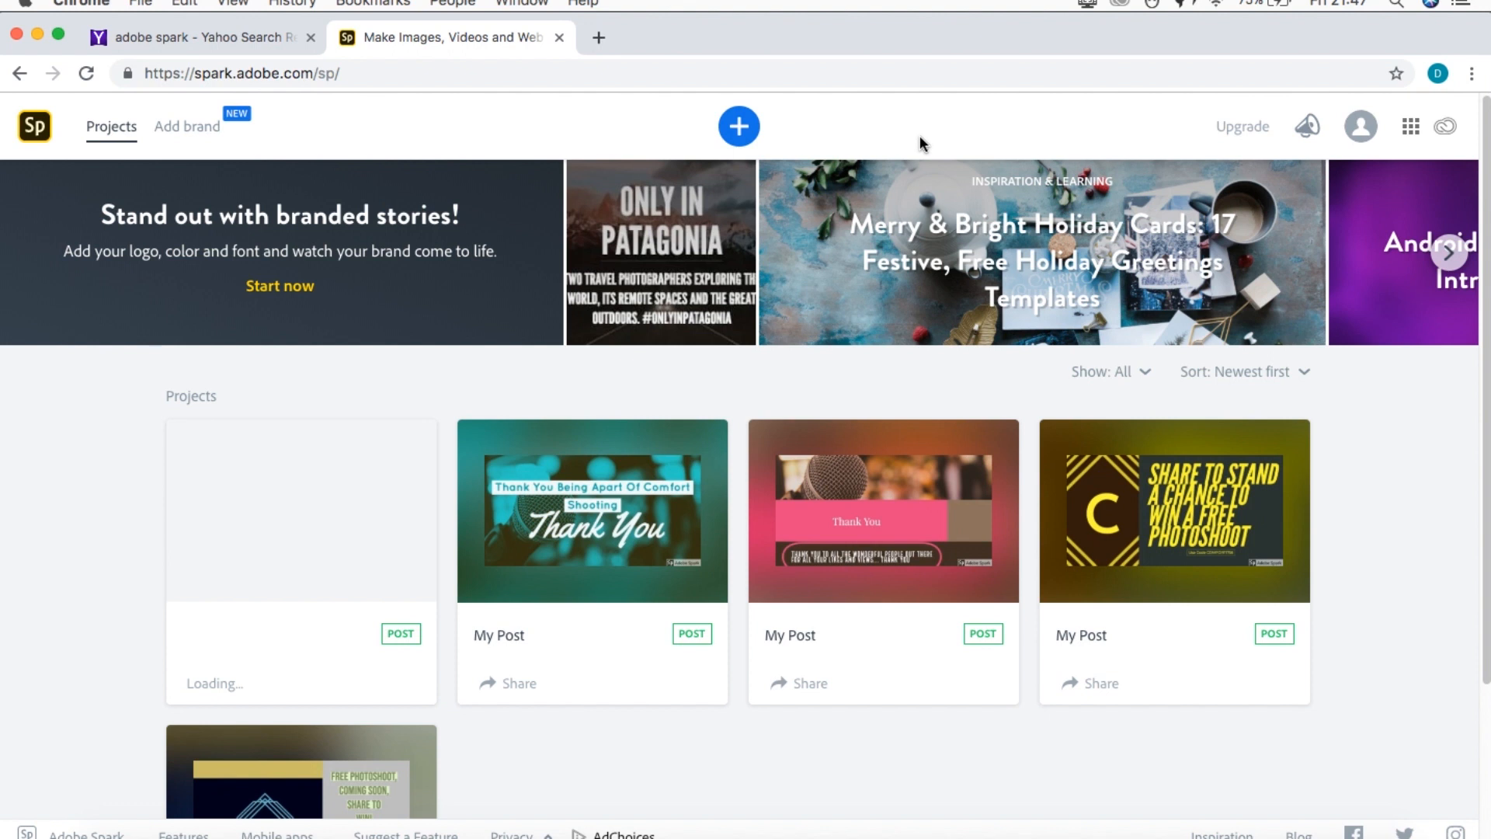
pyautogui.moveTo(1157, 124)
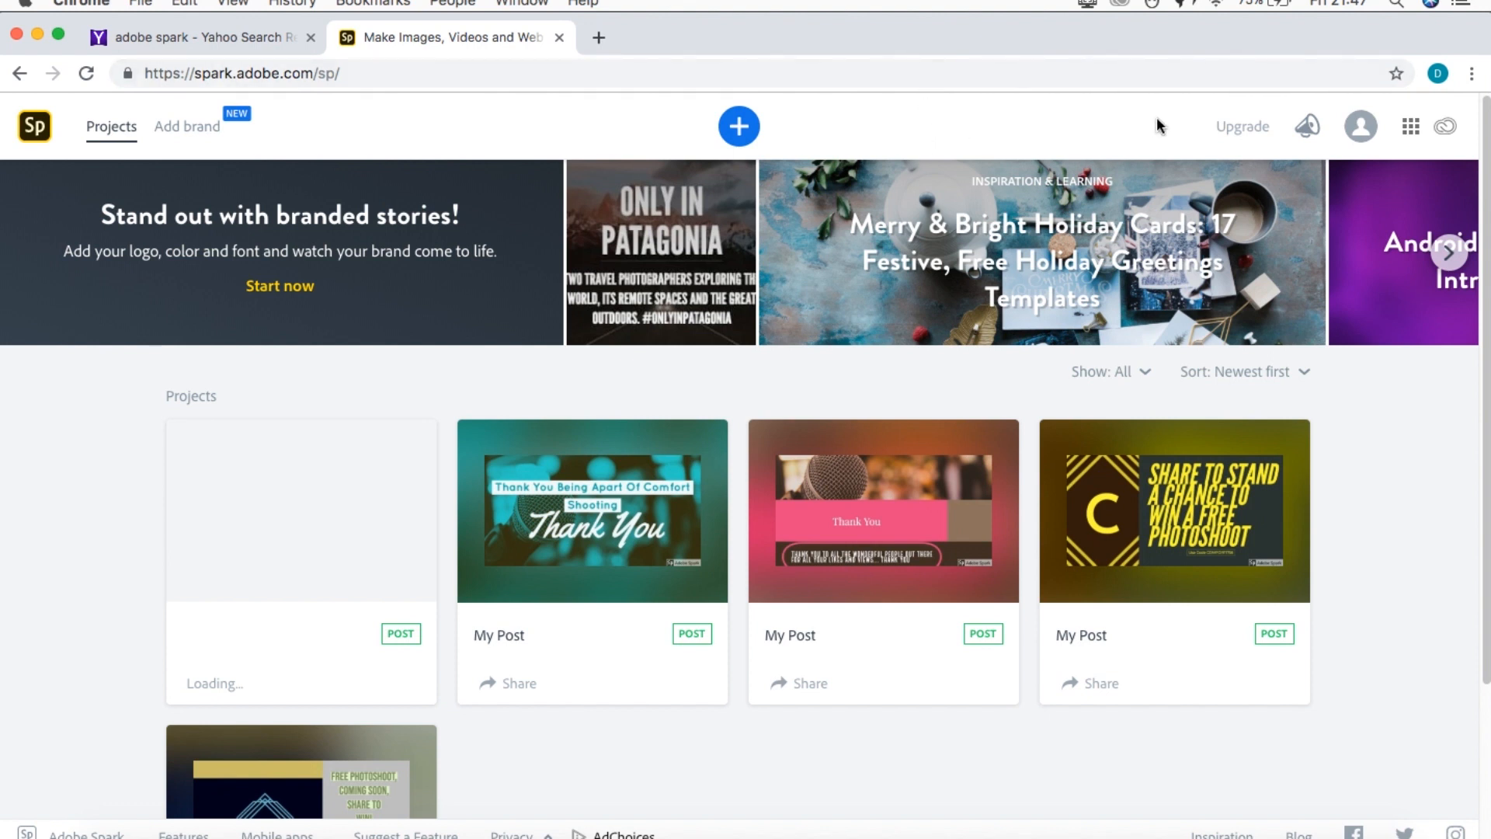
pyautogui.moveTo(1111, 134)
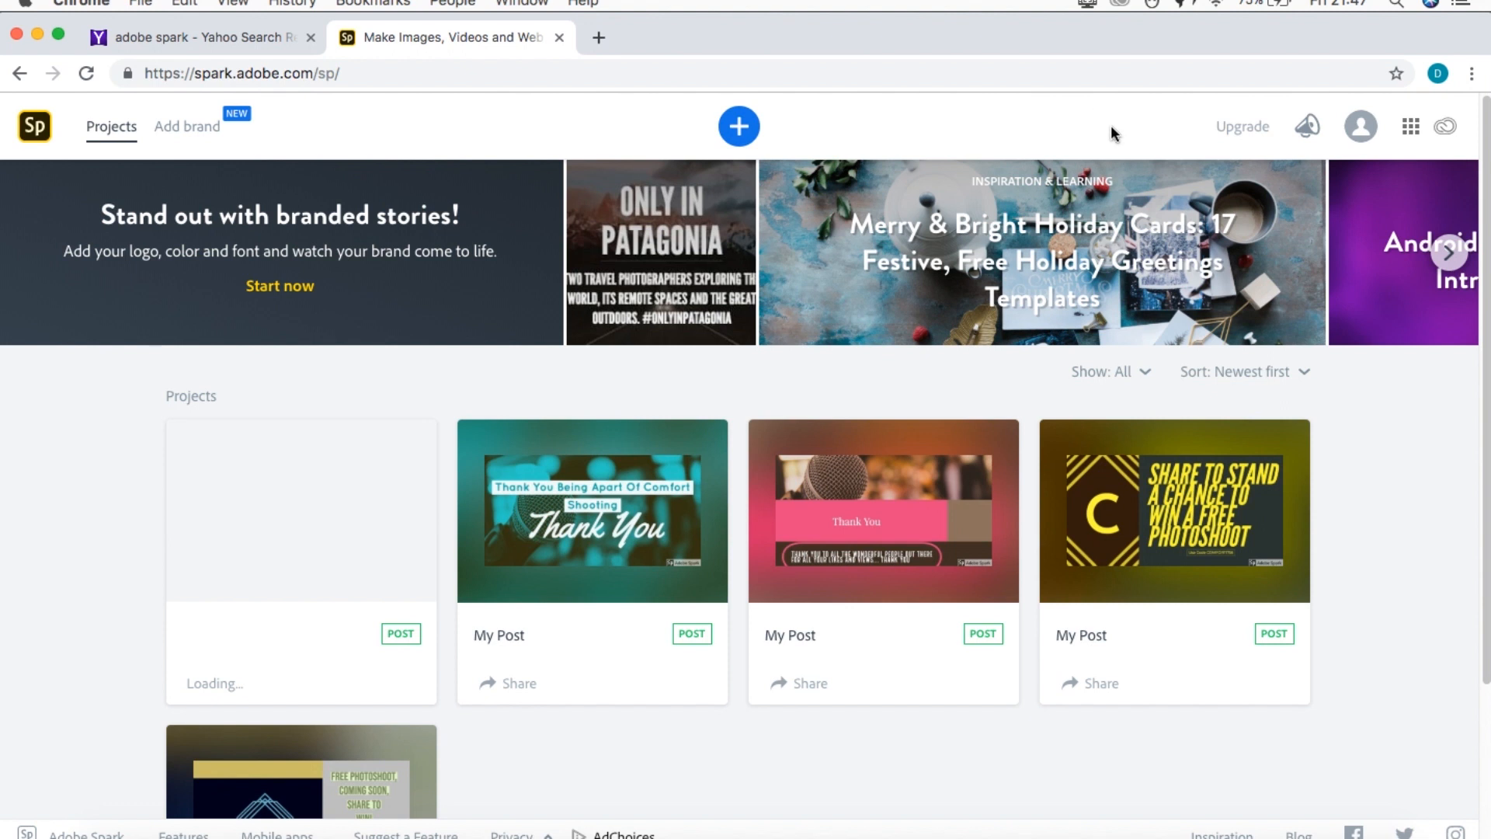
pyautogui.moveTo(892, 139)
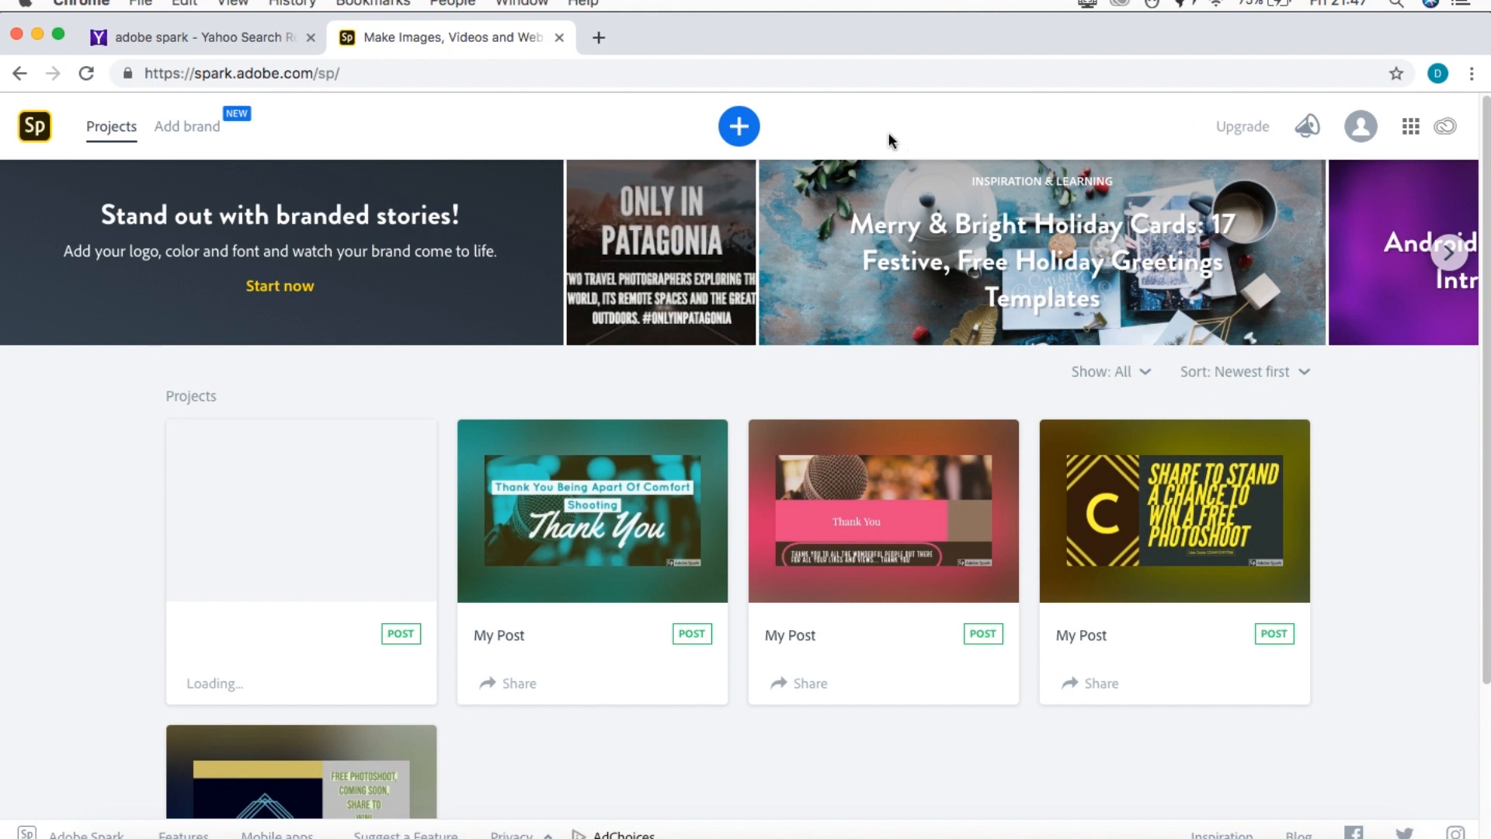
pyautogui.moveTo(888, 132)
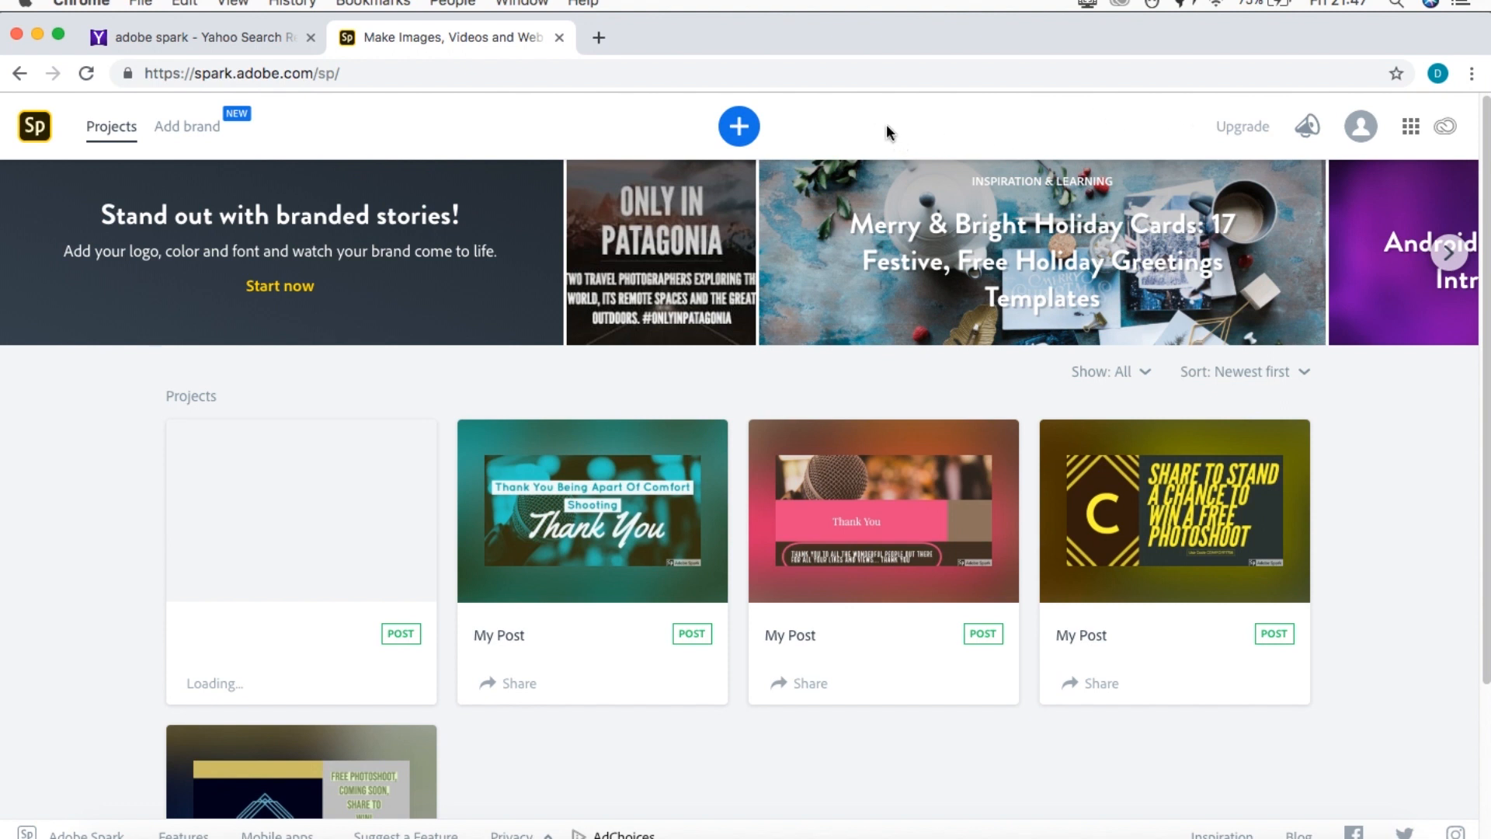
pyautogui.moveTo(1121, 130)
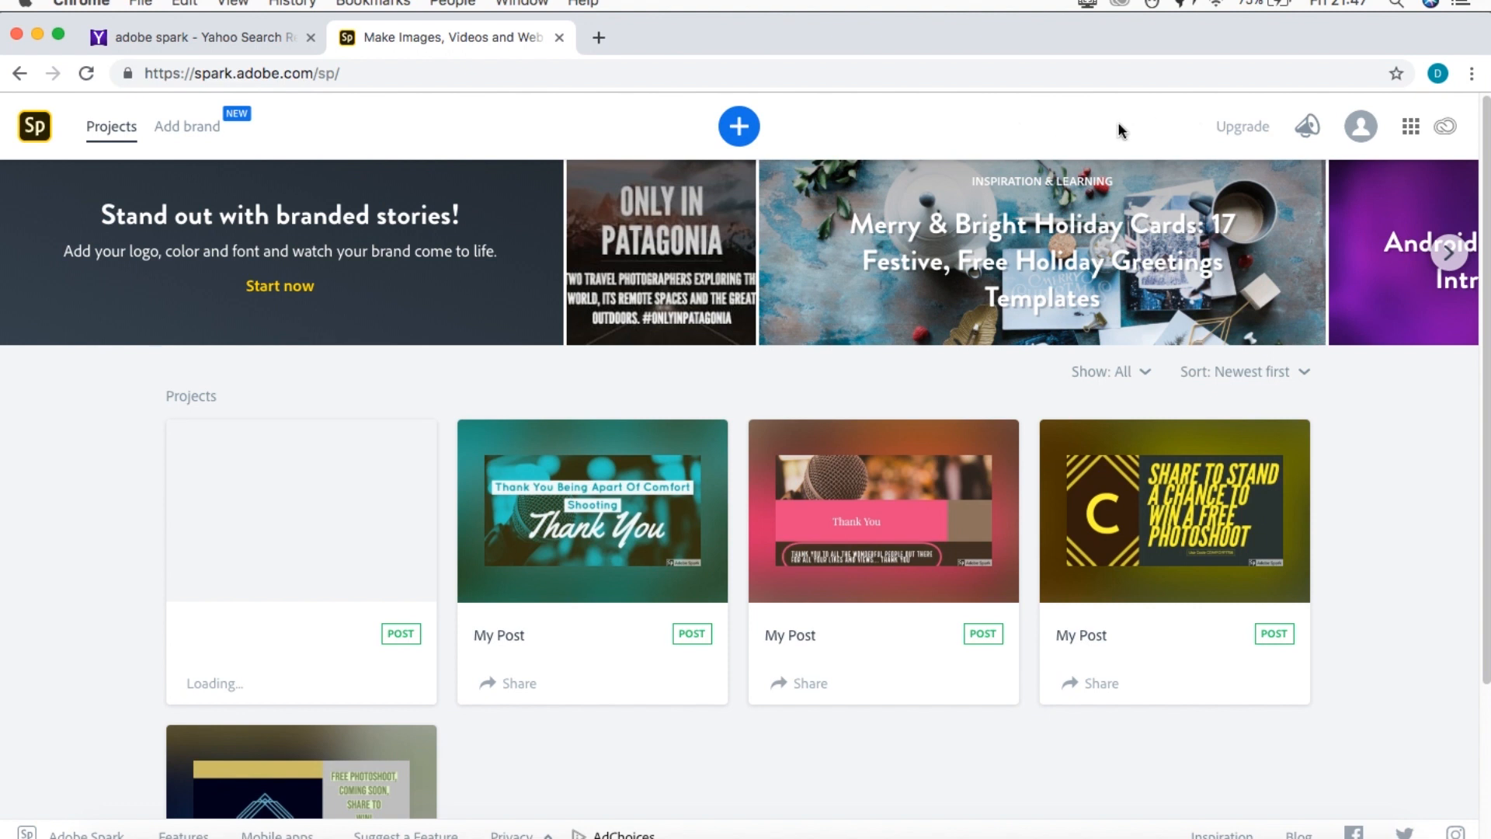
pyautogui.moveTo(1238, 139)
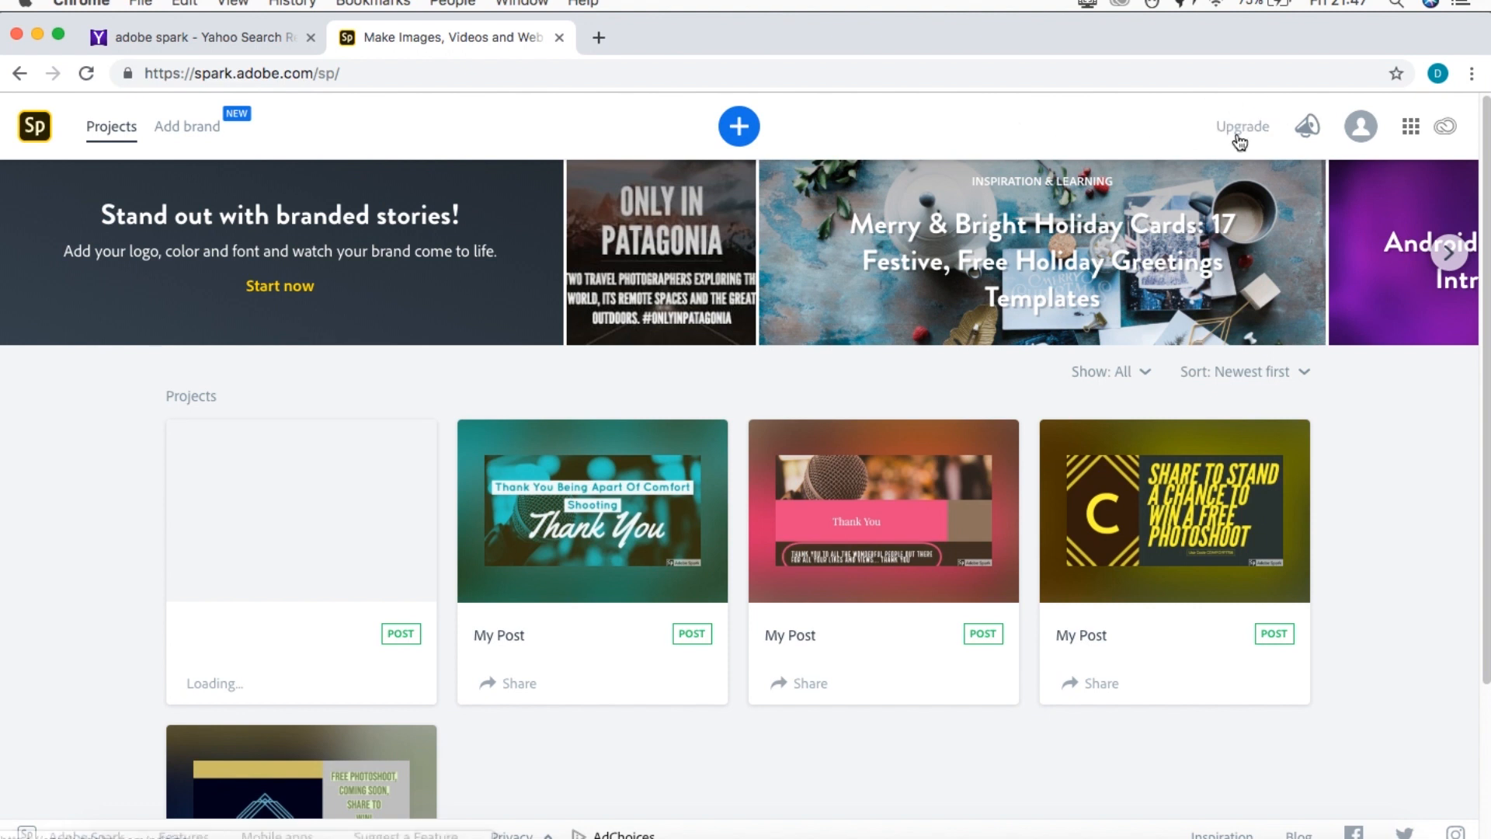
pyautogui.moveTo(1236, 162)
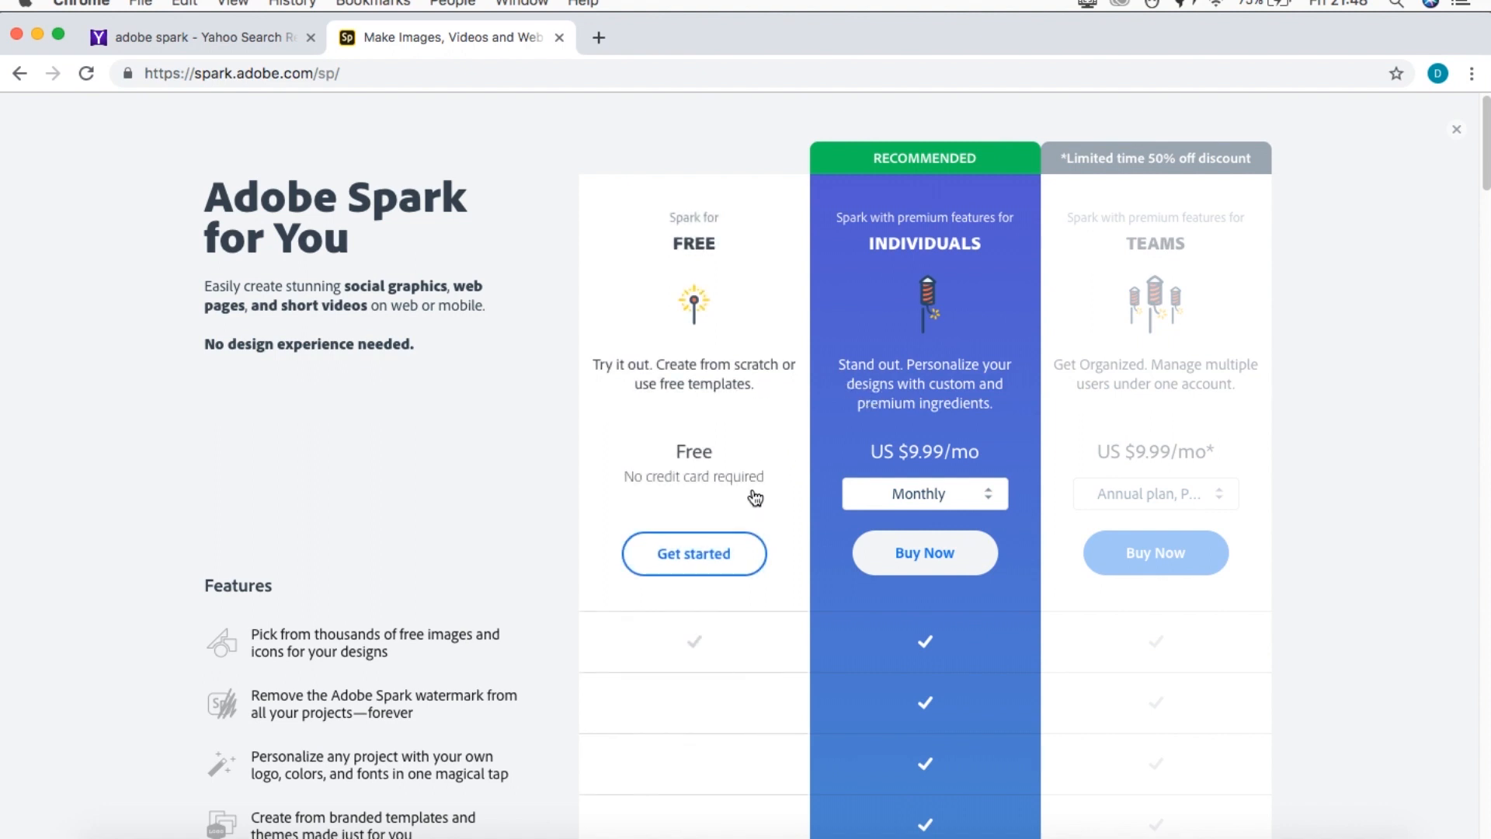
pyautogui.moveTo(755, 506)
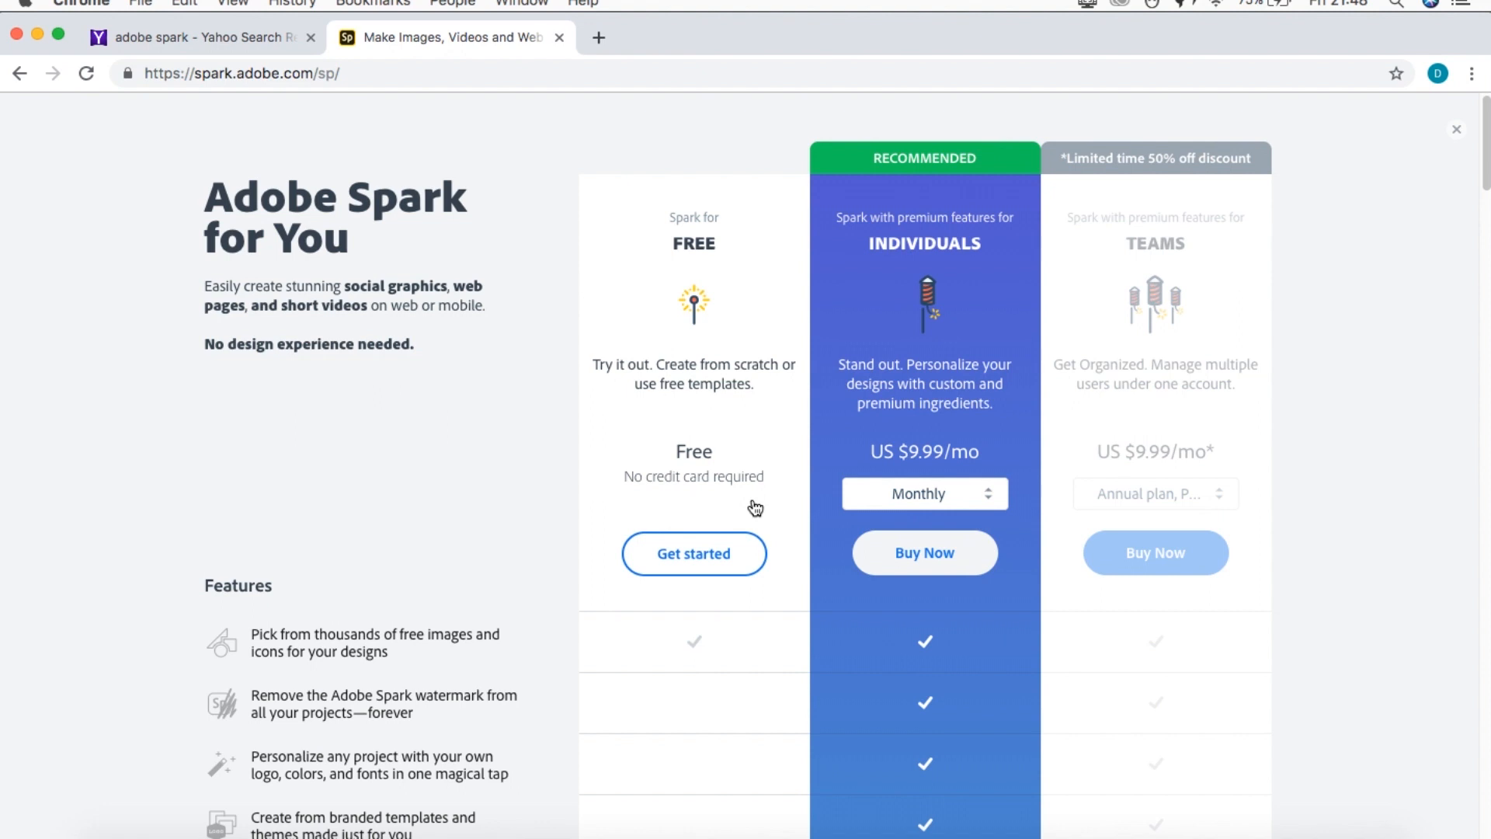
pyautogui.moveTo(658, 541)
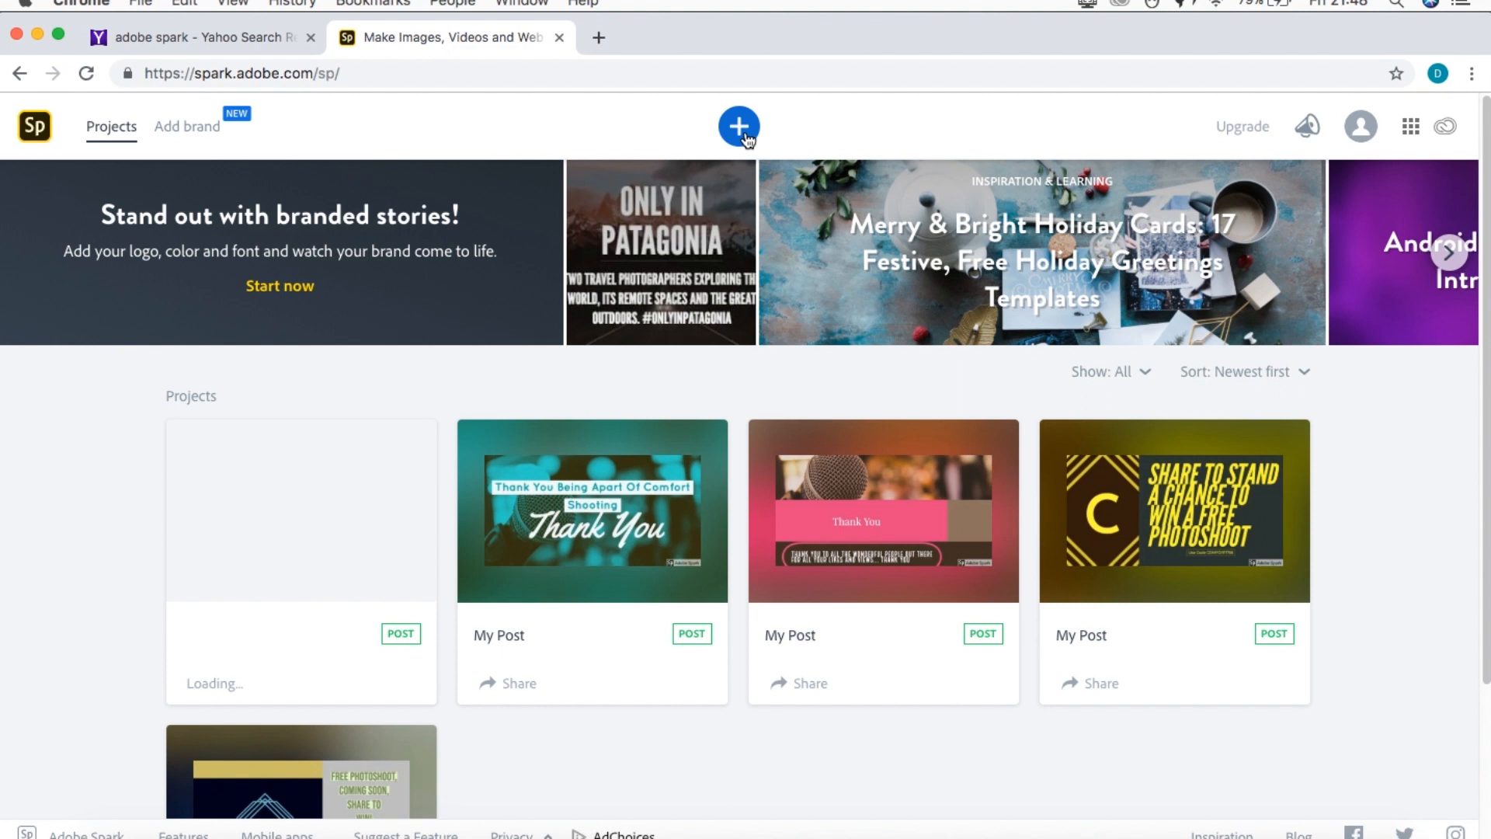
# - Start a new project and browse the template gallery down to the BOGO shoe ad template
pyautogui.click(738, 124)
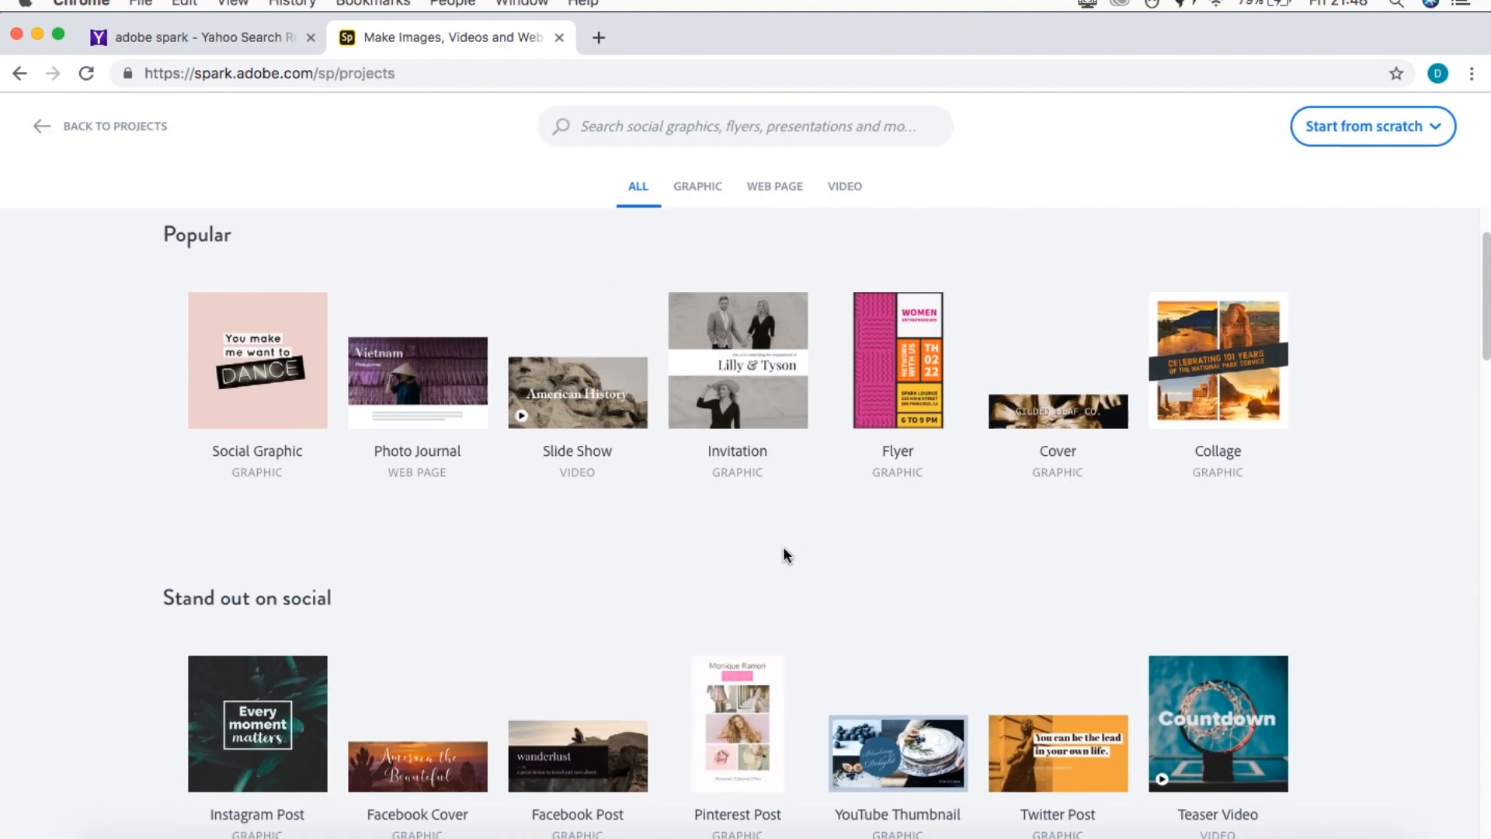
pyautogui.scroll(-3)
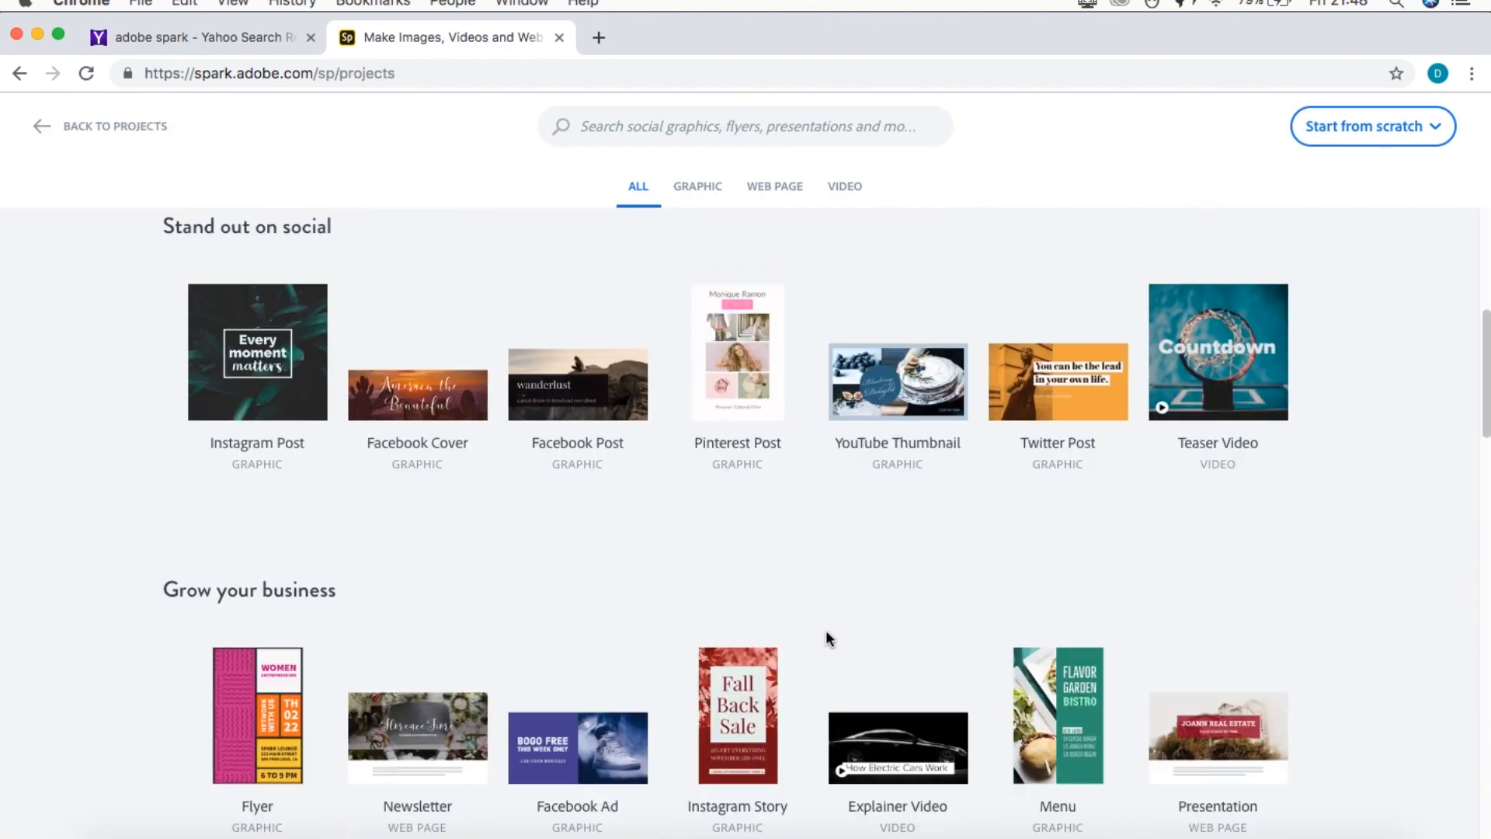
pyautogui.scroll(3)
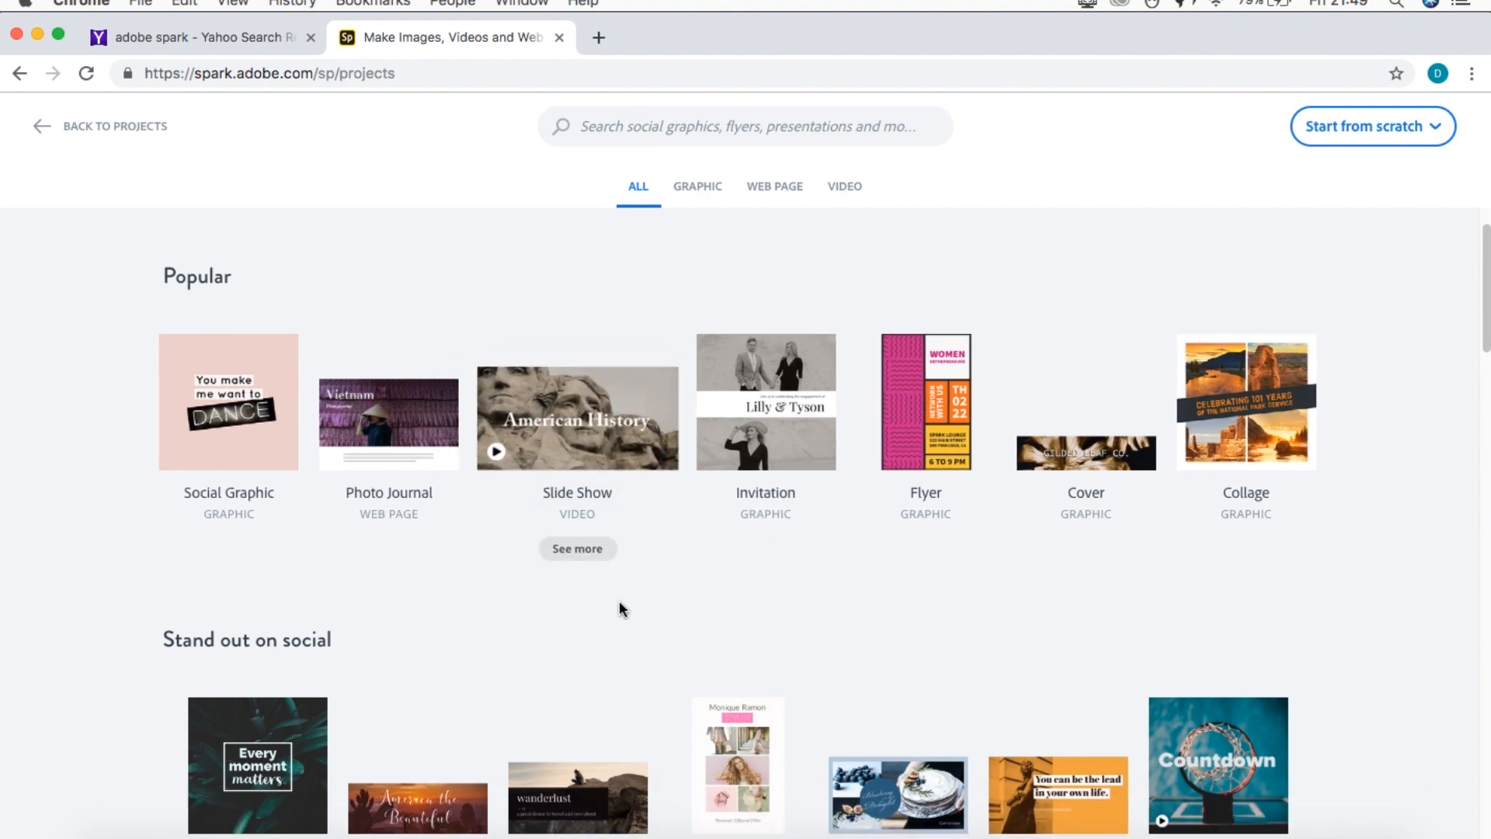
pyautogui.scroll(-3)
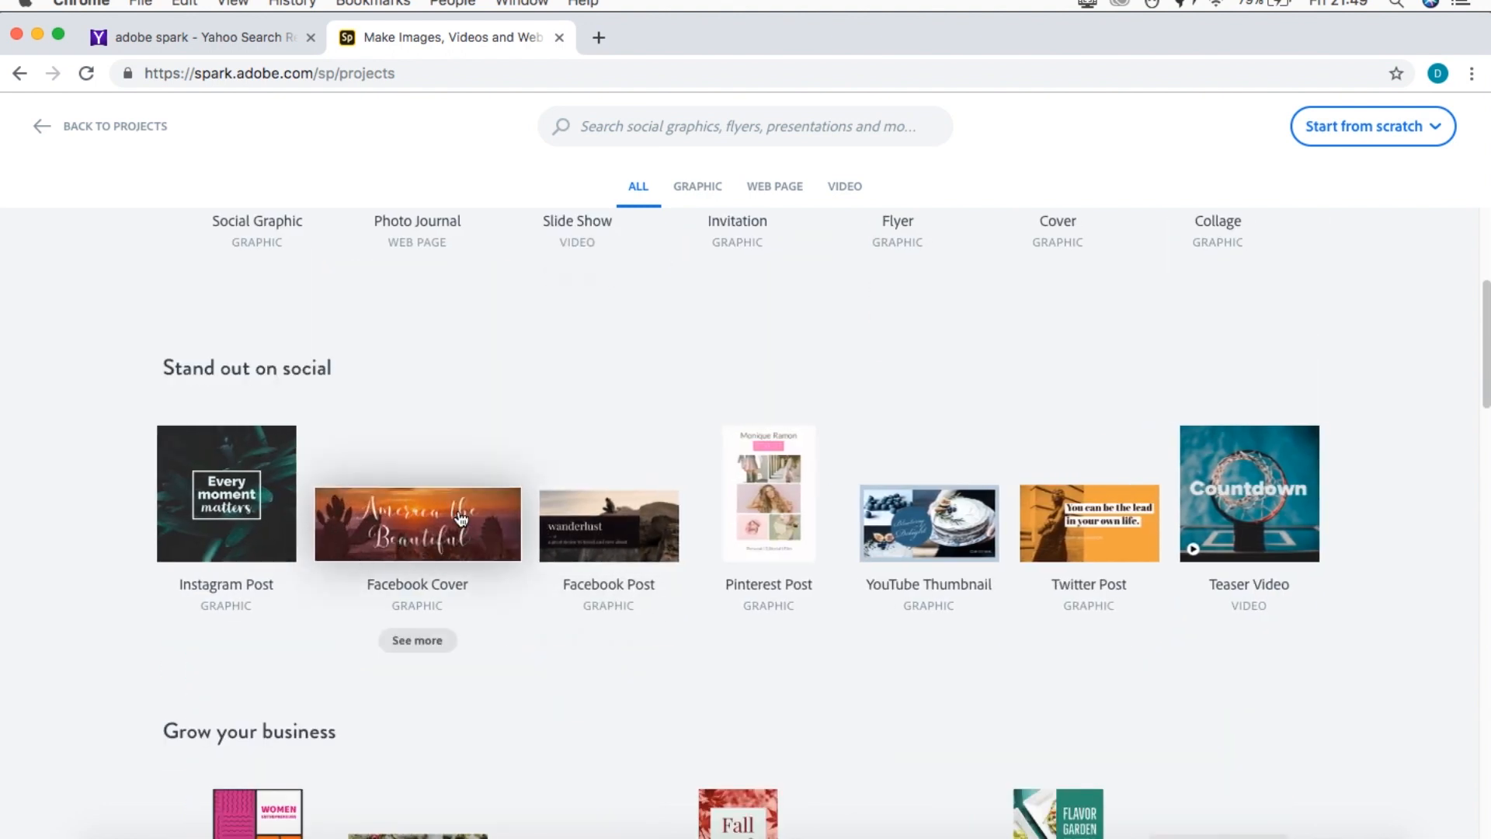
pyautogui.moveTo(438, 550)
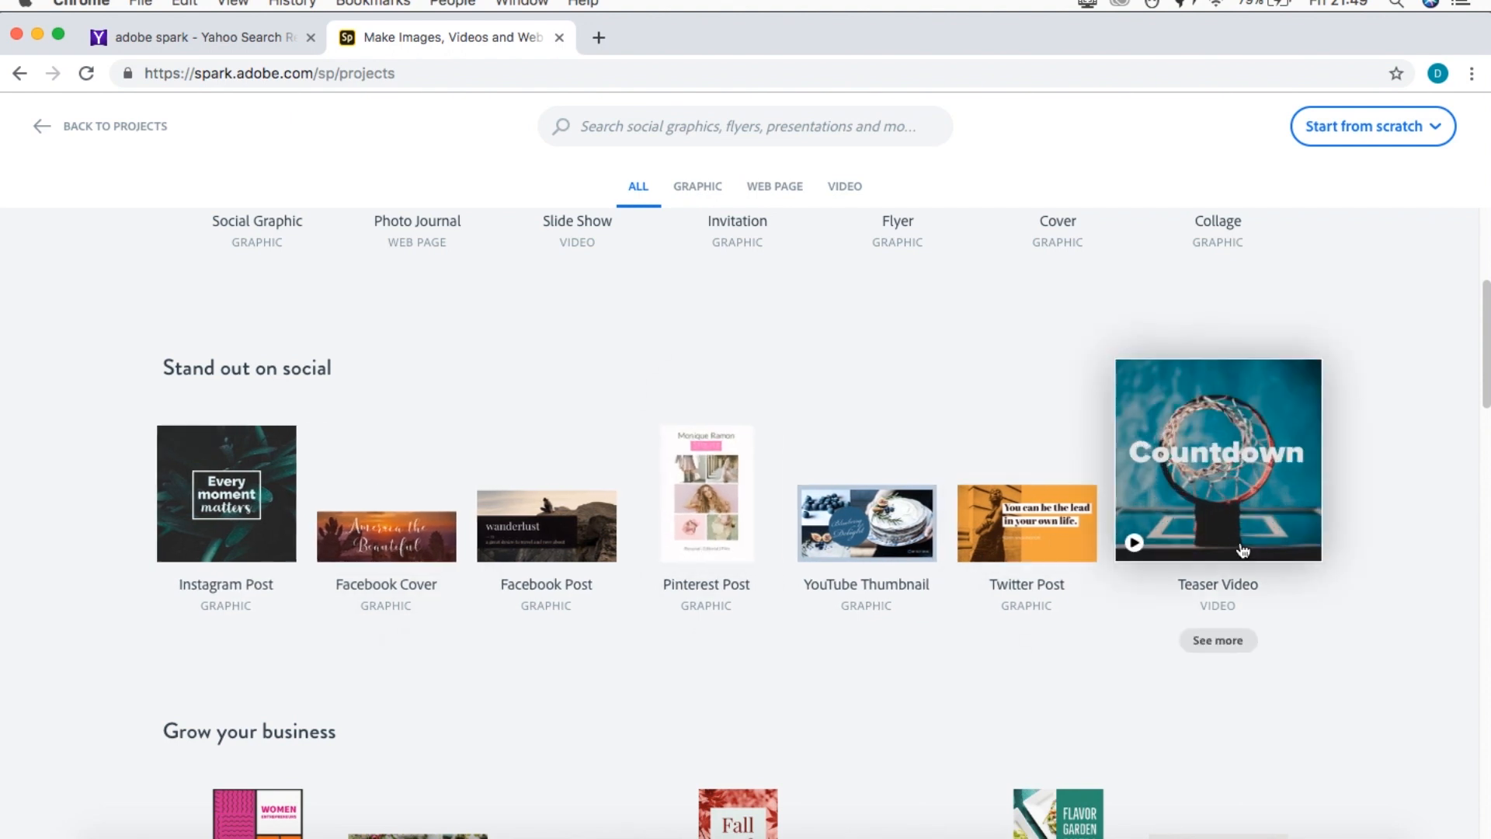
pyautogui.scroll(-3)
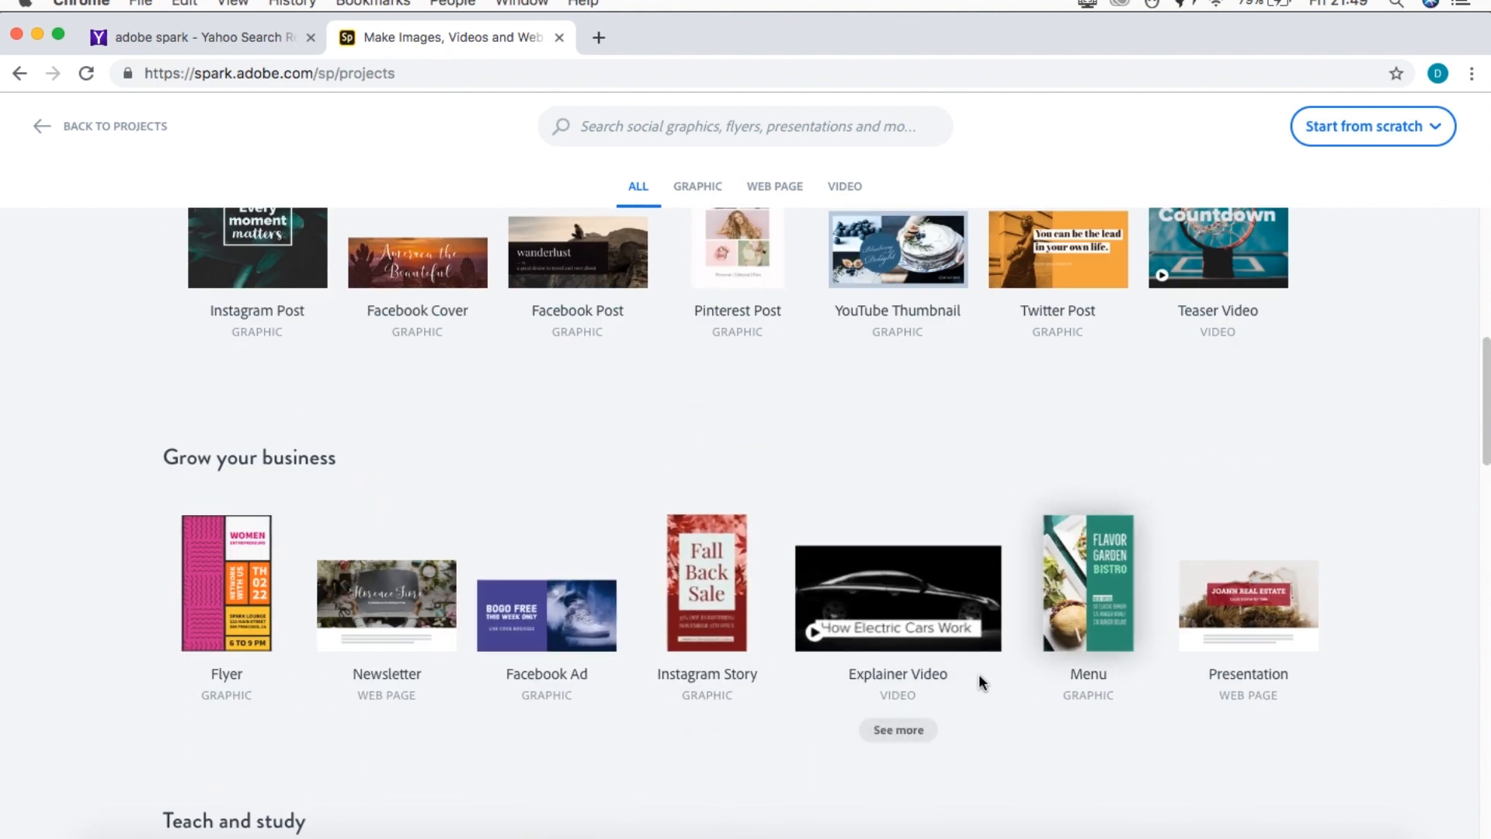
pyautogui.scroll(-3)
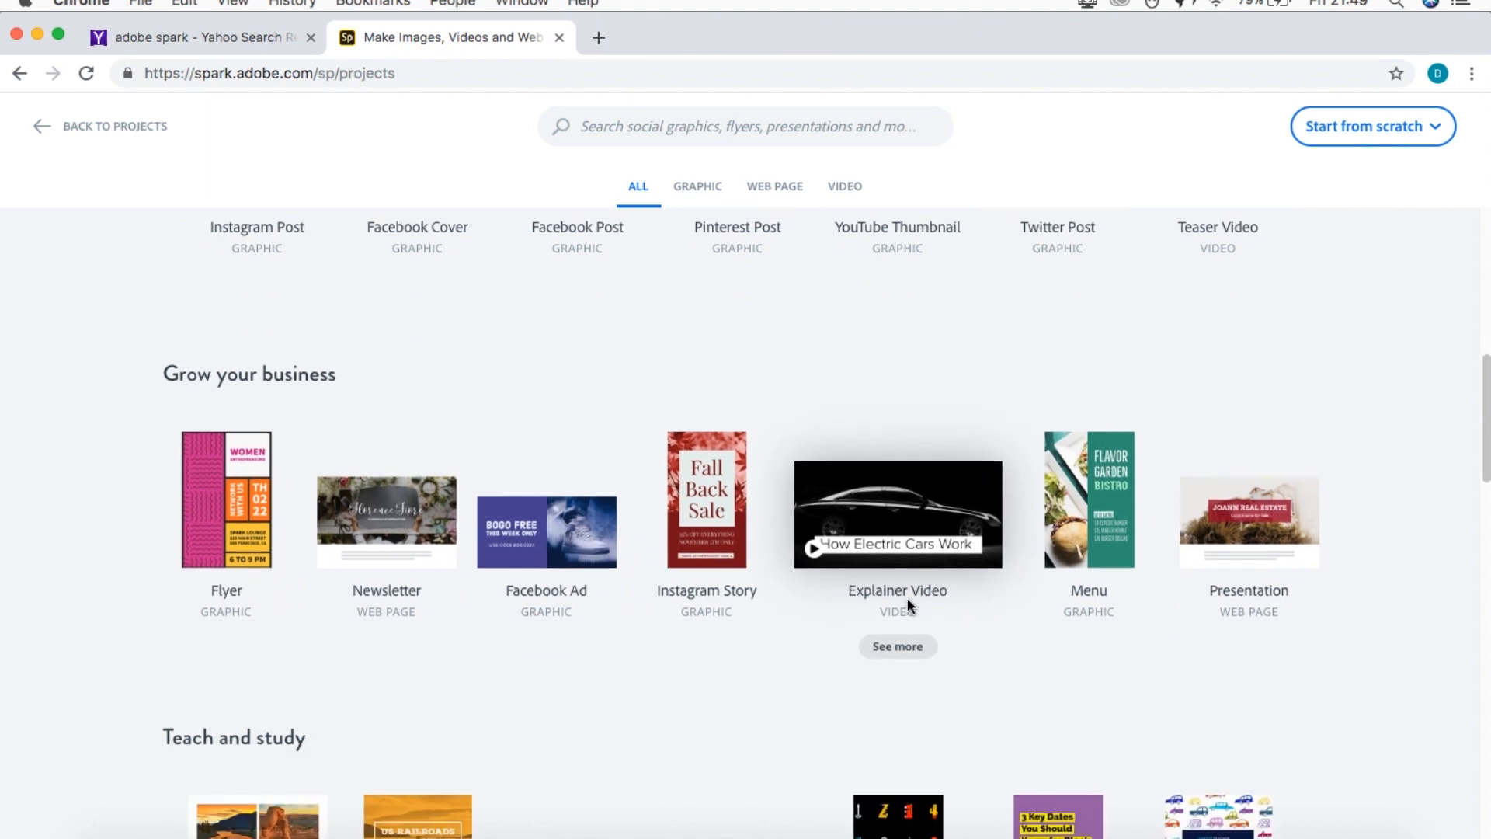
pyautogui.scroll(-3)
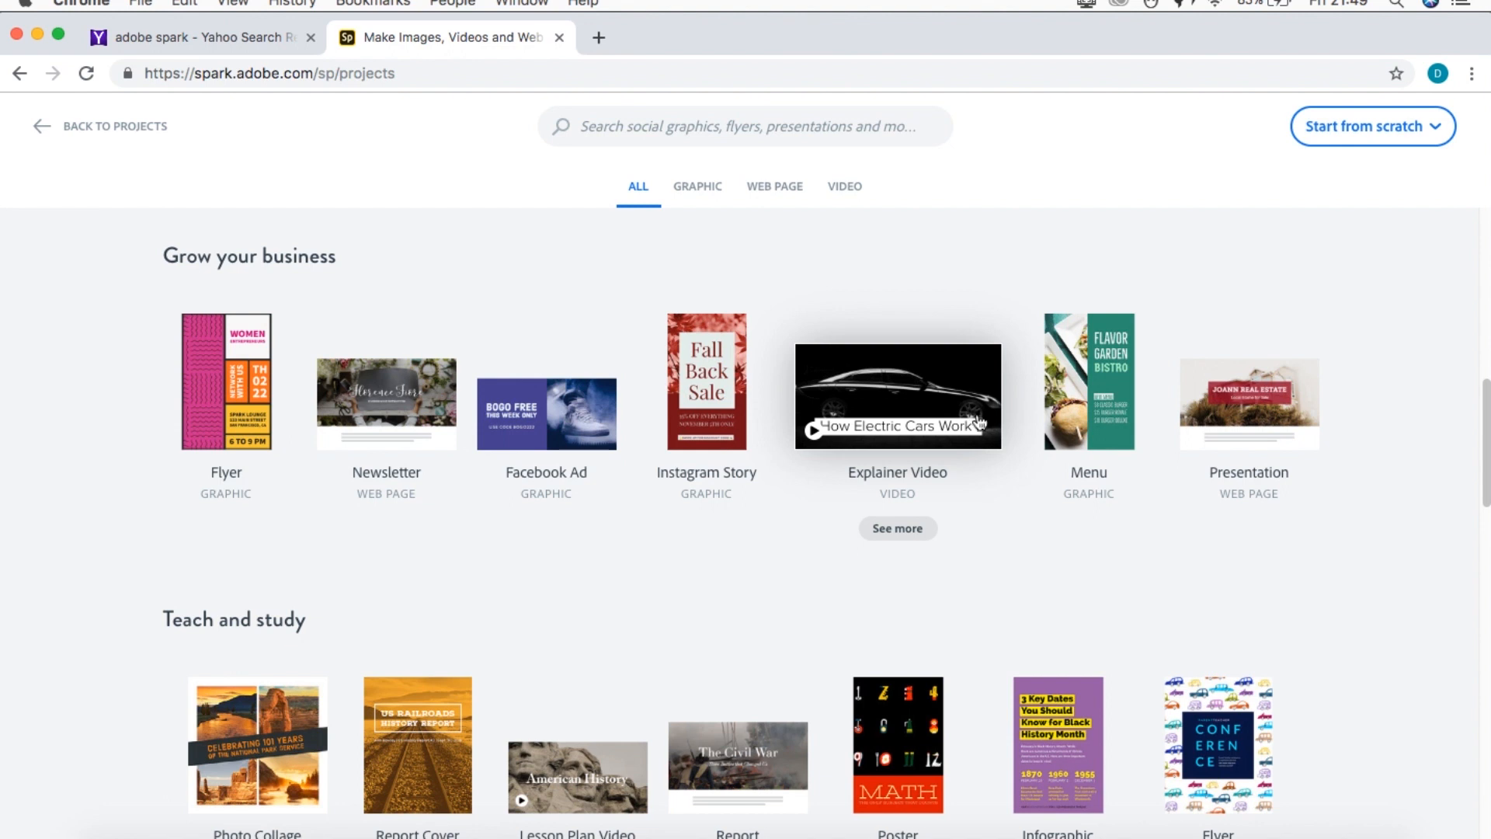
pyautogui.scroll(-3)
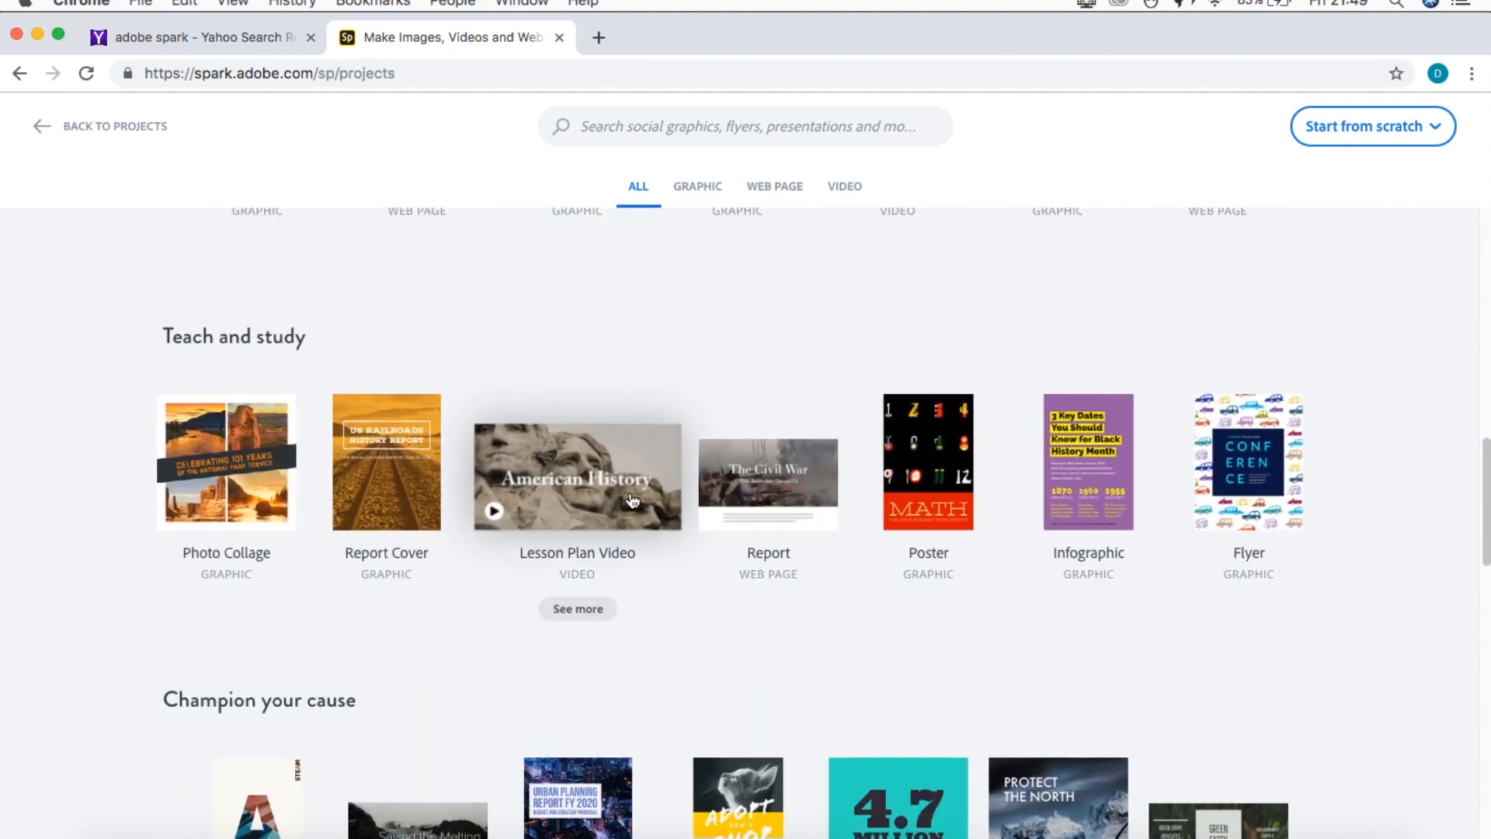
pyautogui.moveTo(668, 540)
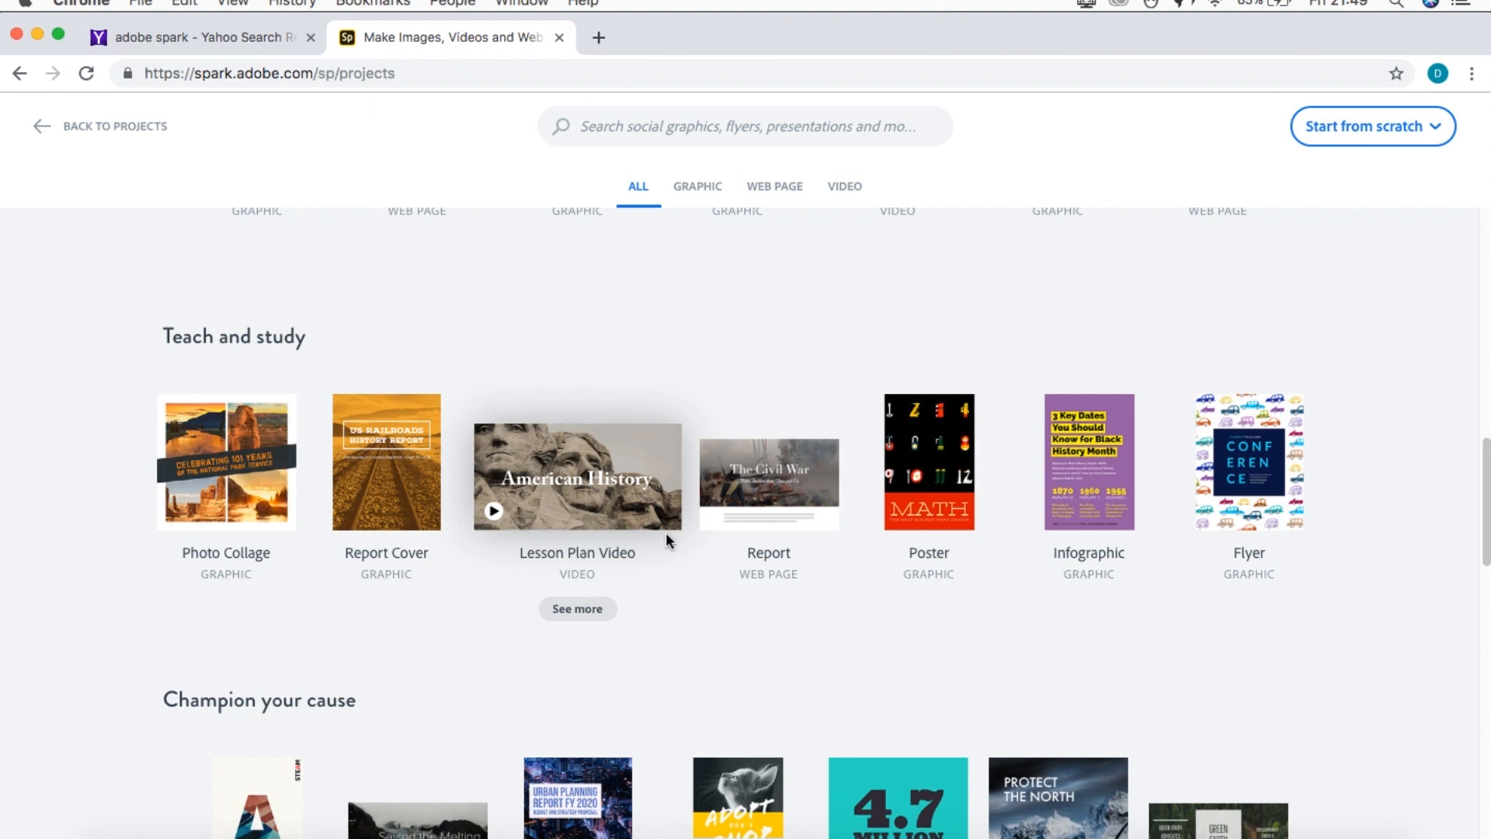
pyautogui.scroll(-3)
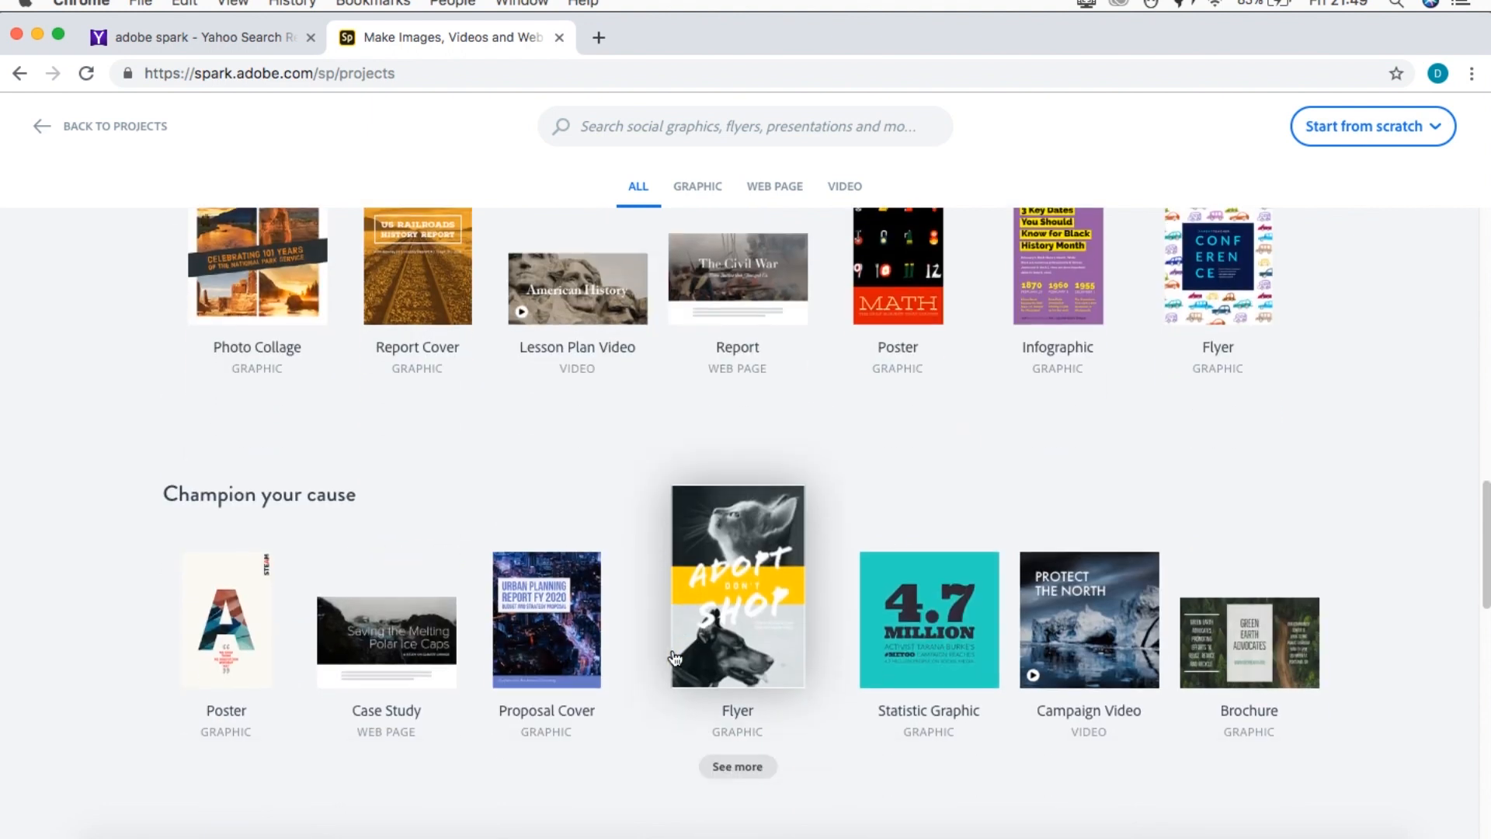
pyautogui.scroll(-3)
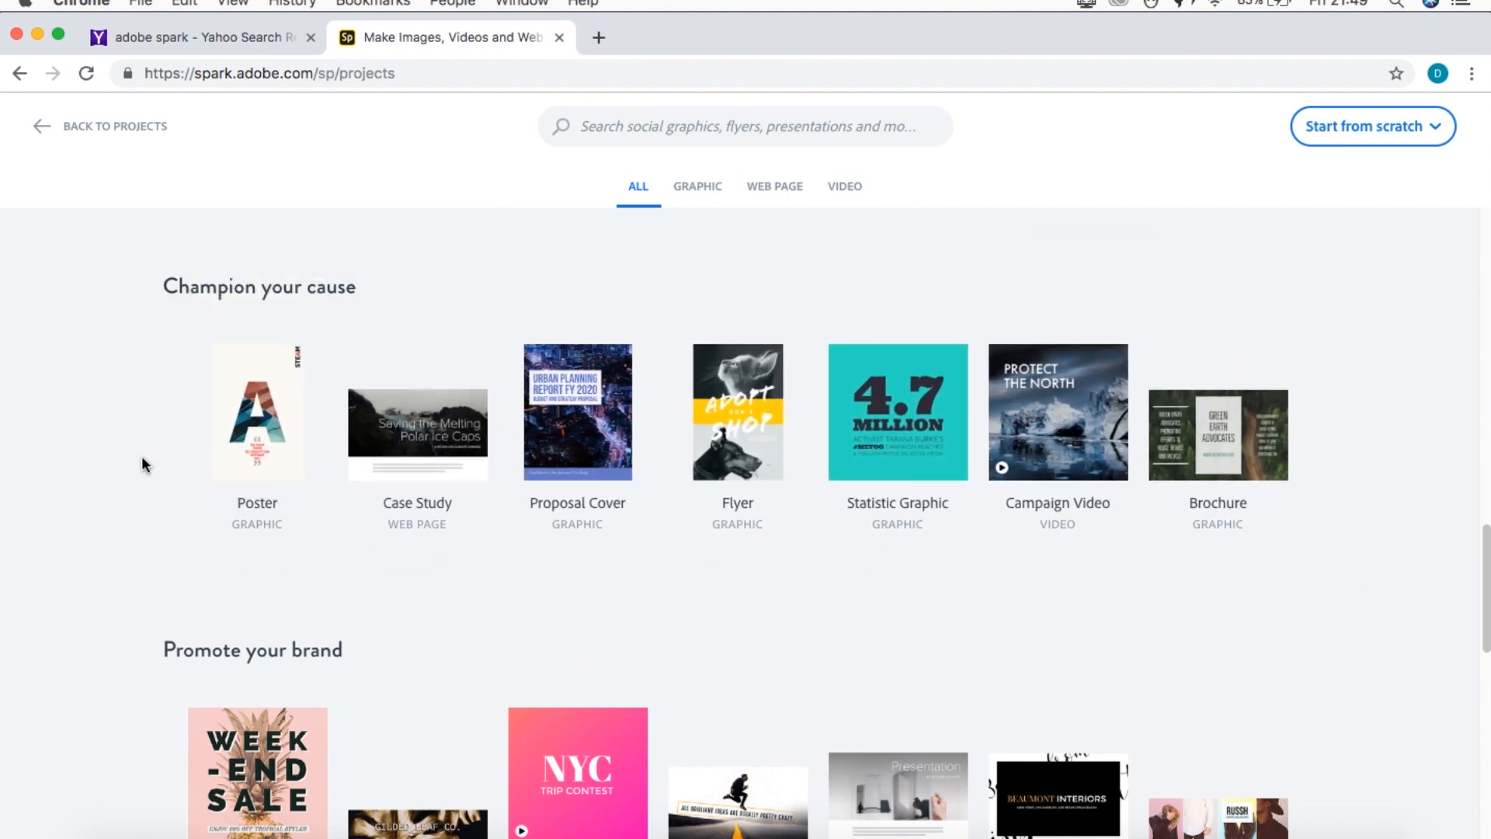
pyautogui.moveTo(1376, 477)
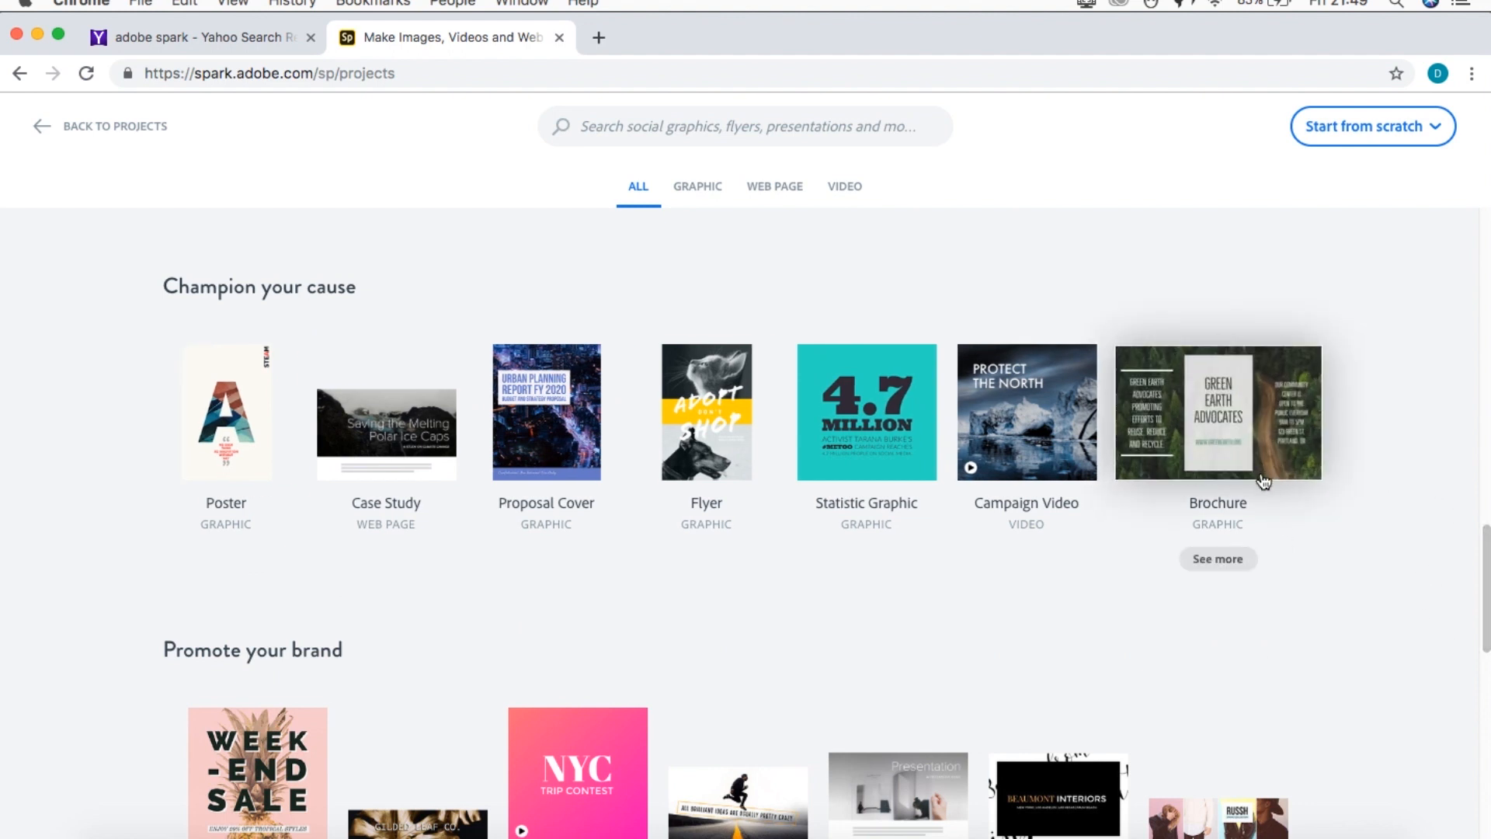
pyautogui.scroll(-3)
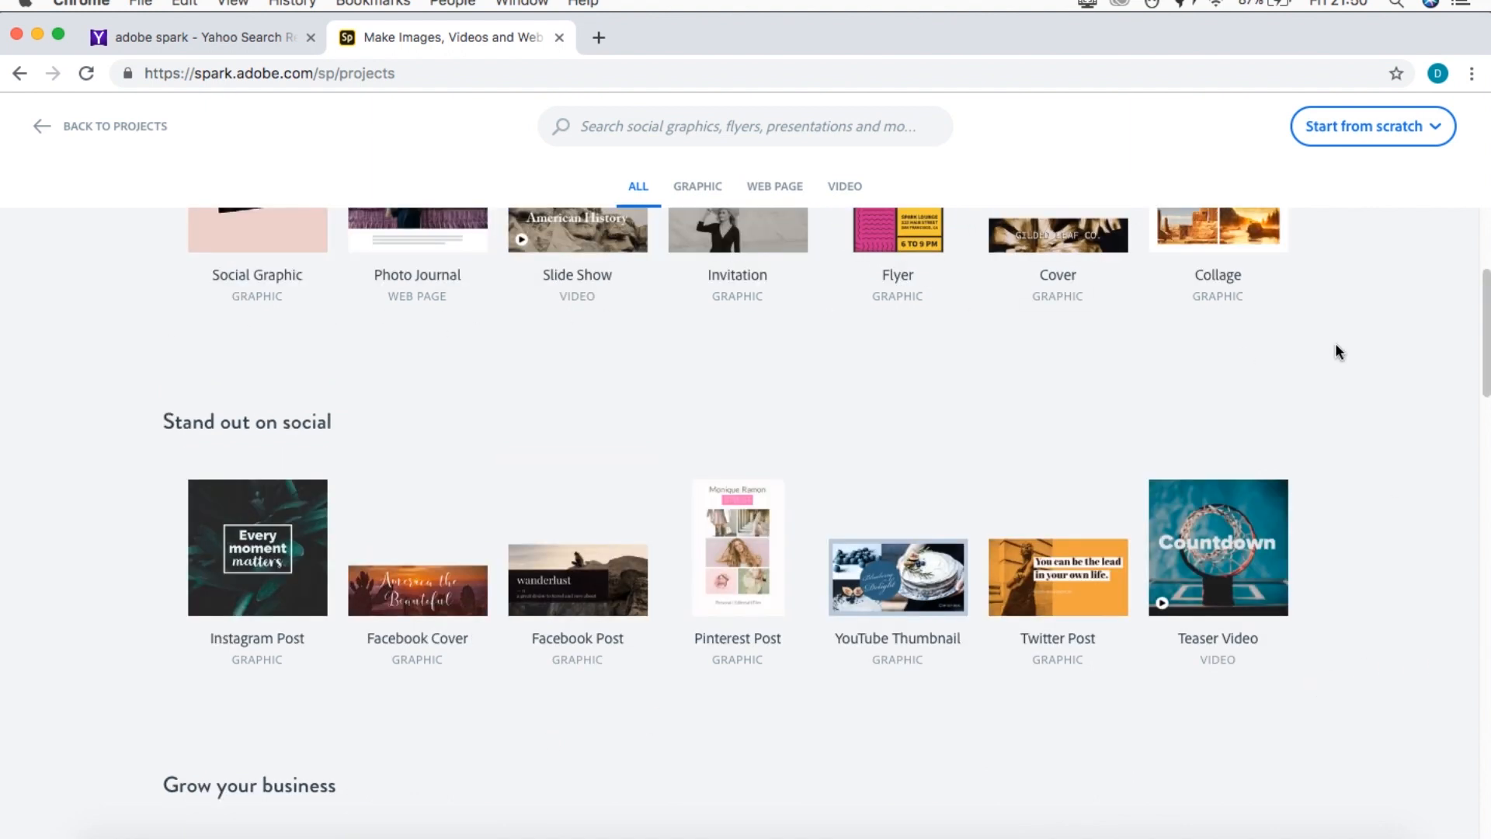
pyautogui.scroll(-3)
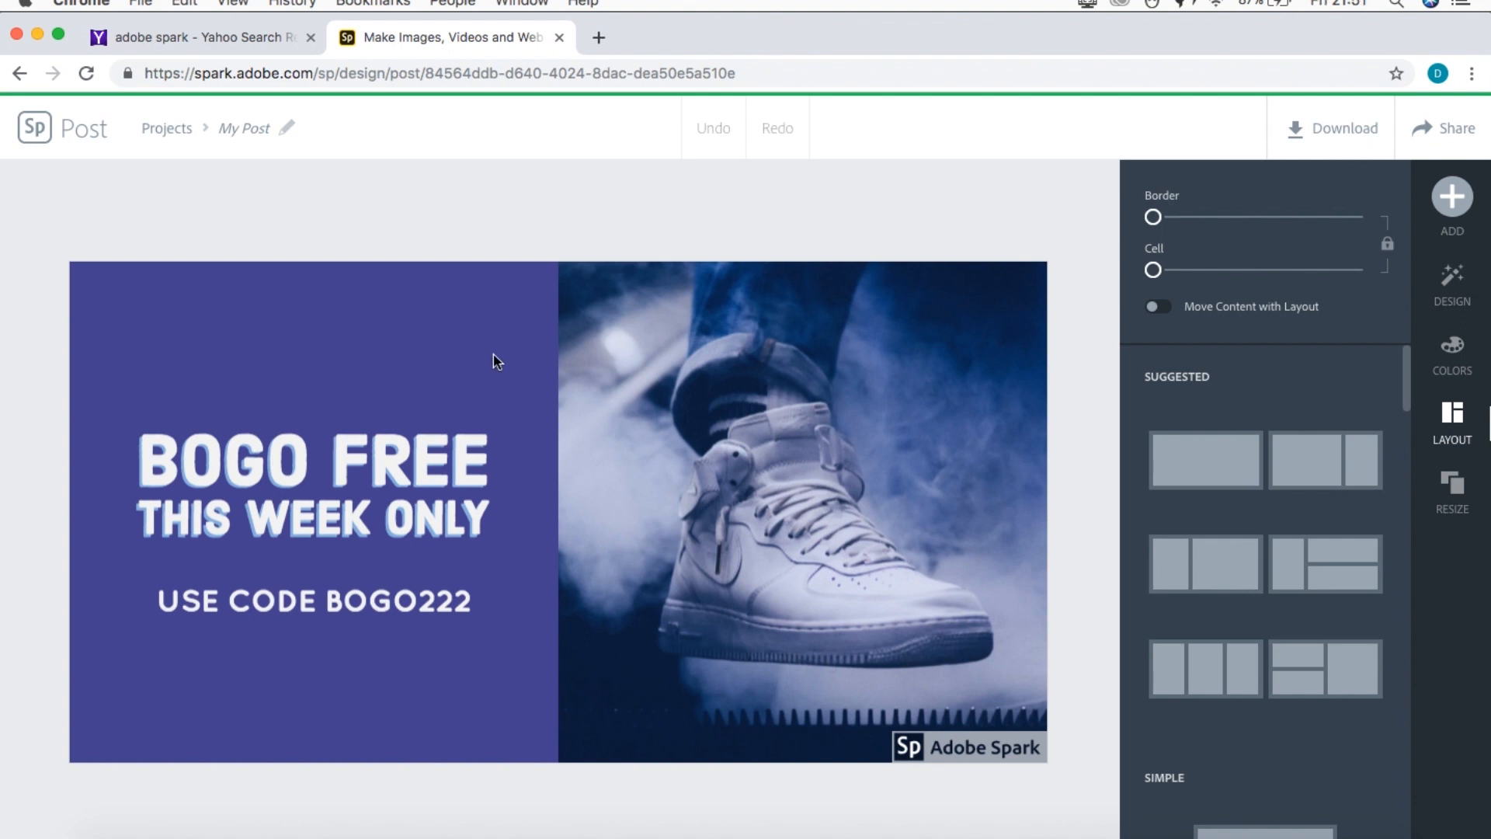
pyautogui.moveTo(776, 453)
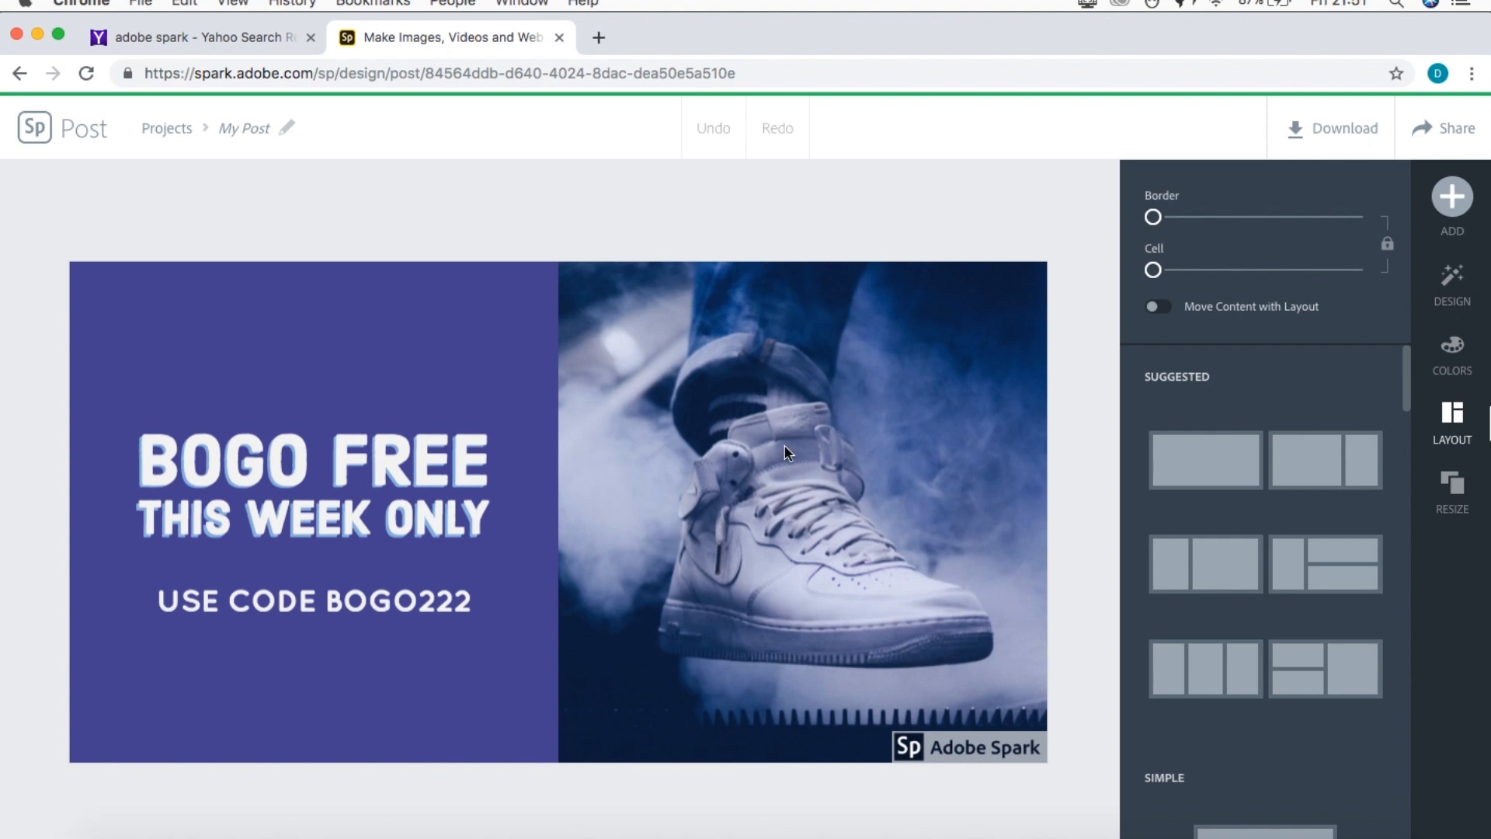
pyautogui.moveTo(1329, 388)
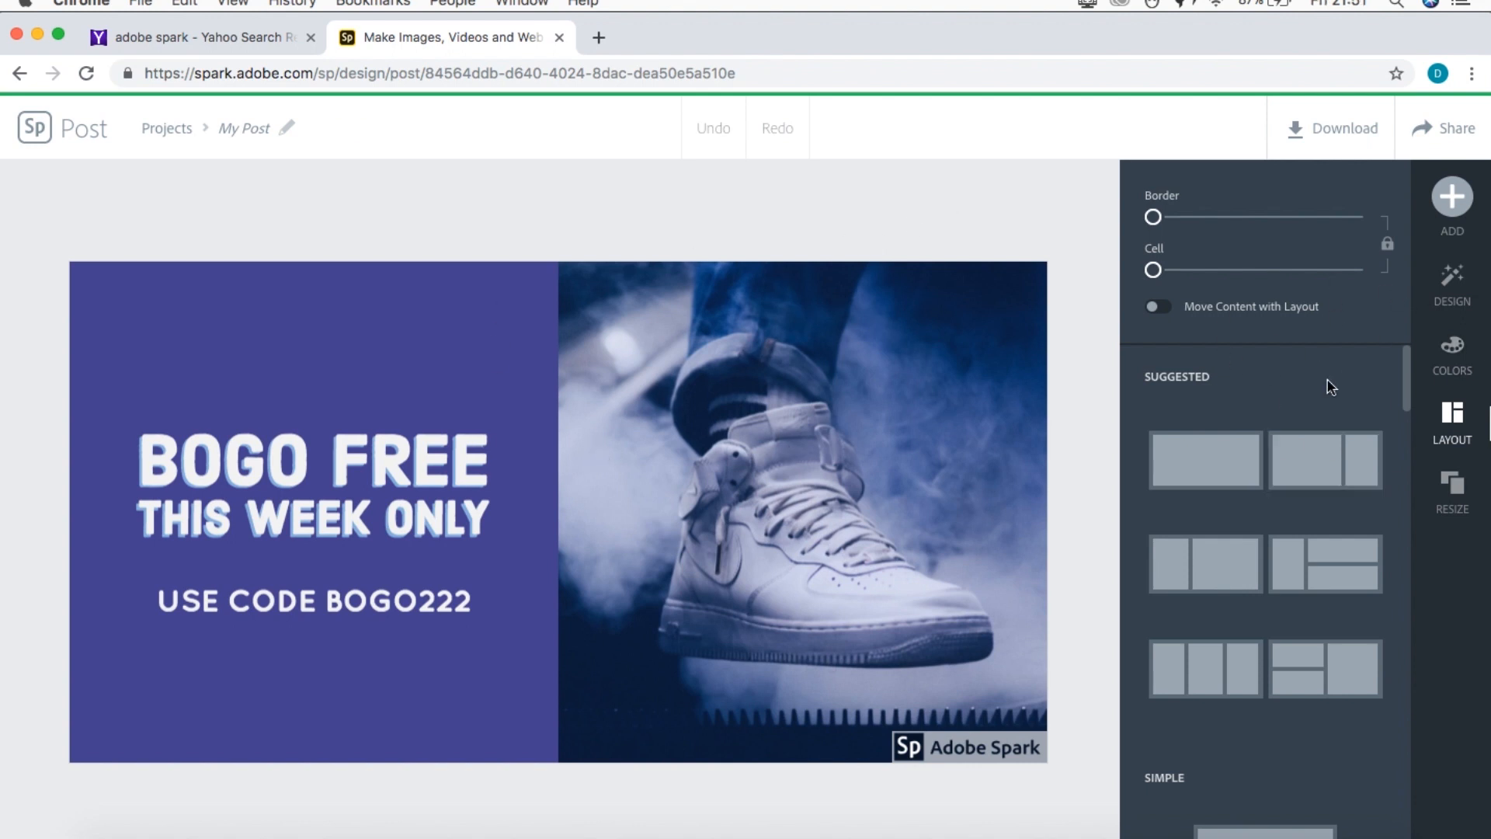
pyautogui.moveTo(1442, 297)
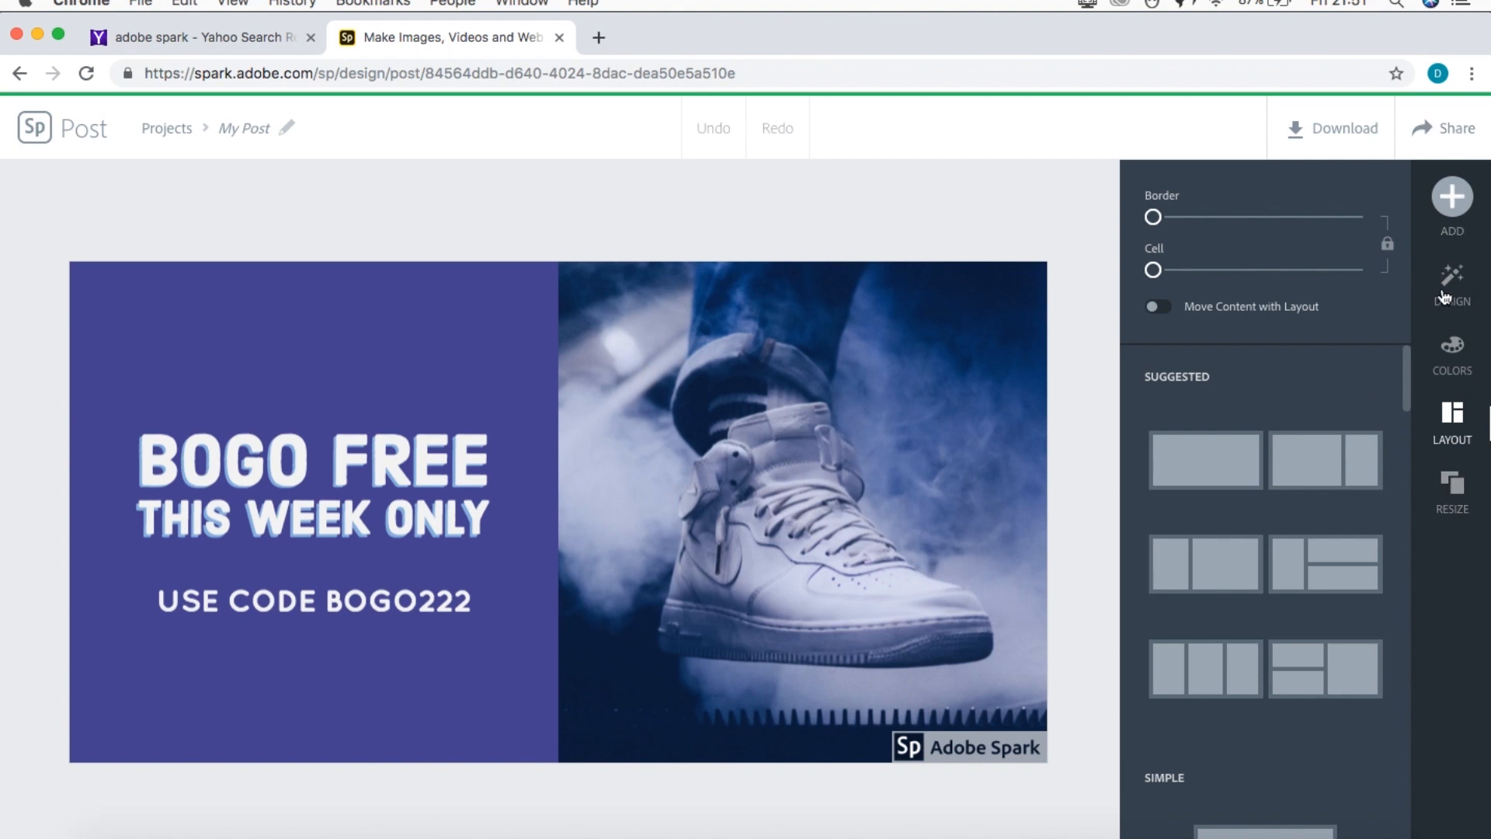
# - Try the stacked, photo-left split, horizontal banner and small centred photo layouts
pyautogui.click(1325, 564)
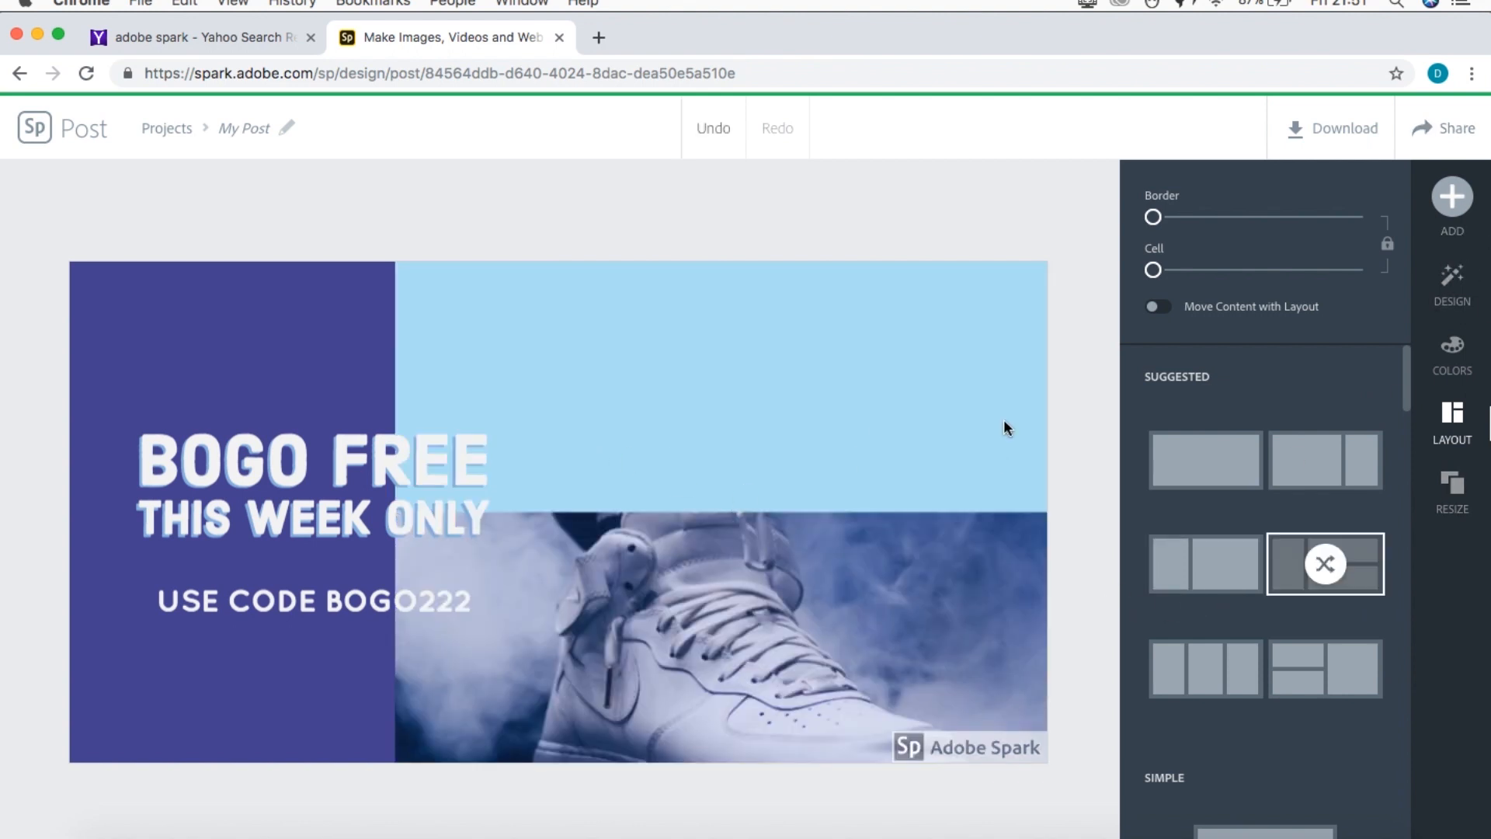
pyautogui.click(1325, 460)
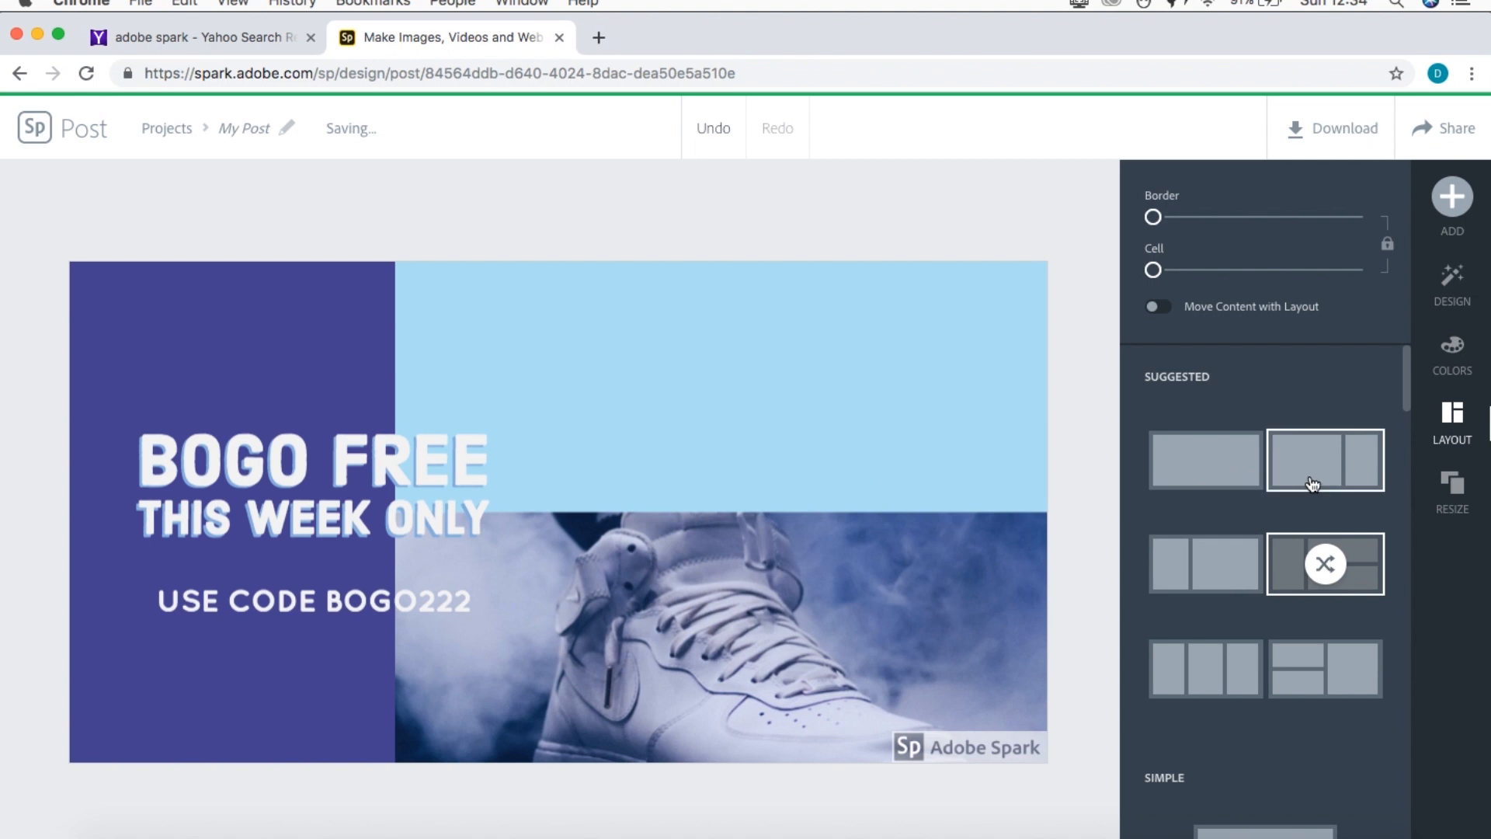
pyautogui.click(1324, 460)
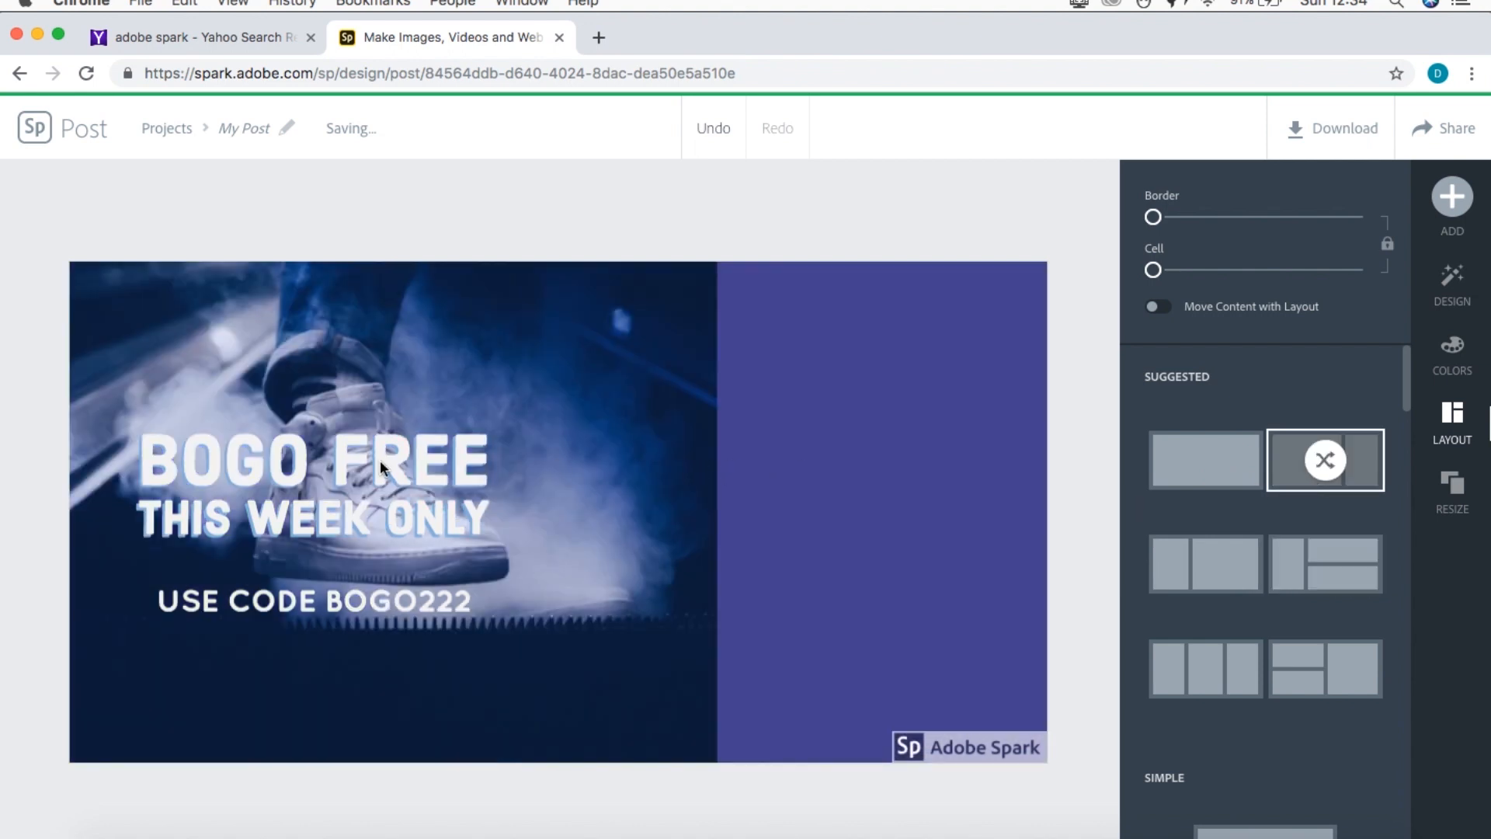
pyautogui.moveTo(1205, 564)
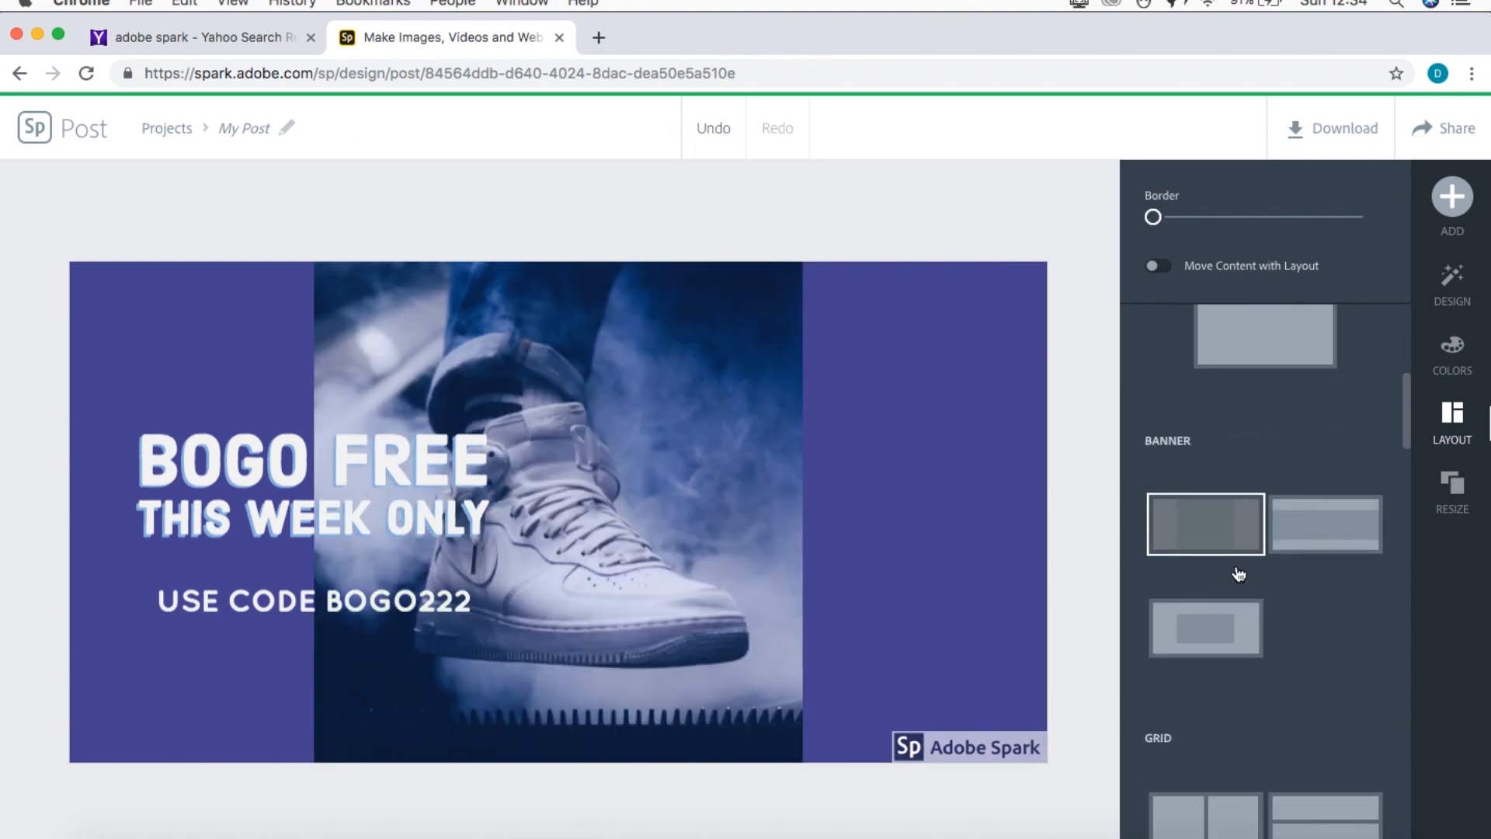
pyautogui.click(1326, 523)
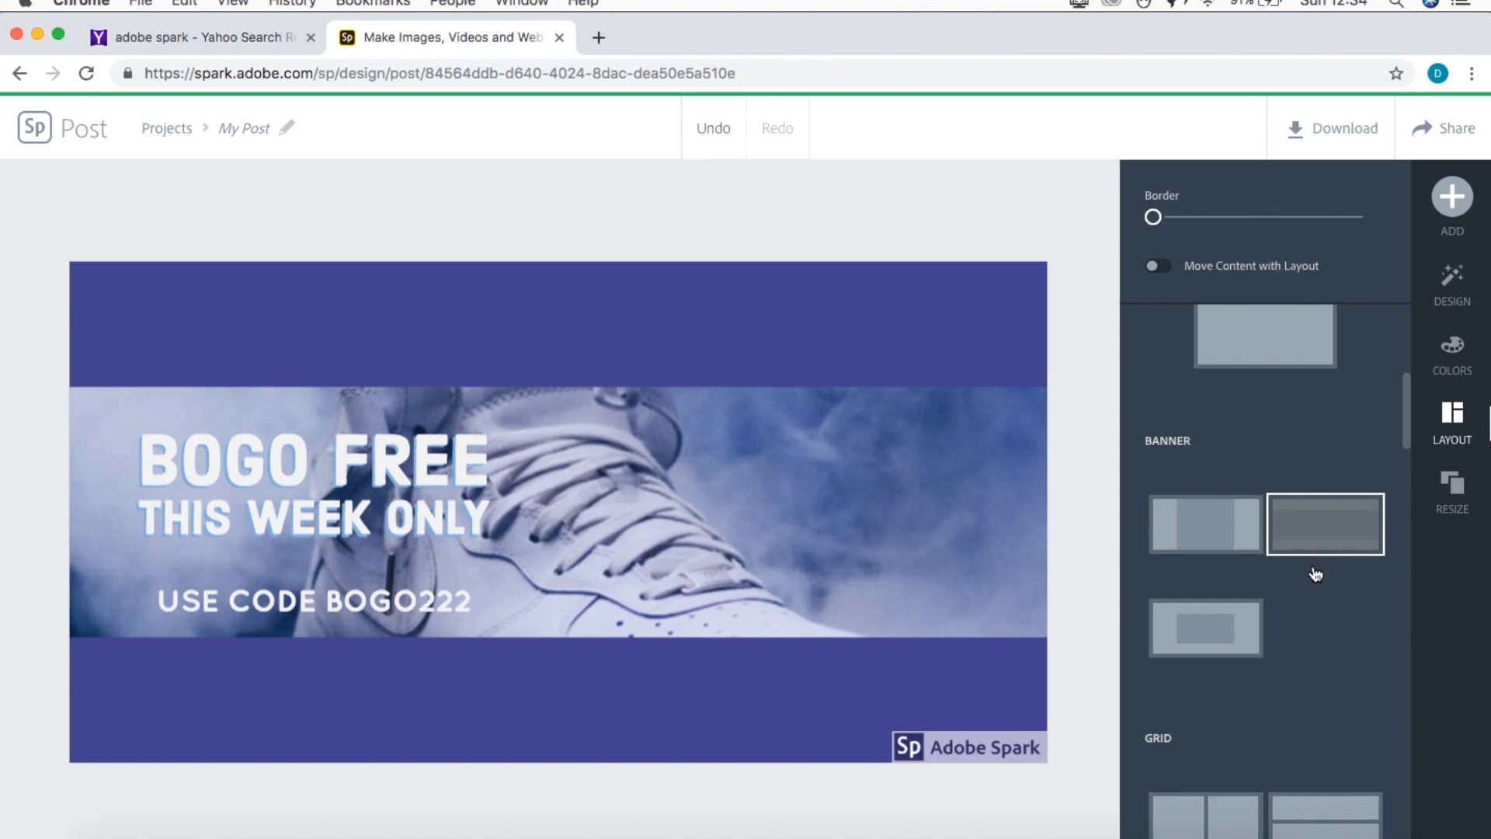
pyautogui.click(1205, 627)
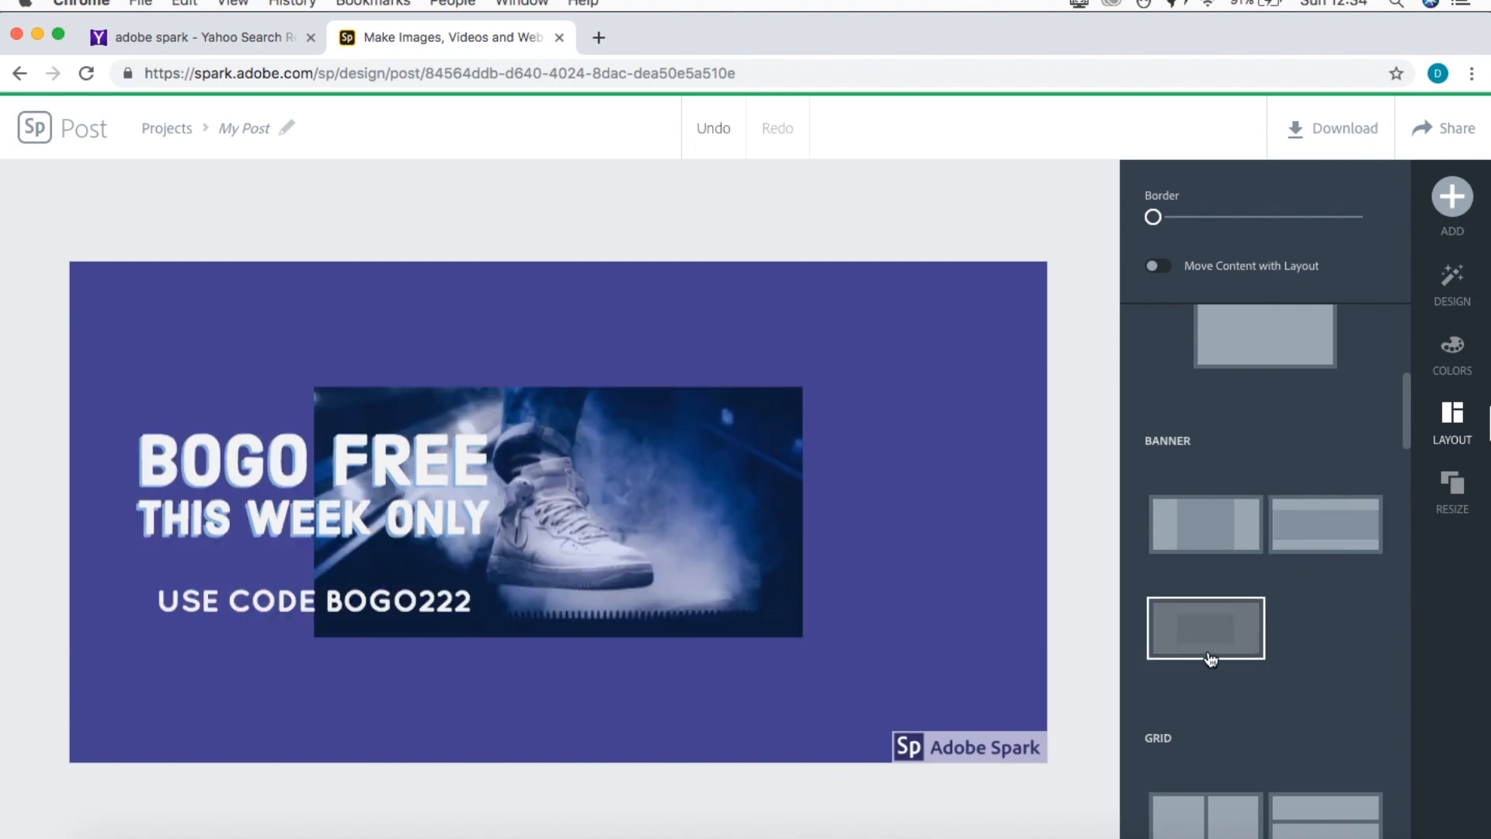
# - Try a multi-cell grid layout, then apply the split layout with a narrow text column
pyautogui.scroll(-3)
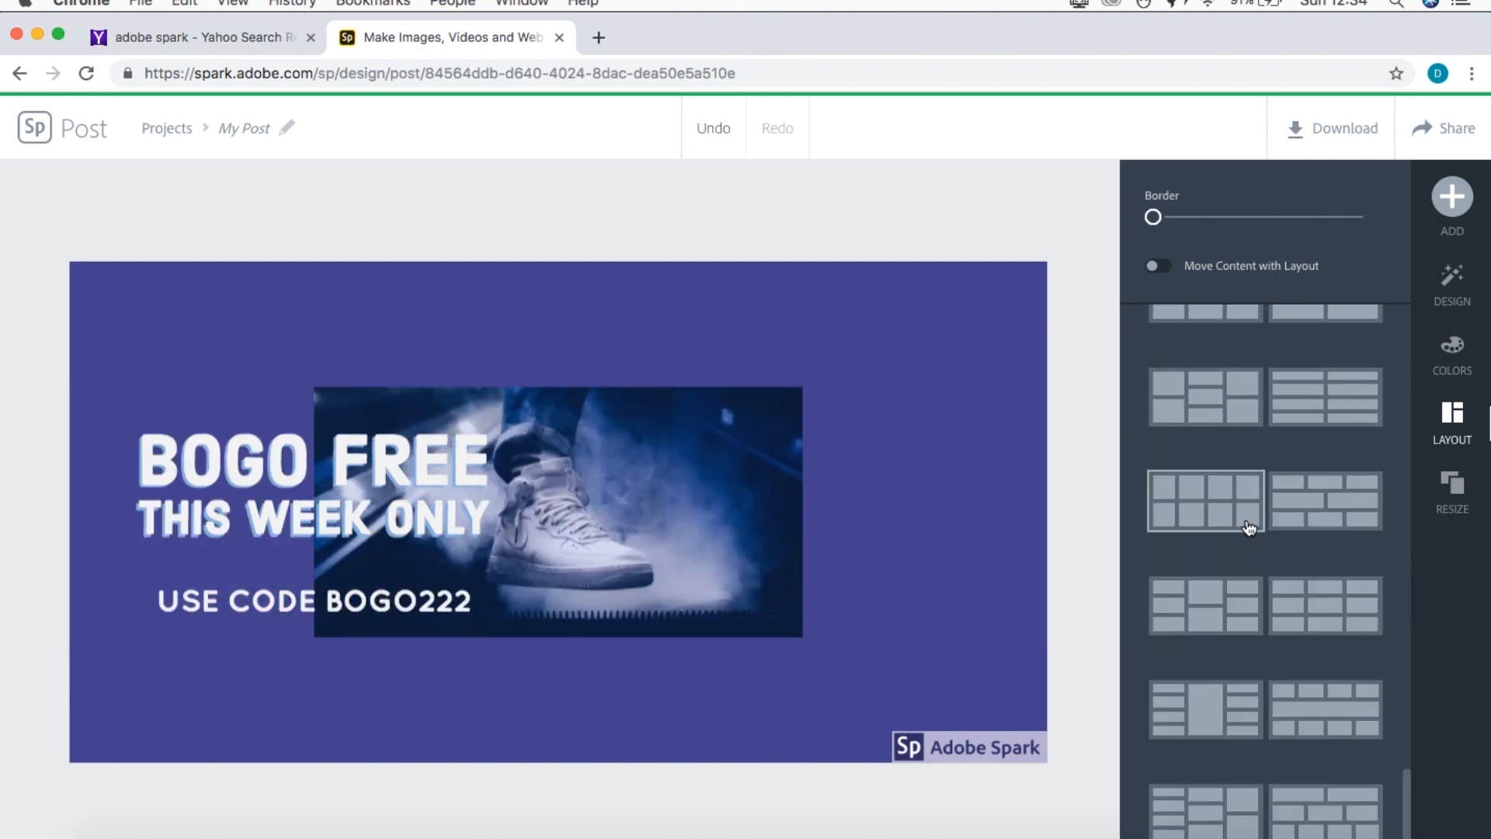
pyautogui.click(1205, 500)
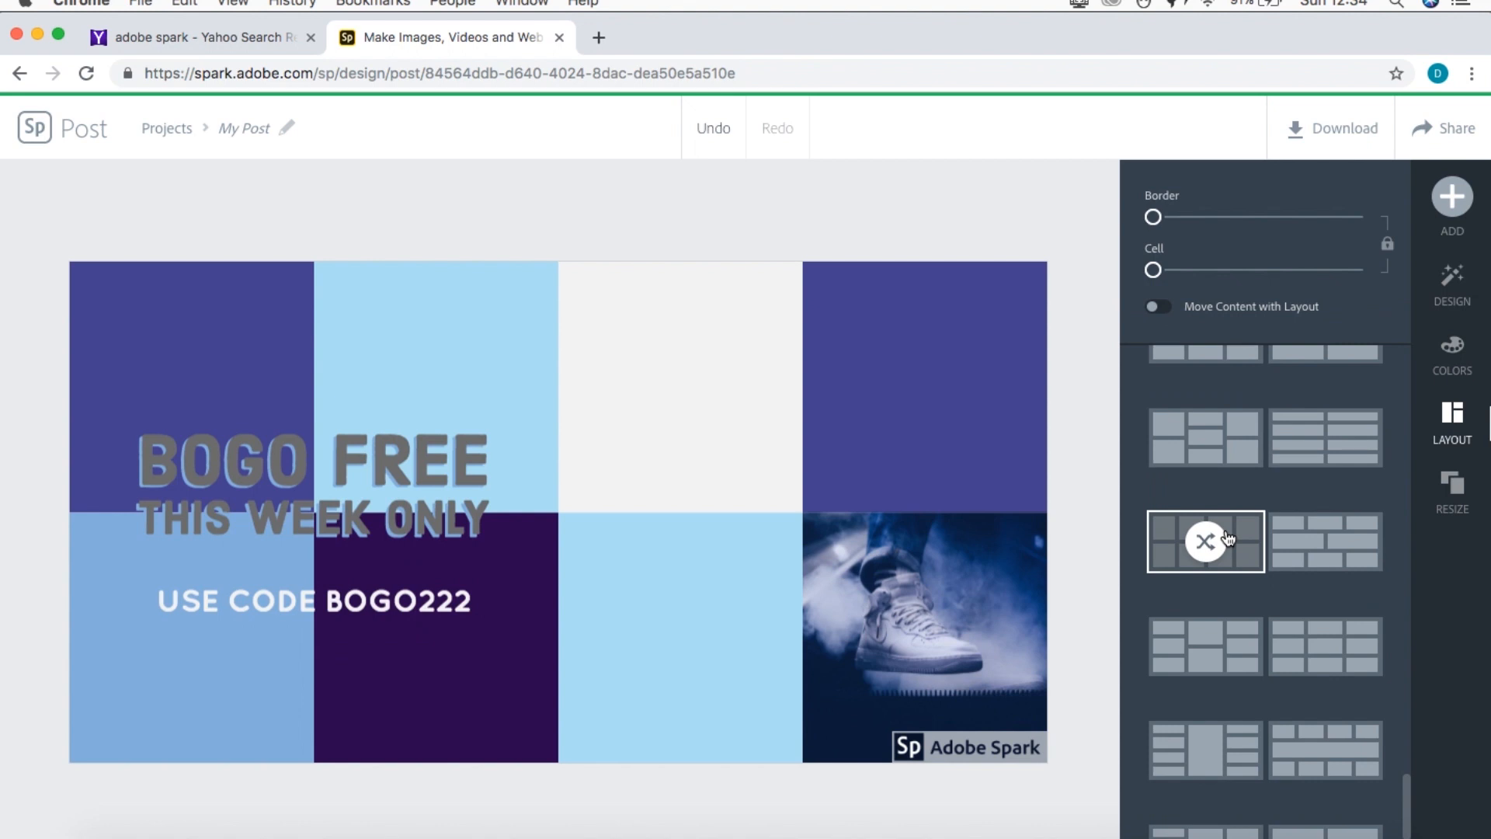
pyautogui.scroll(-3)
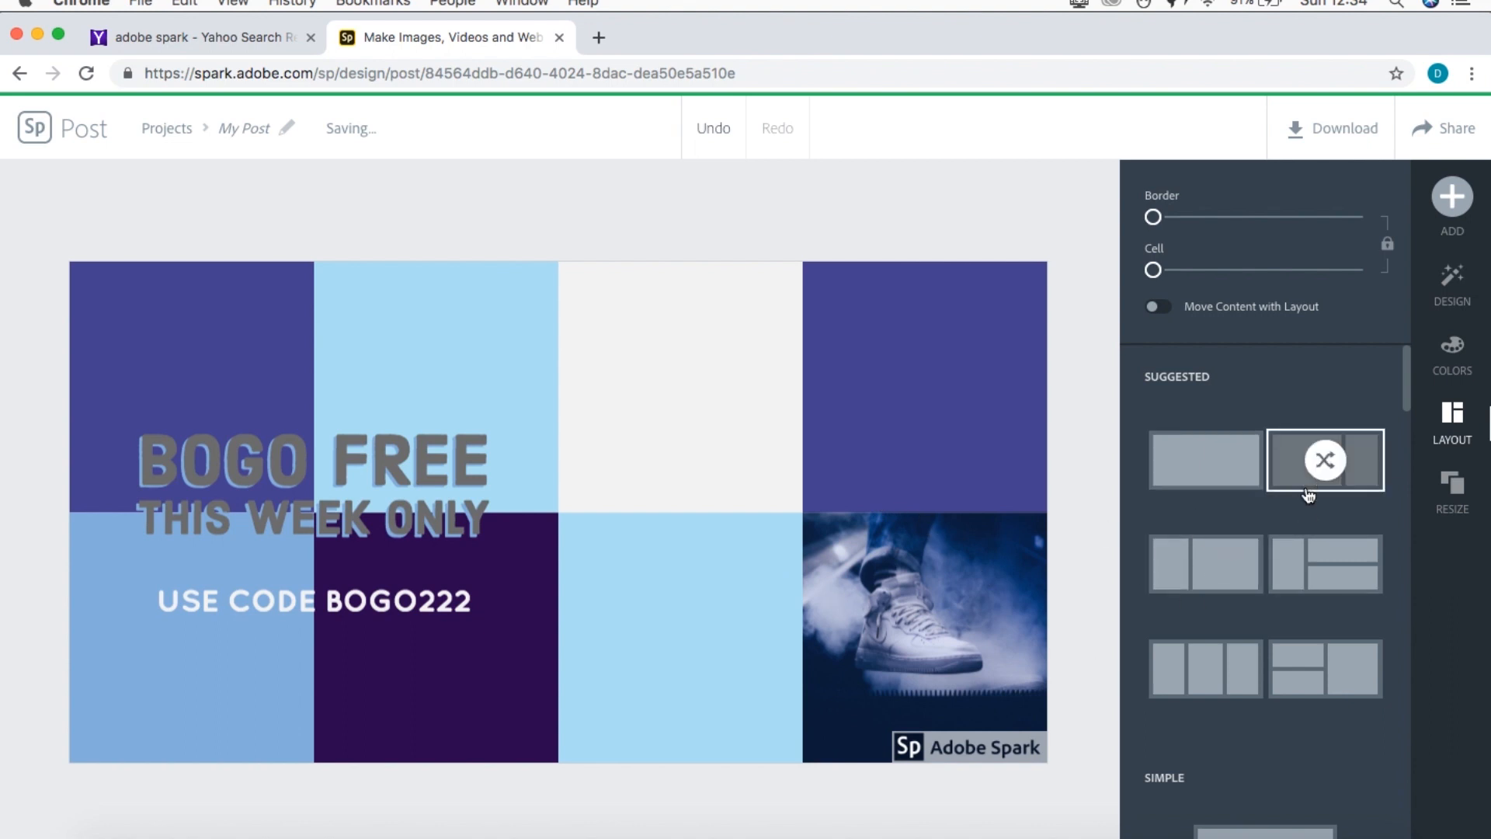
pyautogui.click(1205, 563)
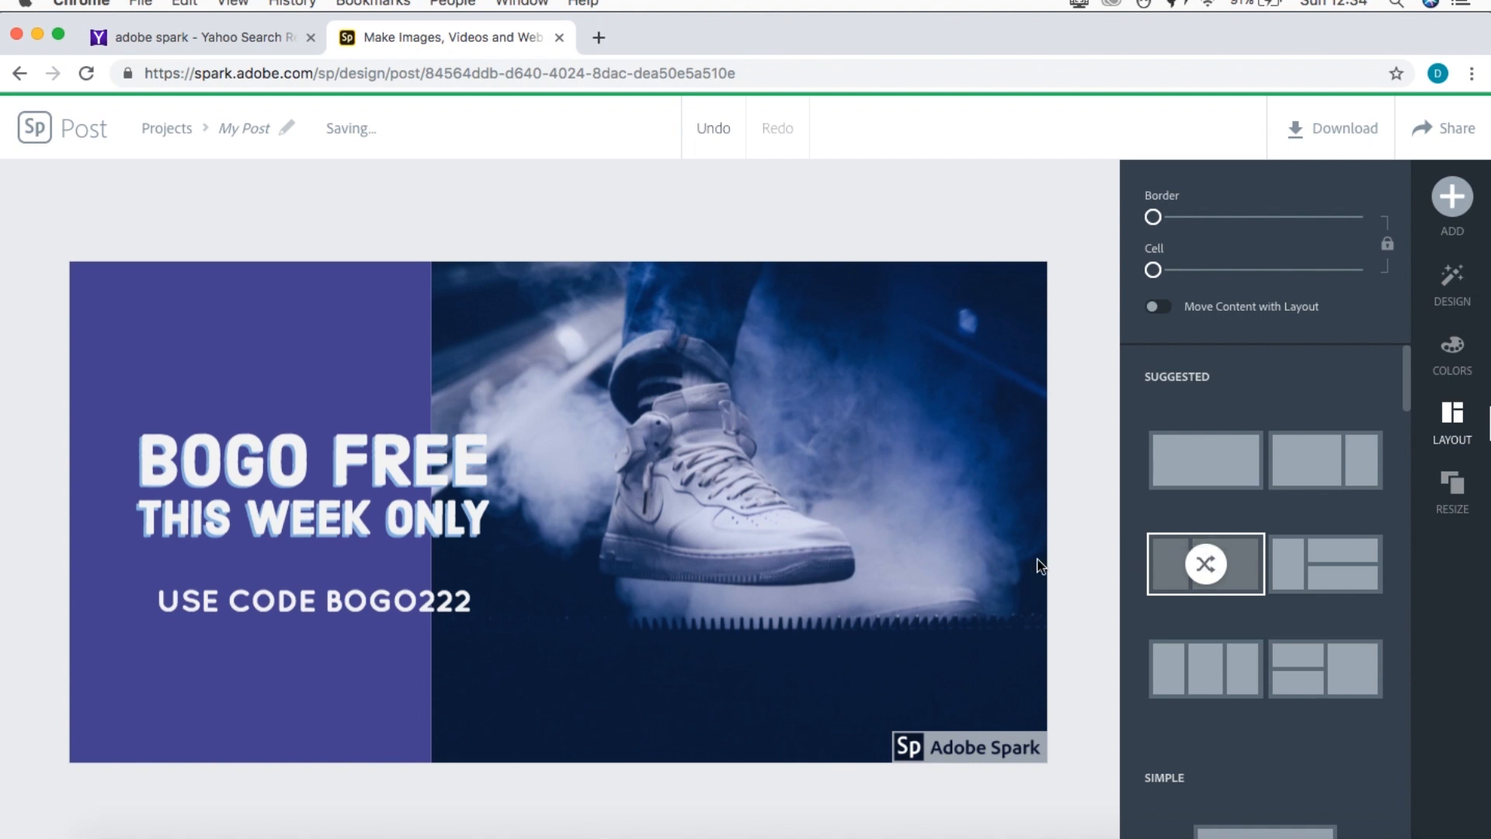
pyautogui.moveTo(281, 163)
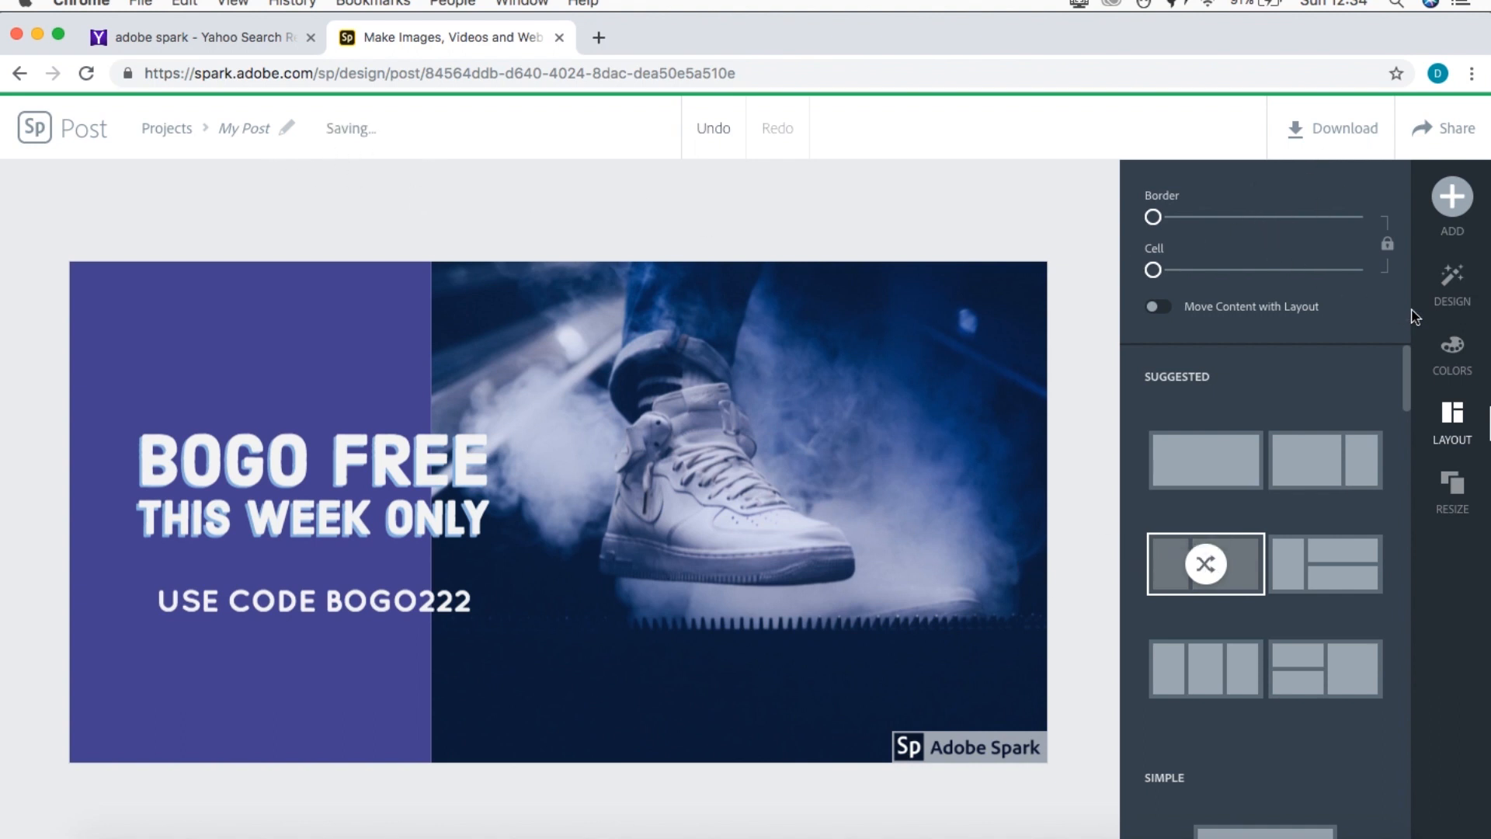
pyautogui.moveTo(1239, 408)
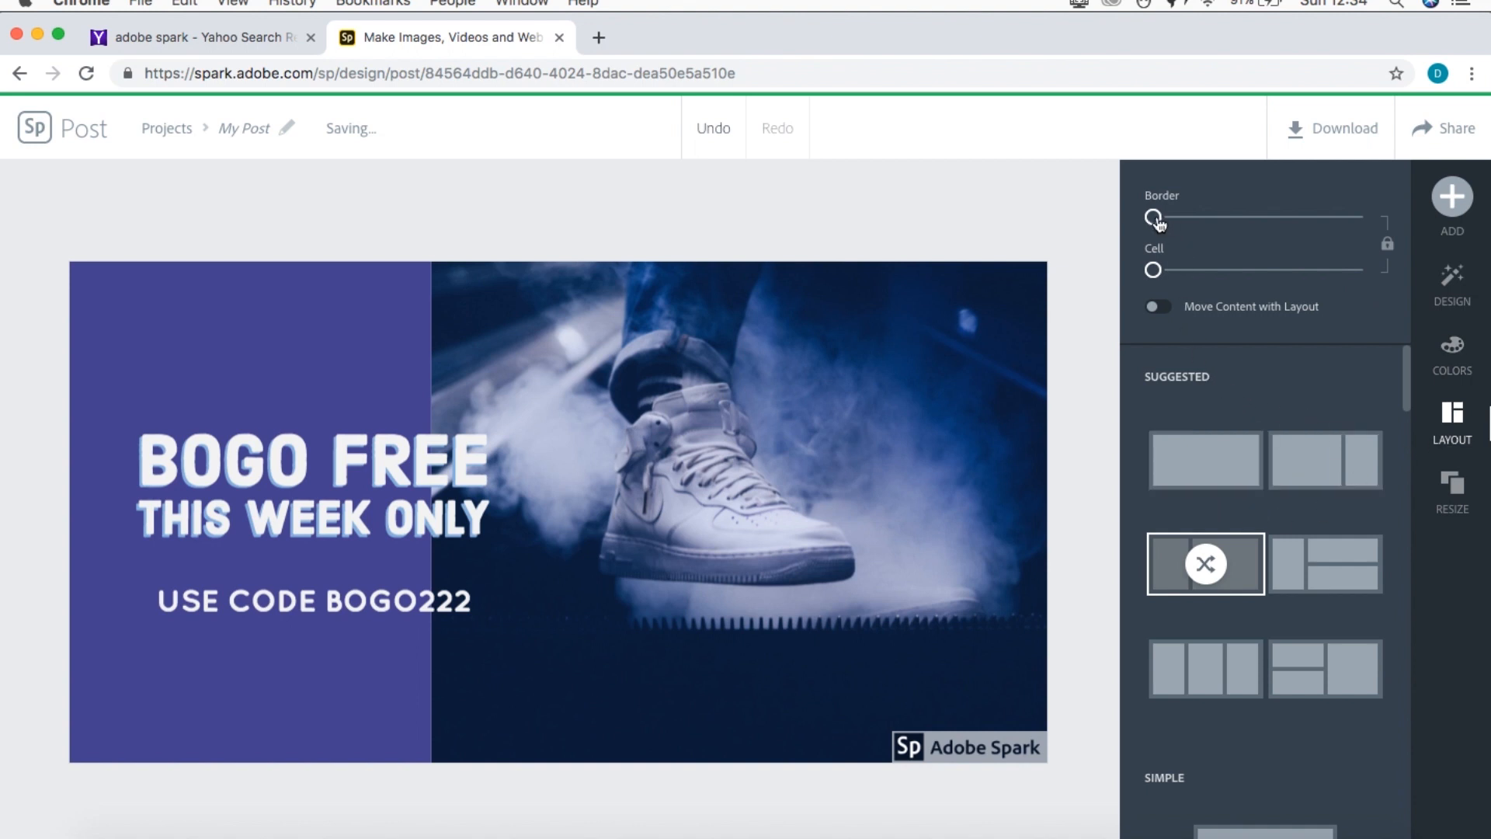
pyautogui.moveTo(1153, 222)
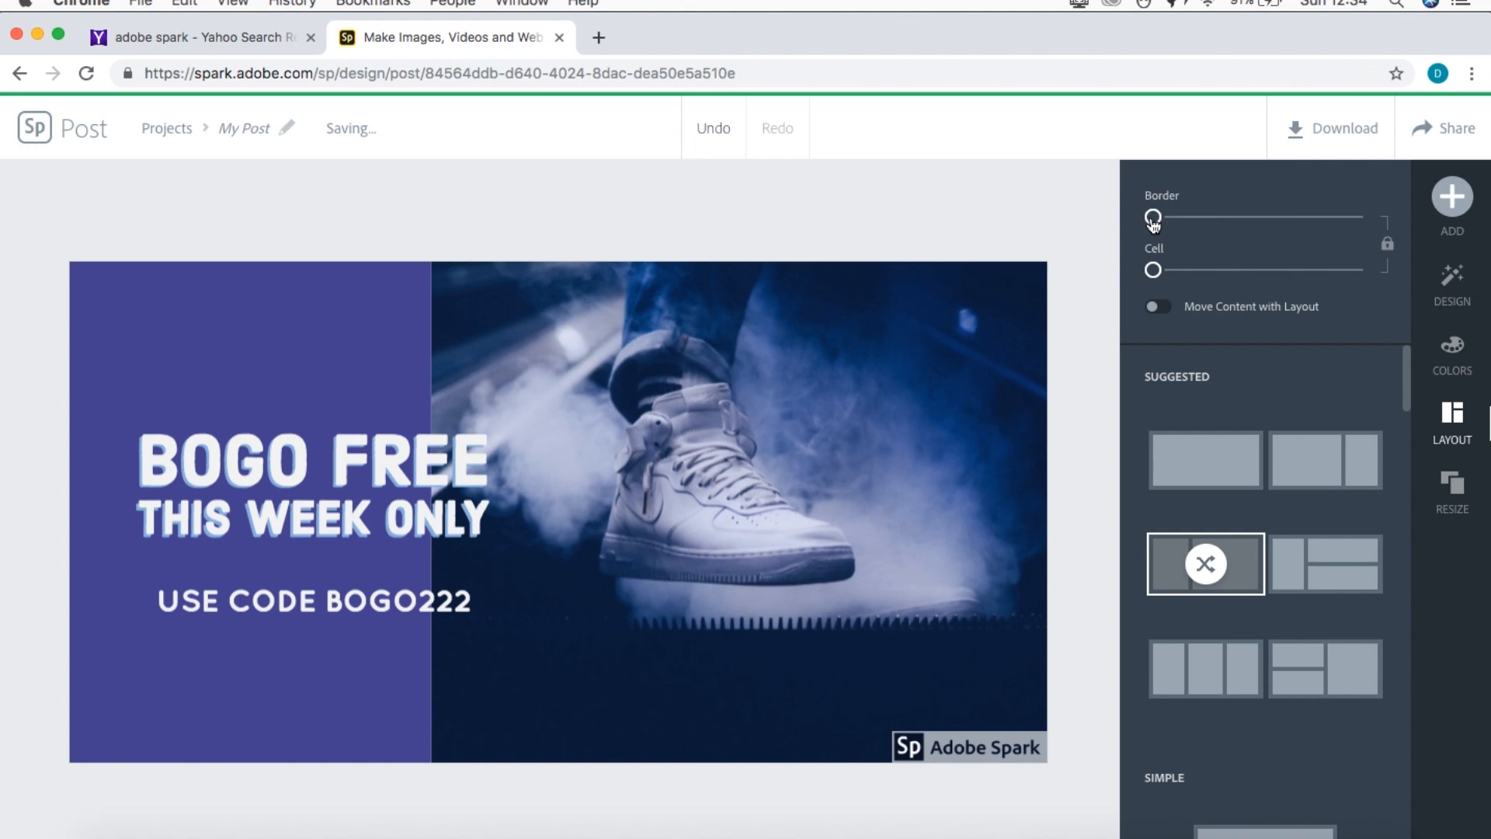
# - Add a thin white border and set the cell gap between column and photo to about 22
pyautogui.moveTo(1151, 217); pyautogui.dragTo(1157, 217)
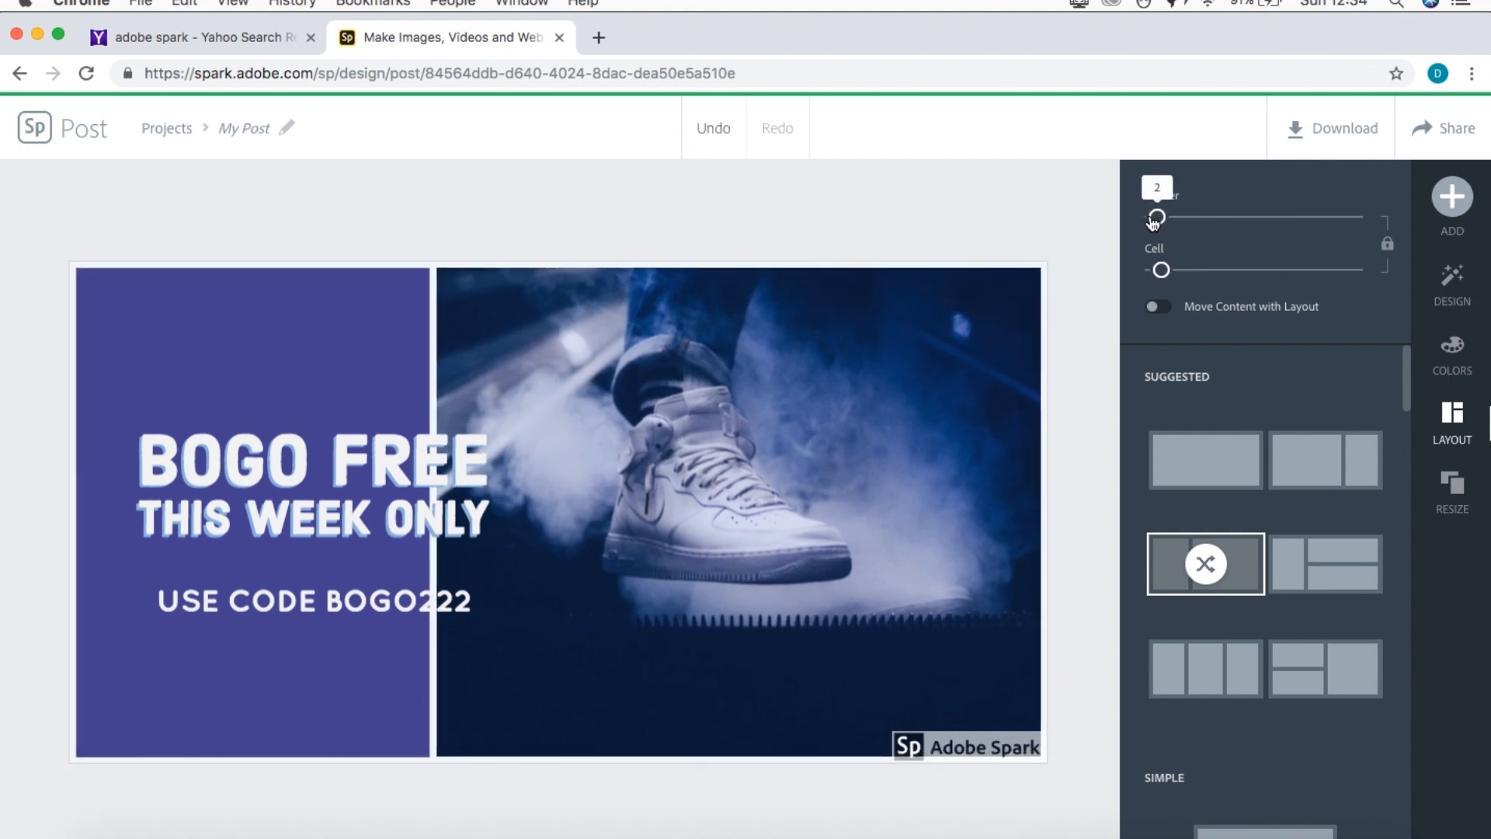
pyautogui.moveTo(1160, 271); pyautogui.dragTo(1196, 271)
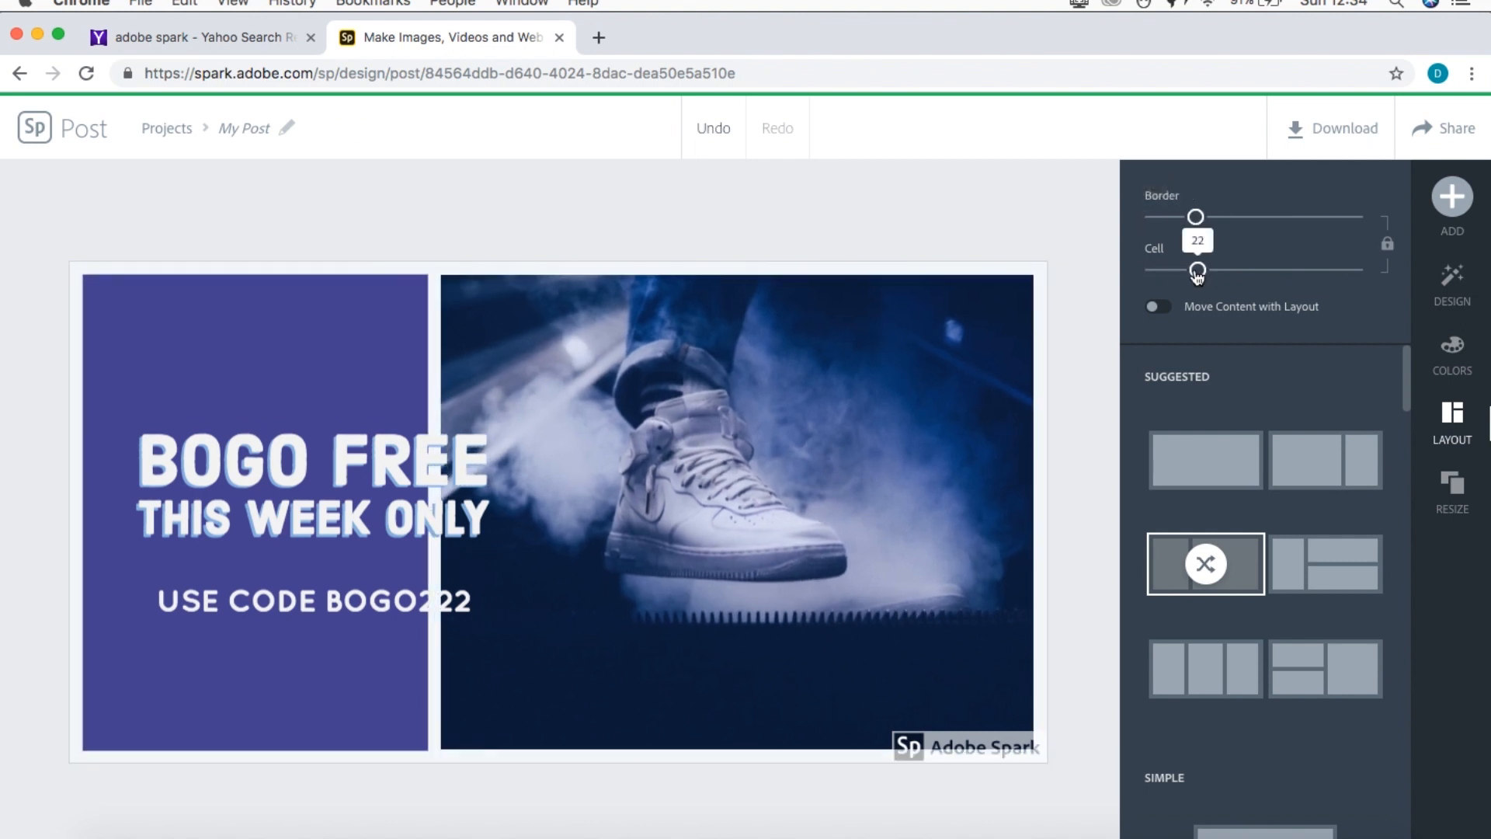
pyautogui.moveTo(1195, 270); pyautogui.dragTo(1157, 270)
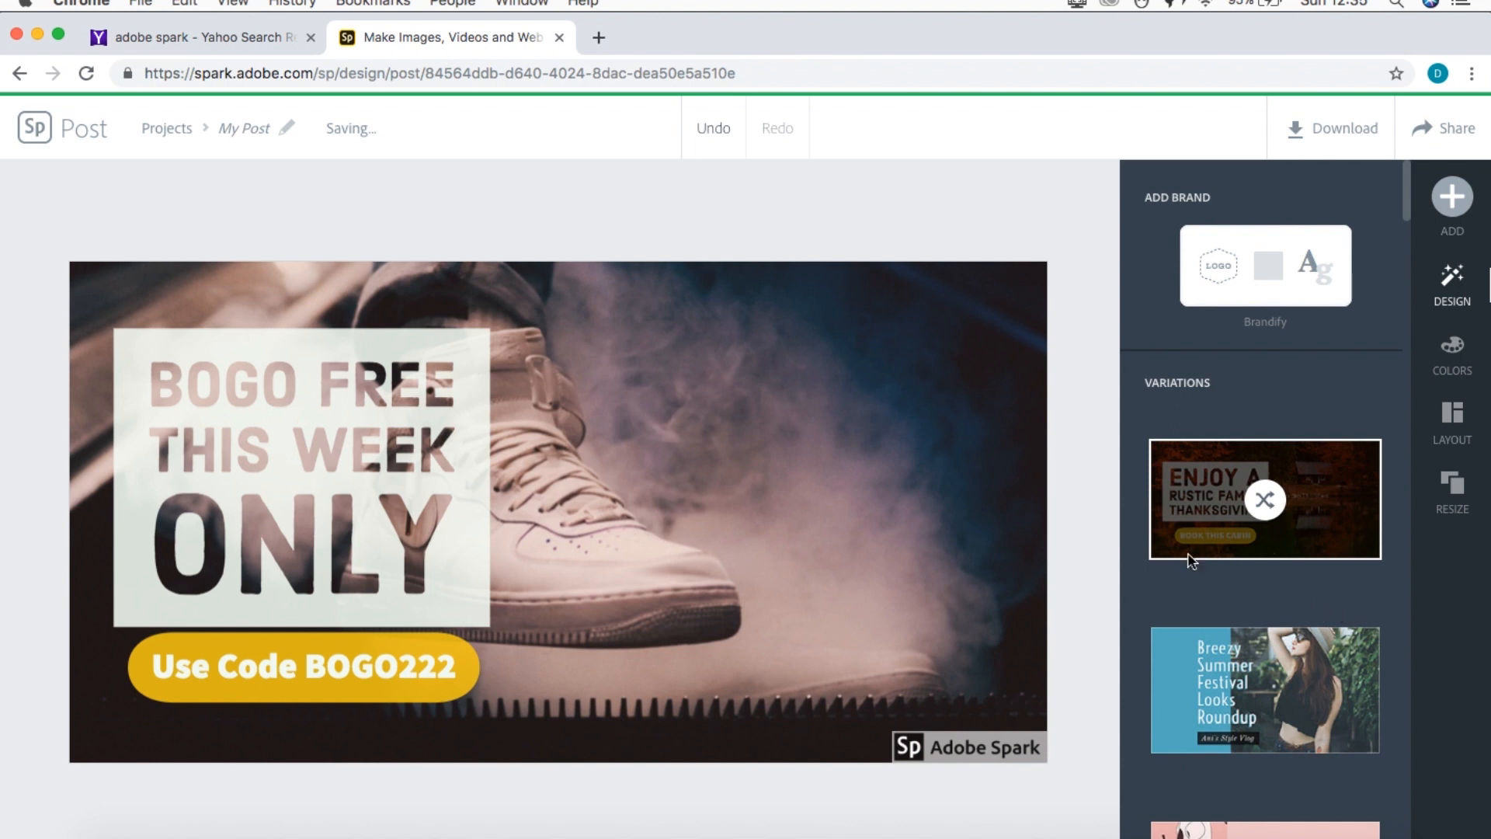
pyautogui.moveTo(1171, 574)
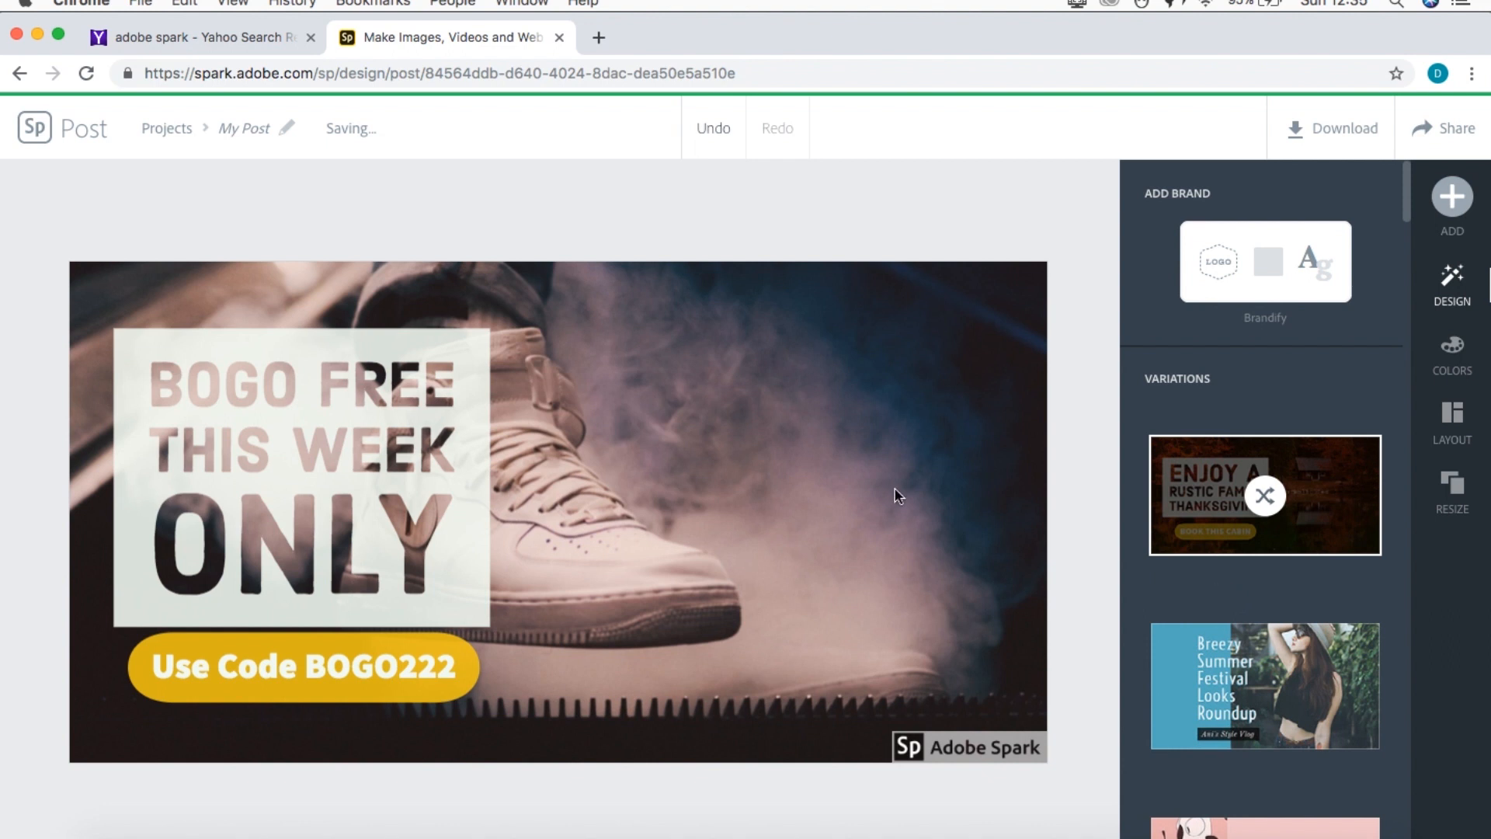
# - Browse the Design variations list for a bold white-headline option
pyautogui.scroll(-3)
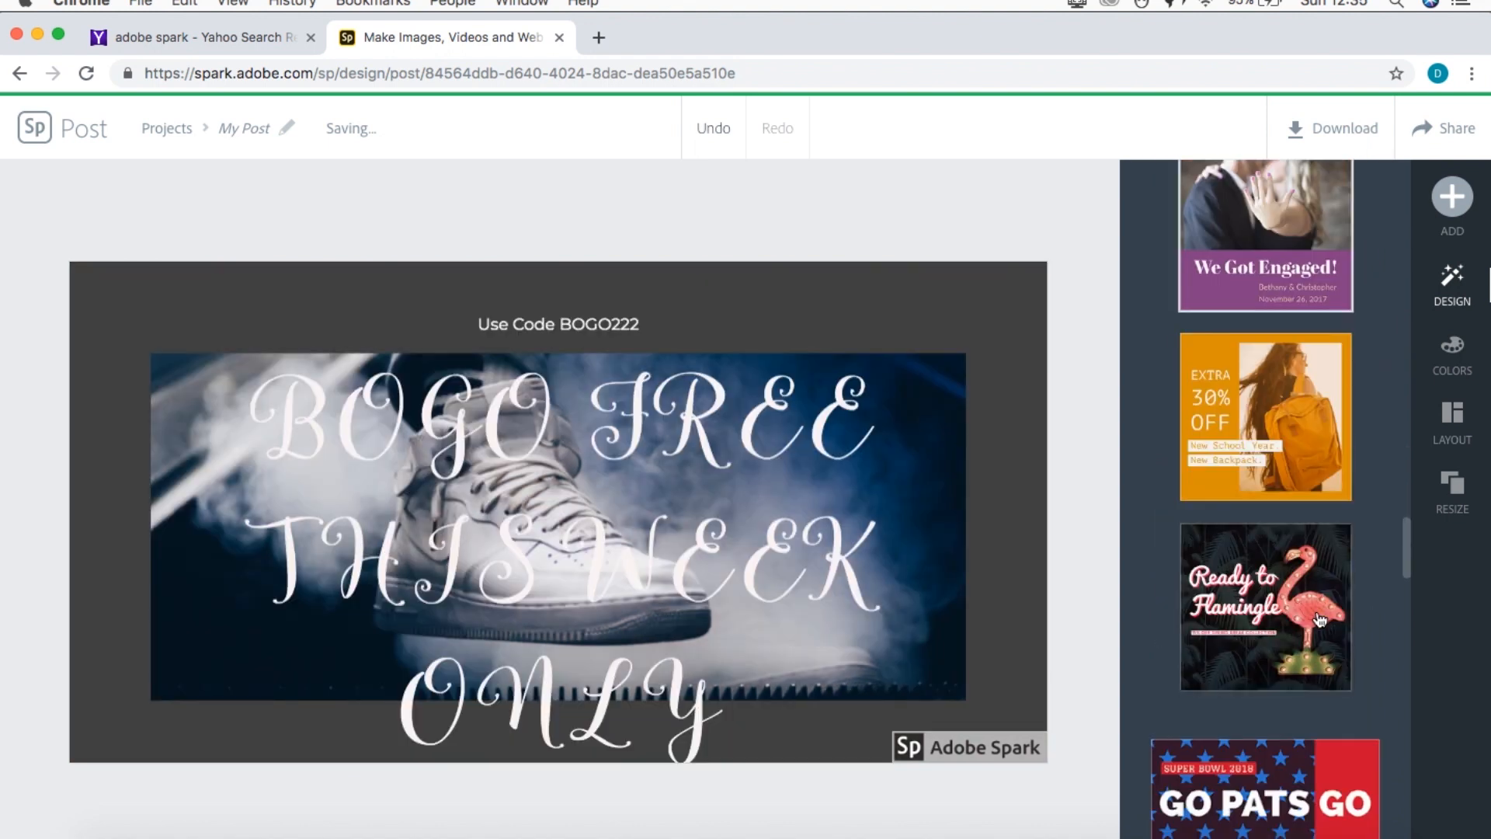
pyautogui.scroll(-3)
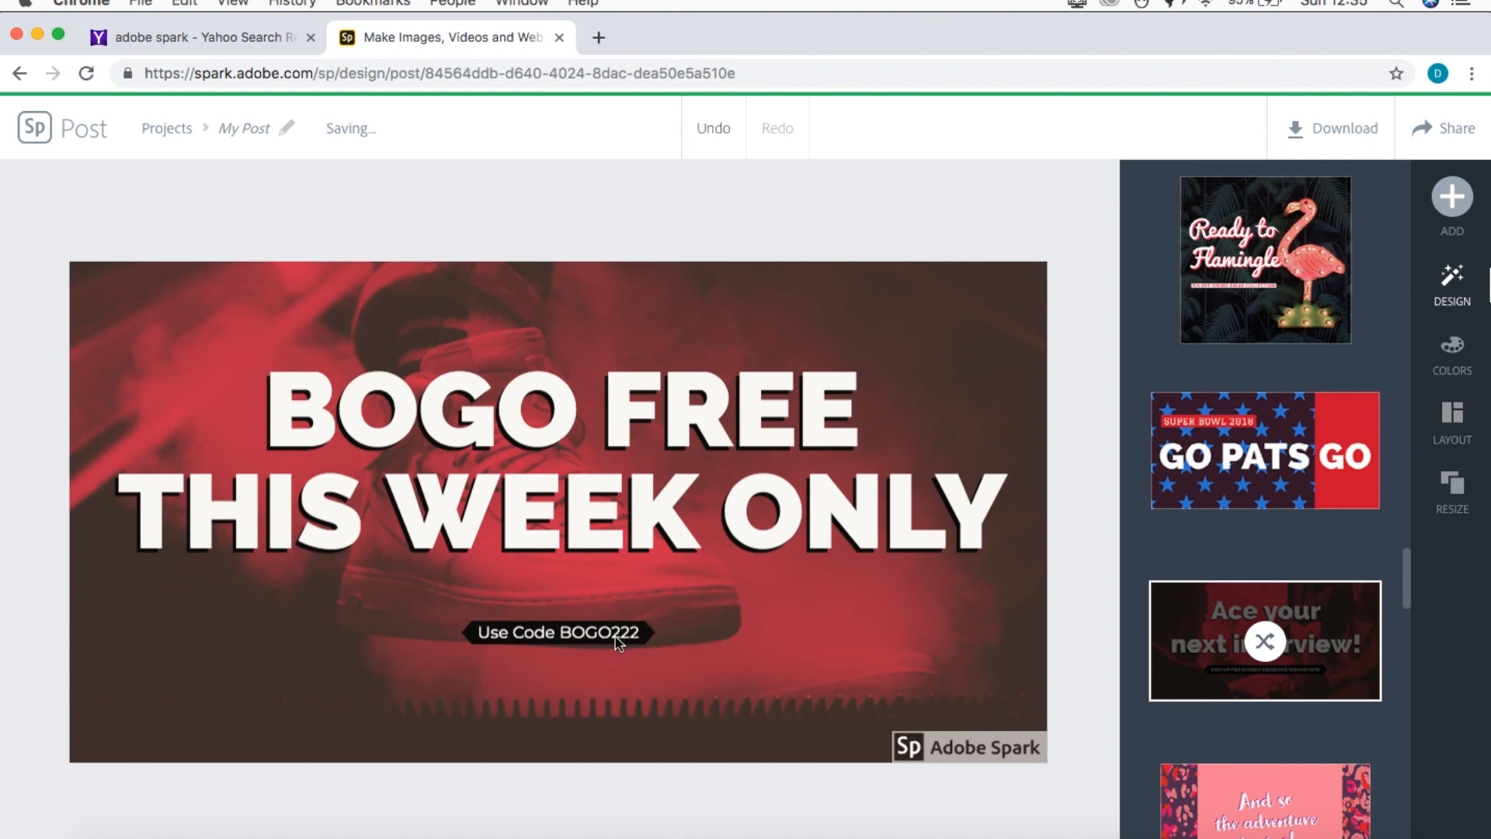
pyautogui.moveTo(640, 658)
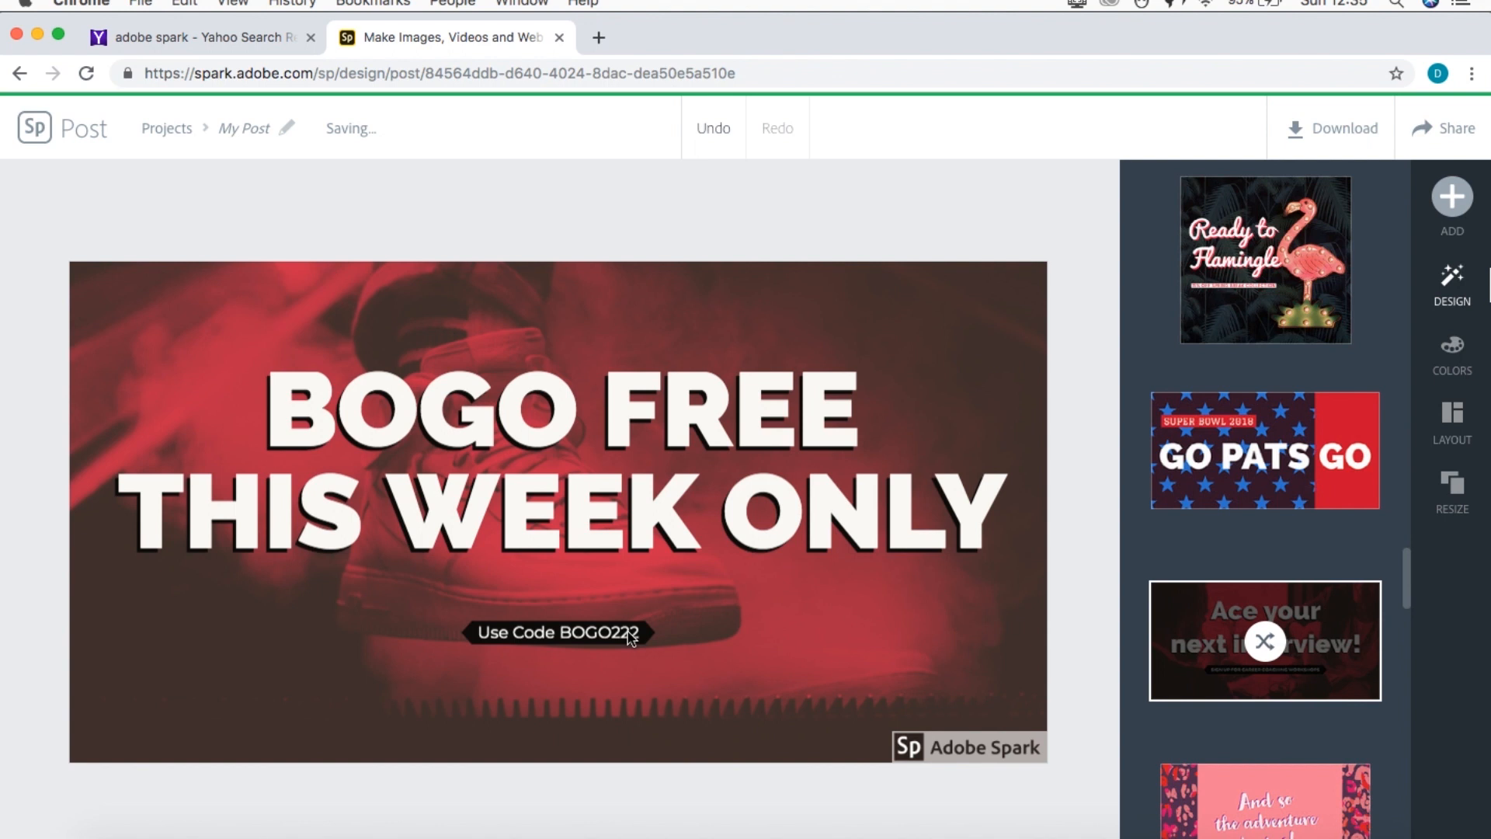
pyautogui.scroll(-3)
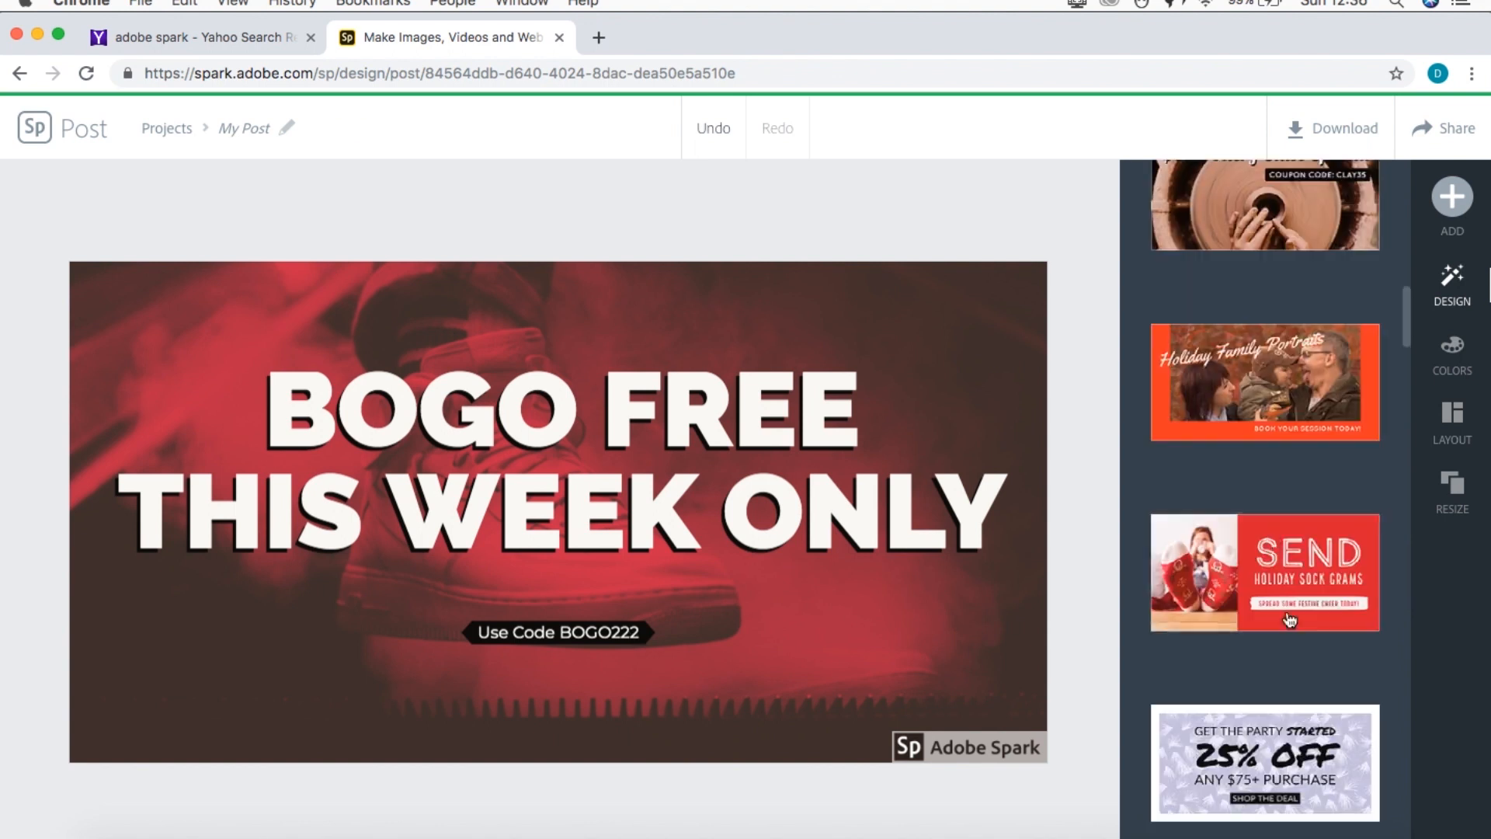
pyautogui.scroll(-3)
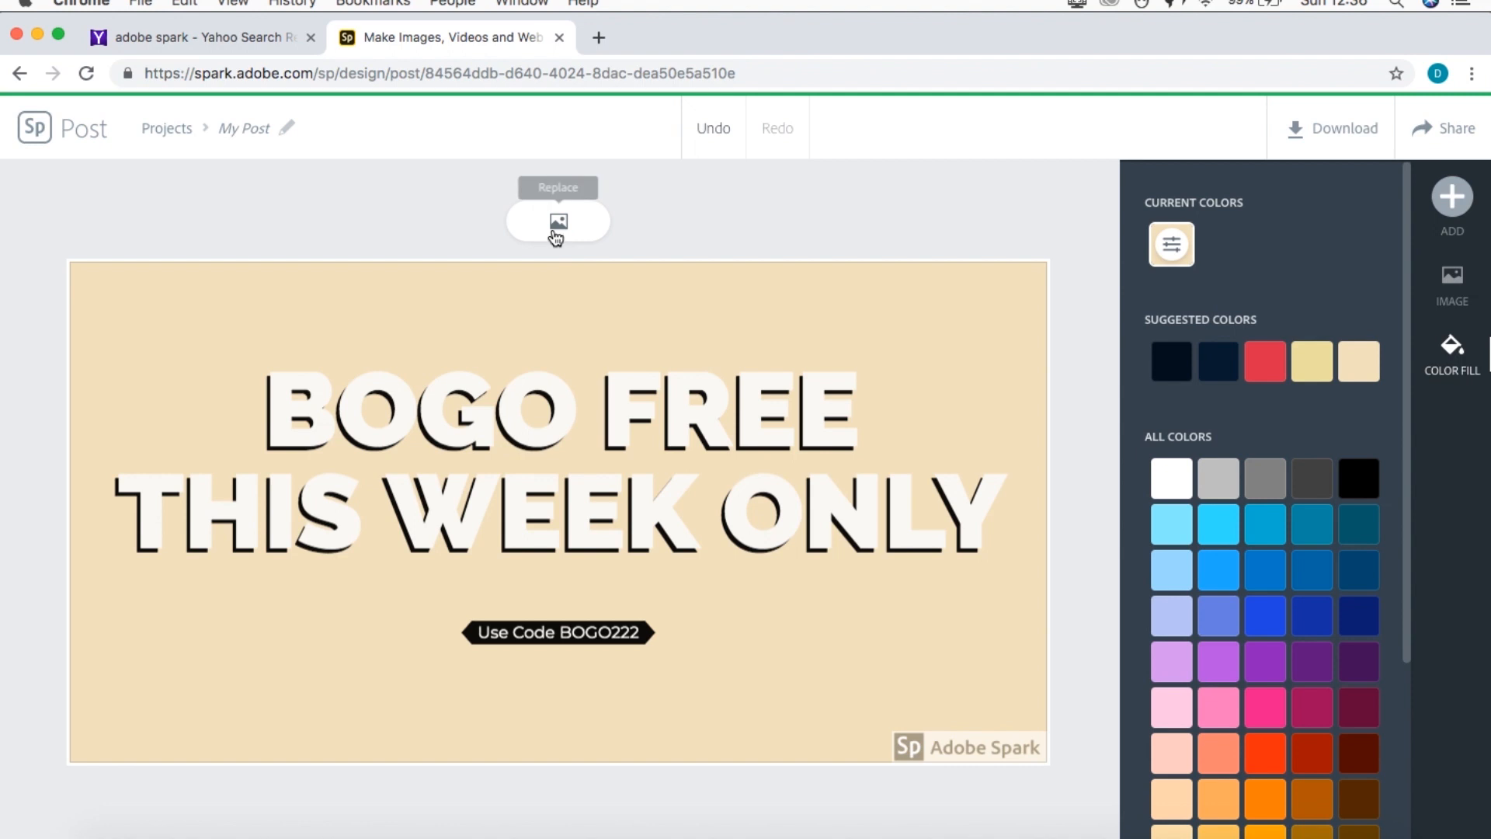
# - Replace the beige background with a microphone image uploaded from the Desktop
pyautogui.click(557, 221)
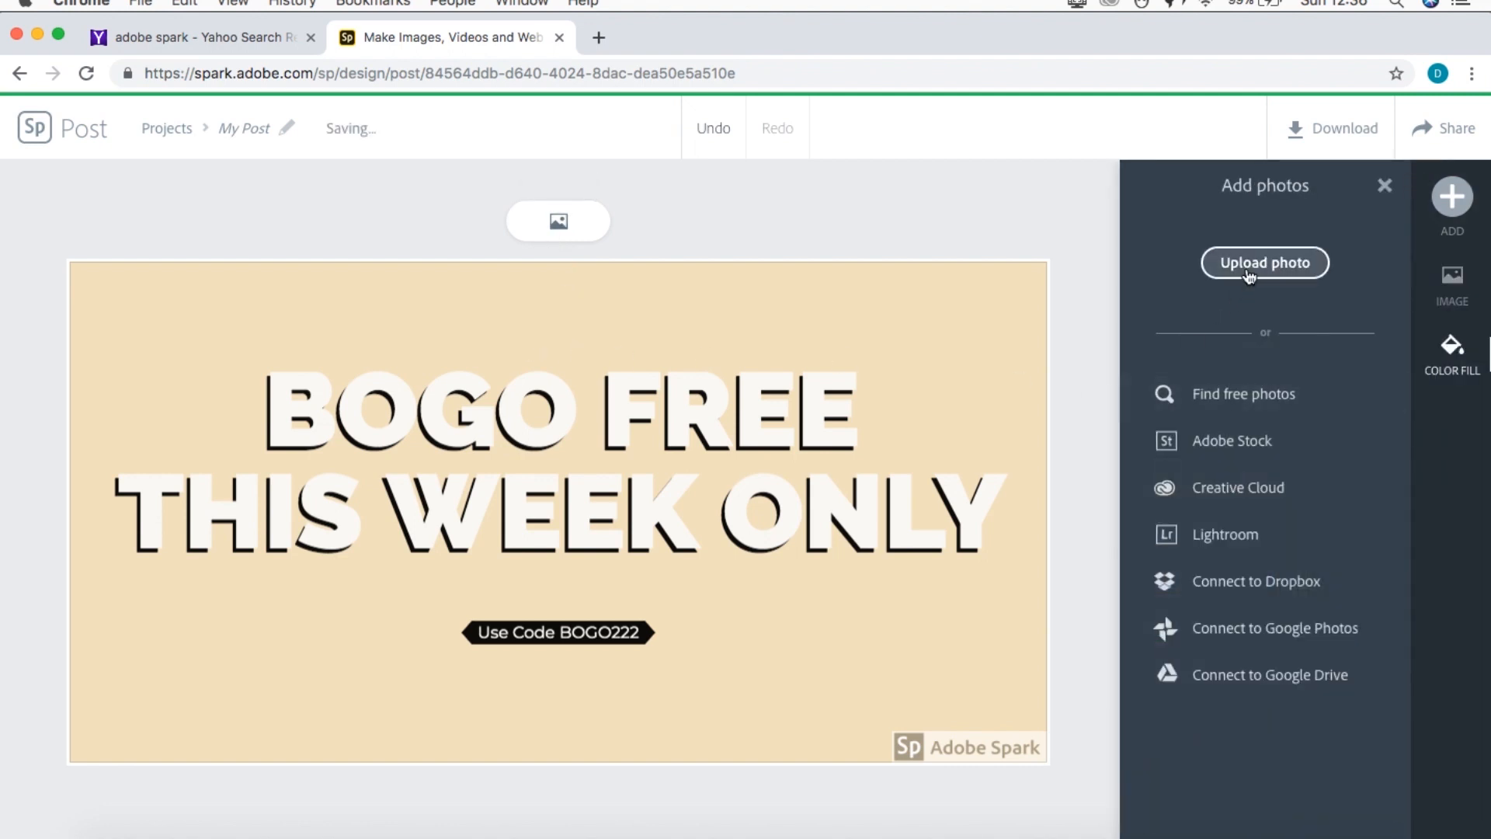
pyautogui.click(1264, 262)
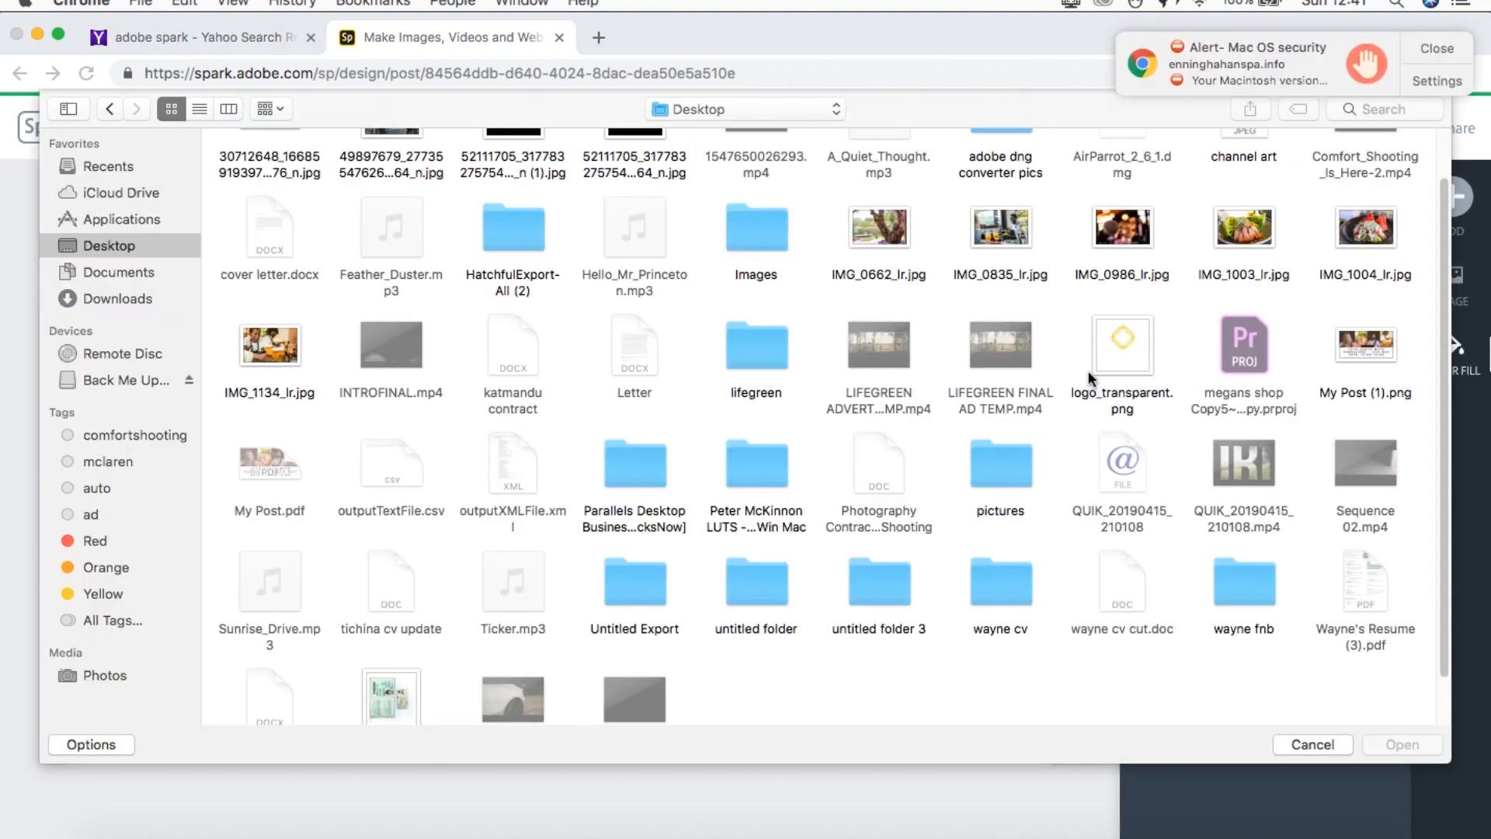
pyautogui.click(1121, 227)
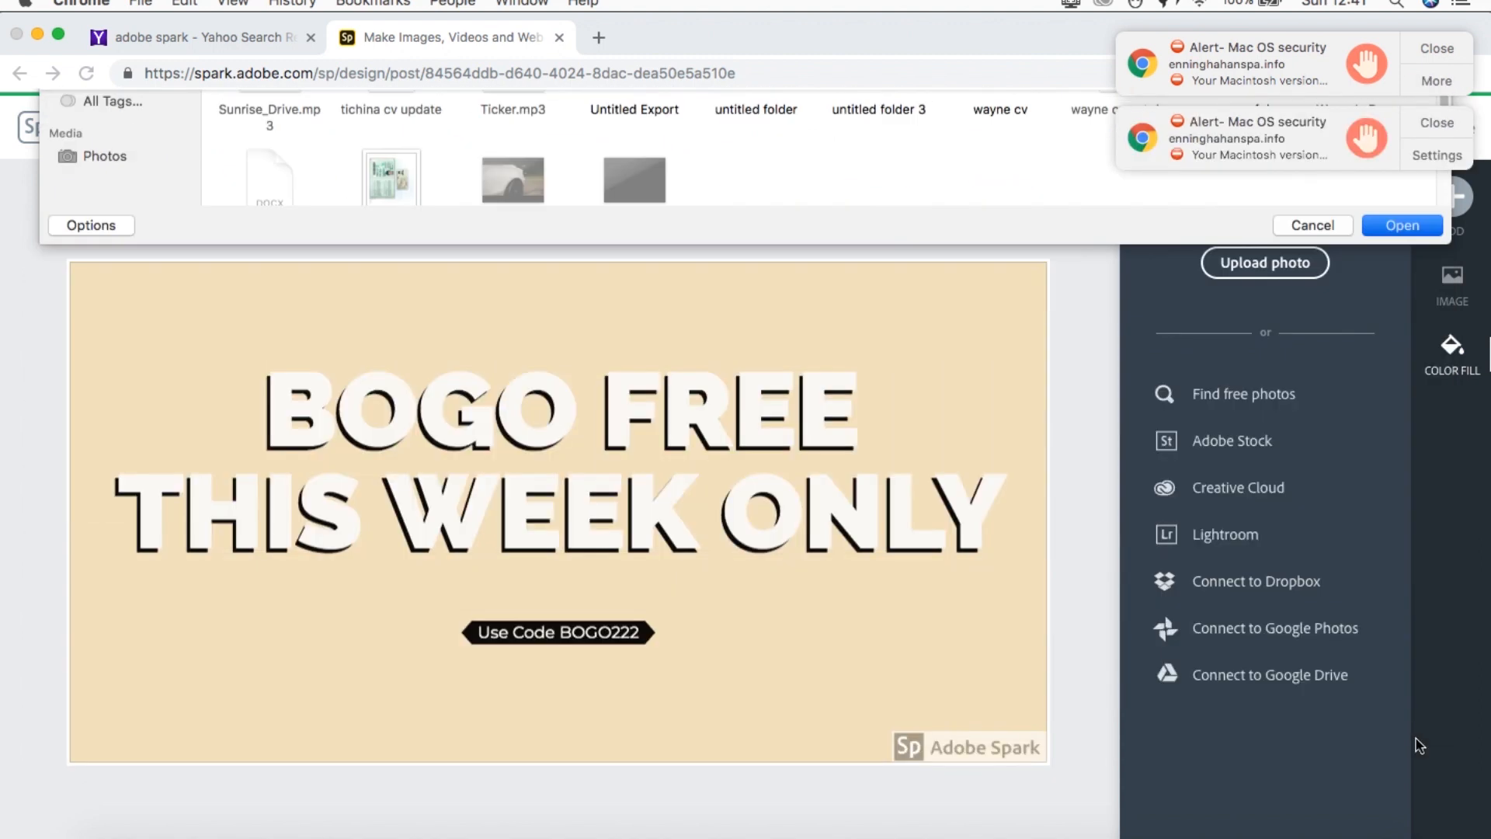
pyautogui.click(1312, 223)
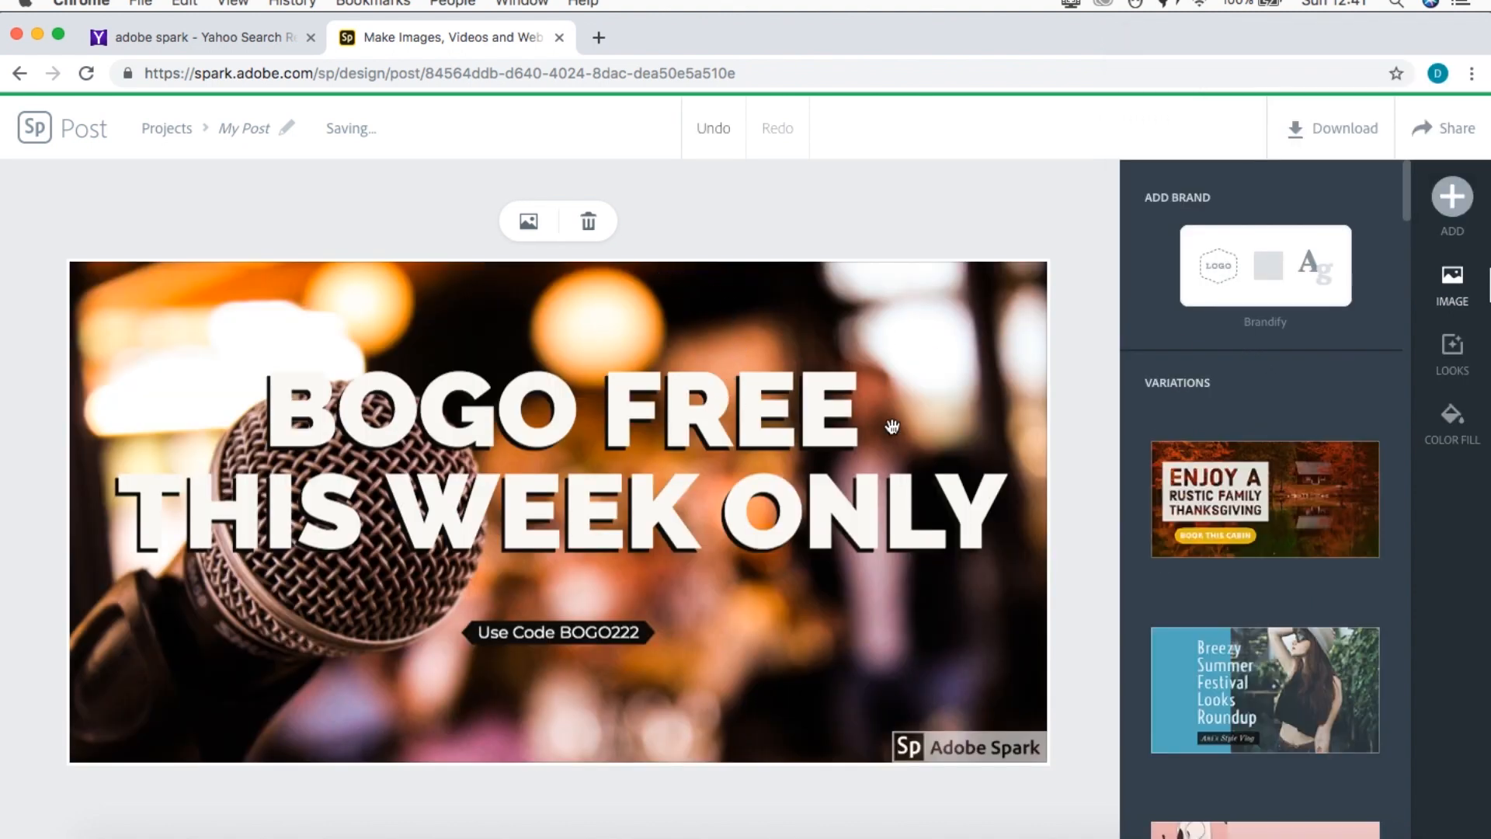
pyautogui.moveTo(550, 470)
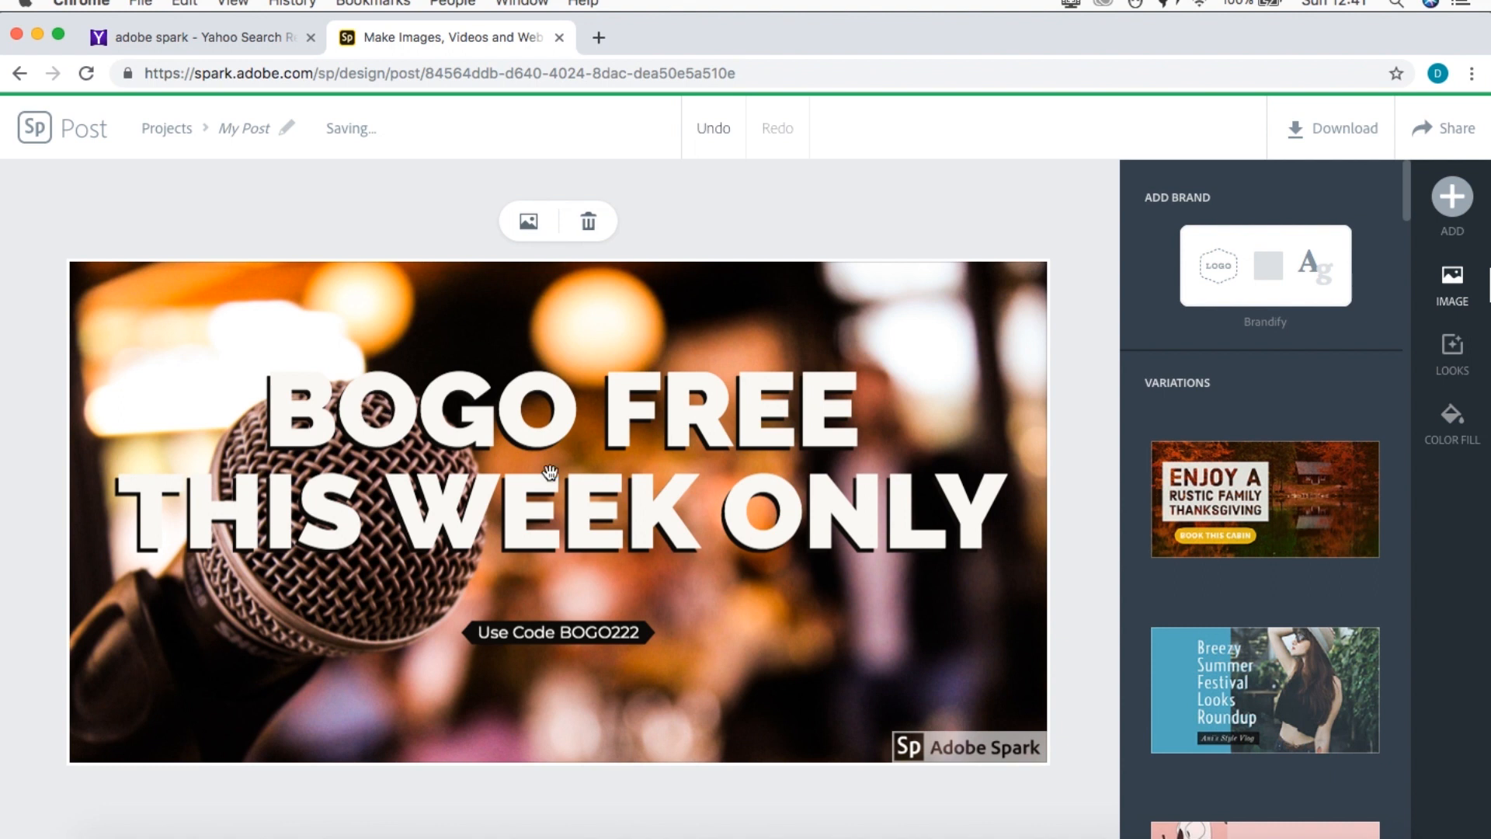
pyautogui.moveTo(478, 434)
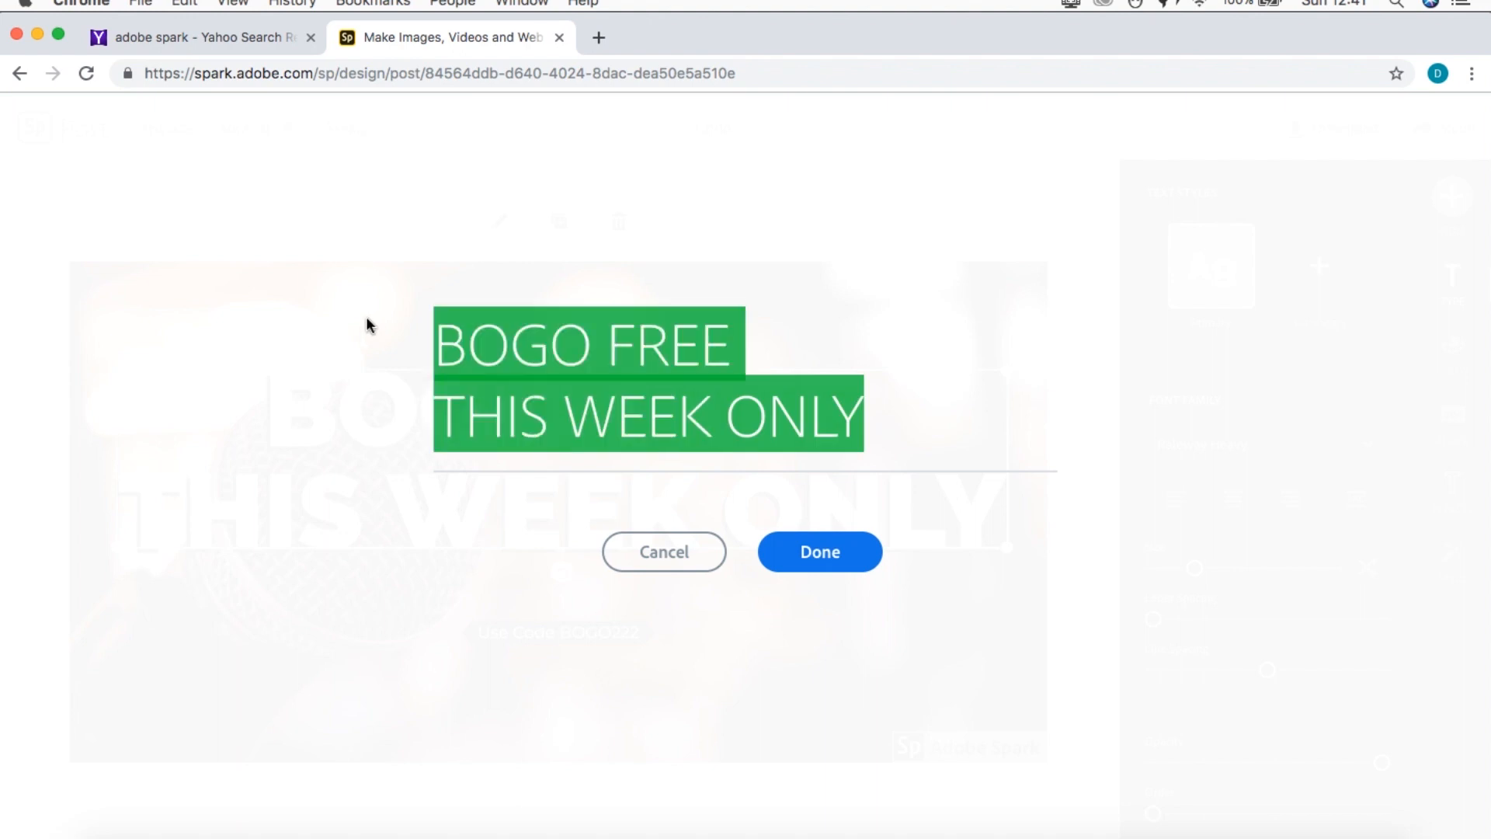
# - Change the headline to STAND A CHANCE TO WIN A FREE BAND PHOTOSHOOT
pyautogui.write('STA')
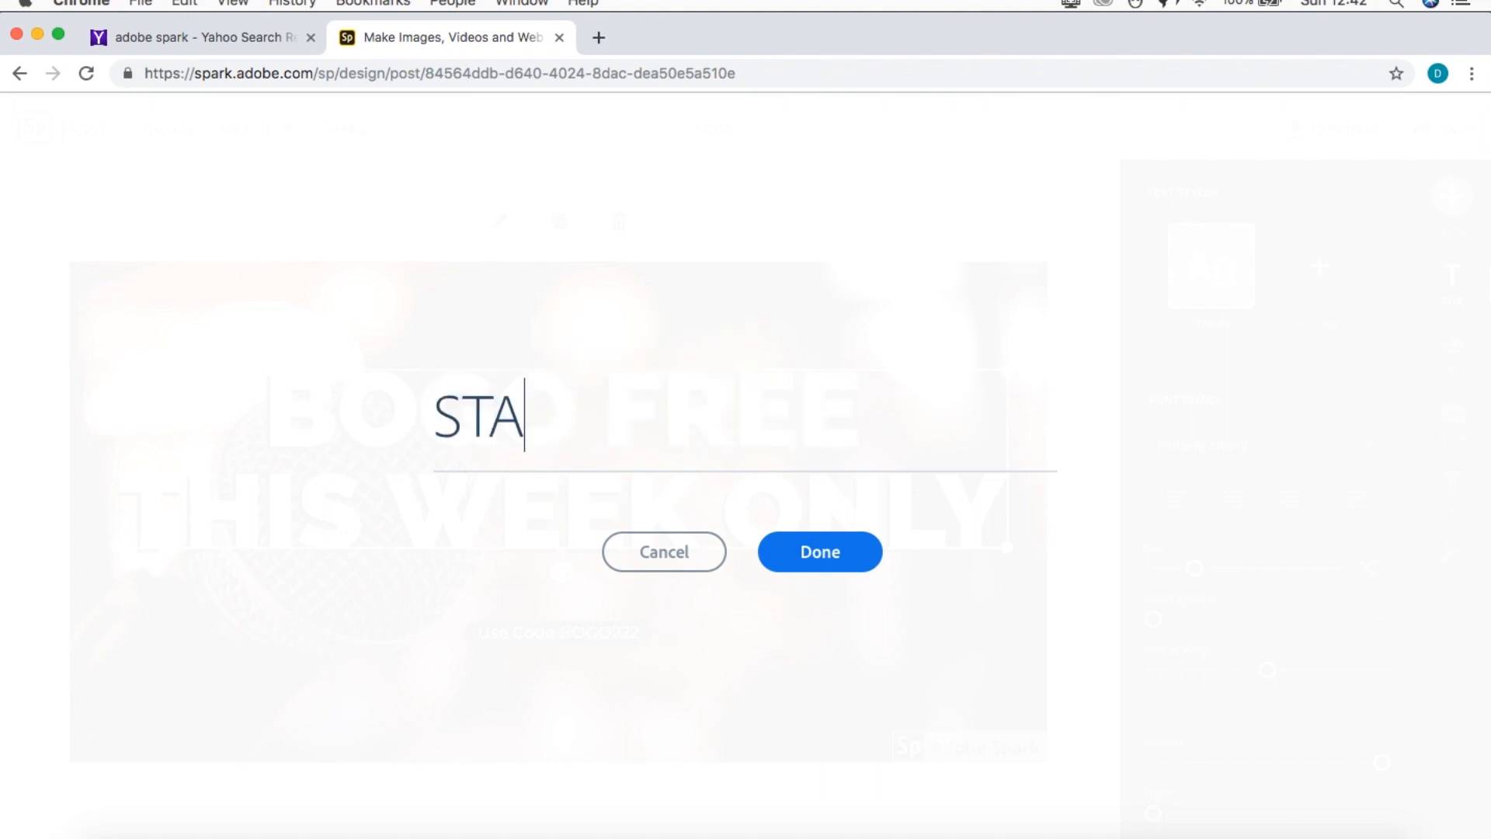
pyautogui.write('ND A CHA')
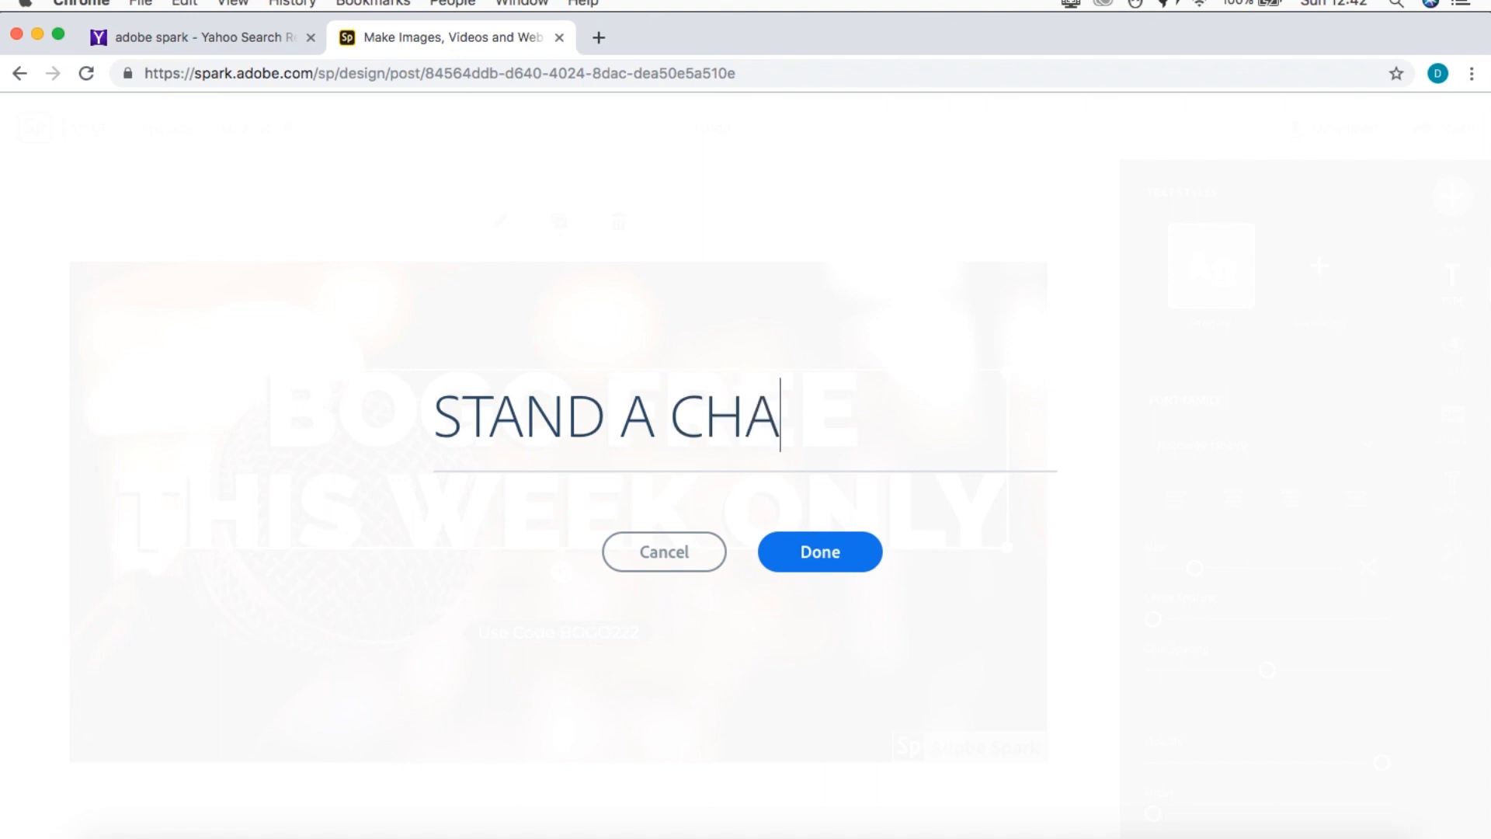
pyautogui.write('NCE TO')
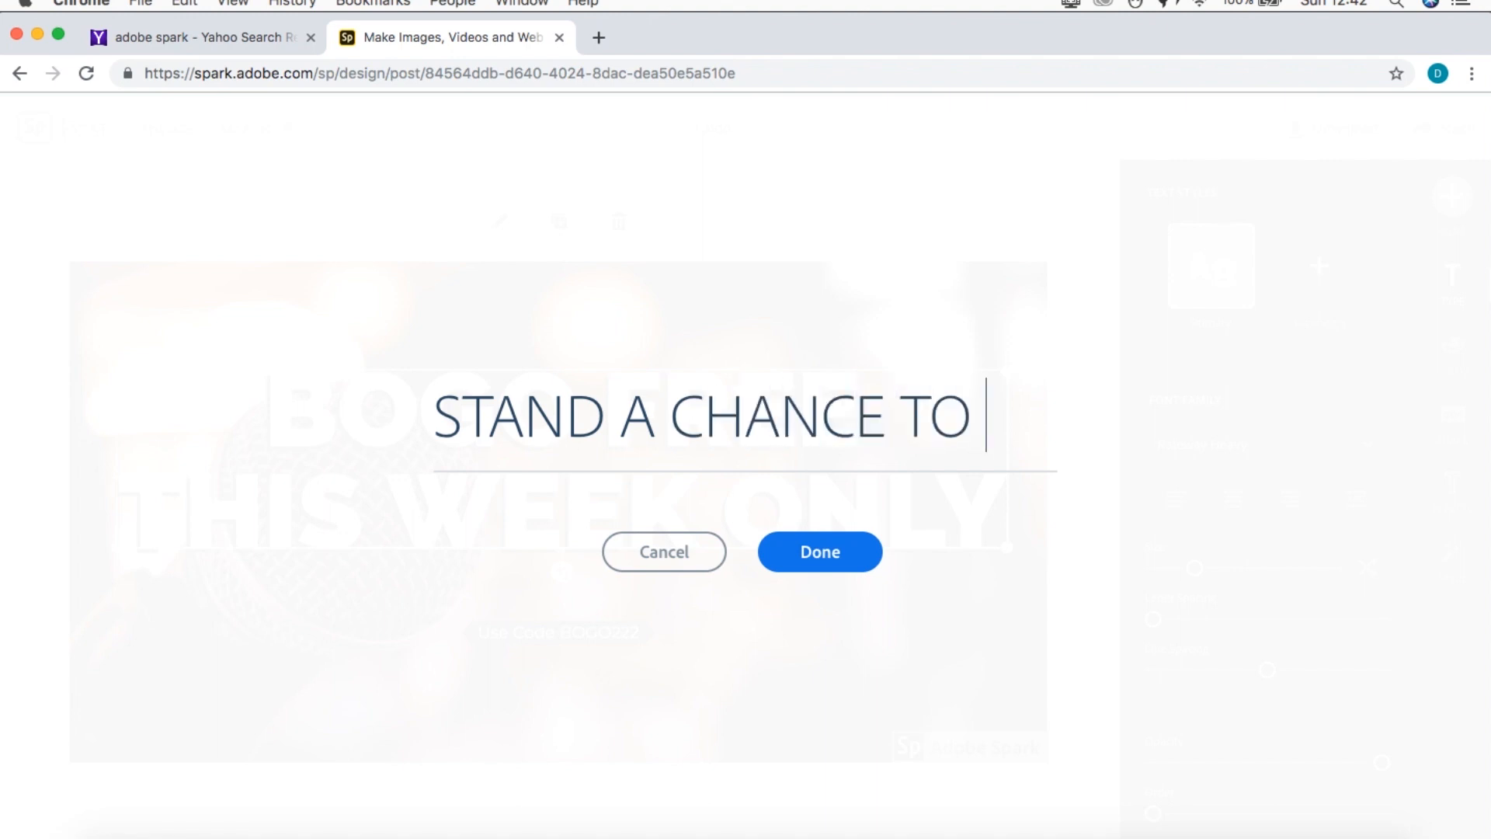
pyautogui.write('WIN A')
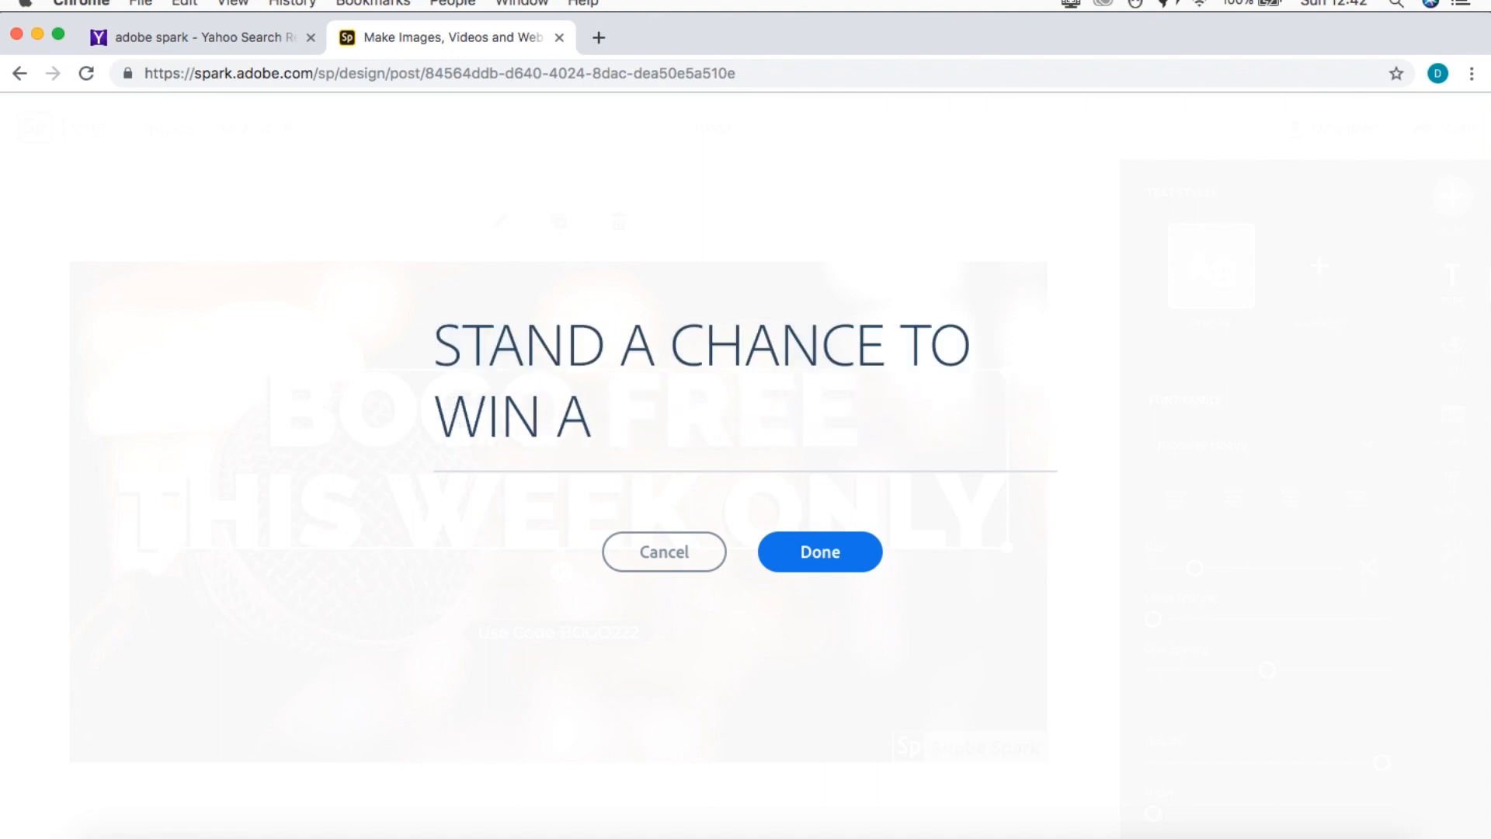
pyautogui.write('FREE')
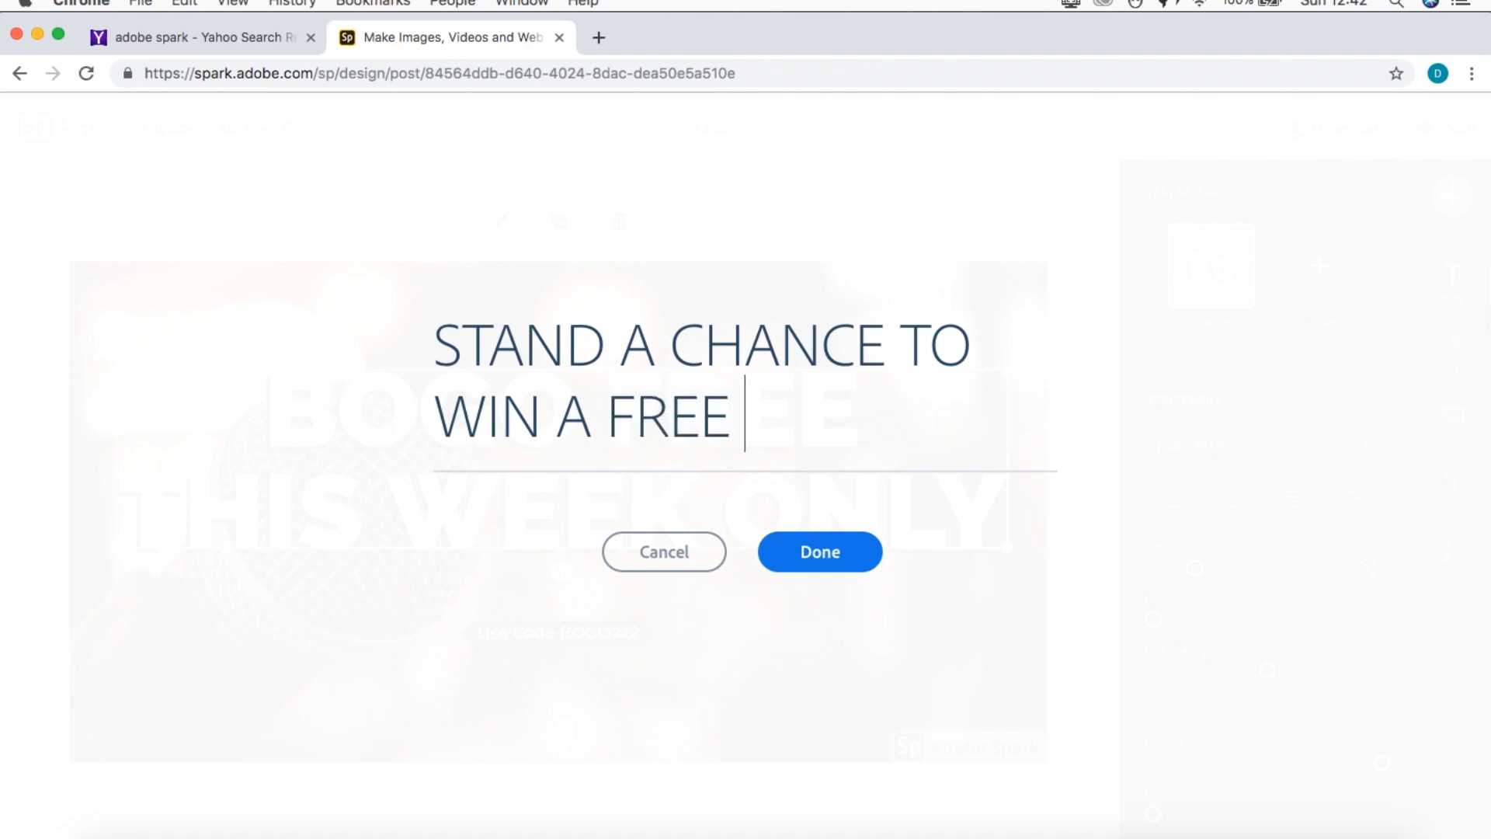
pyautogui.write('BAND')
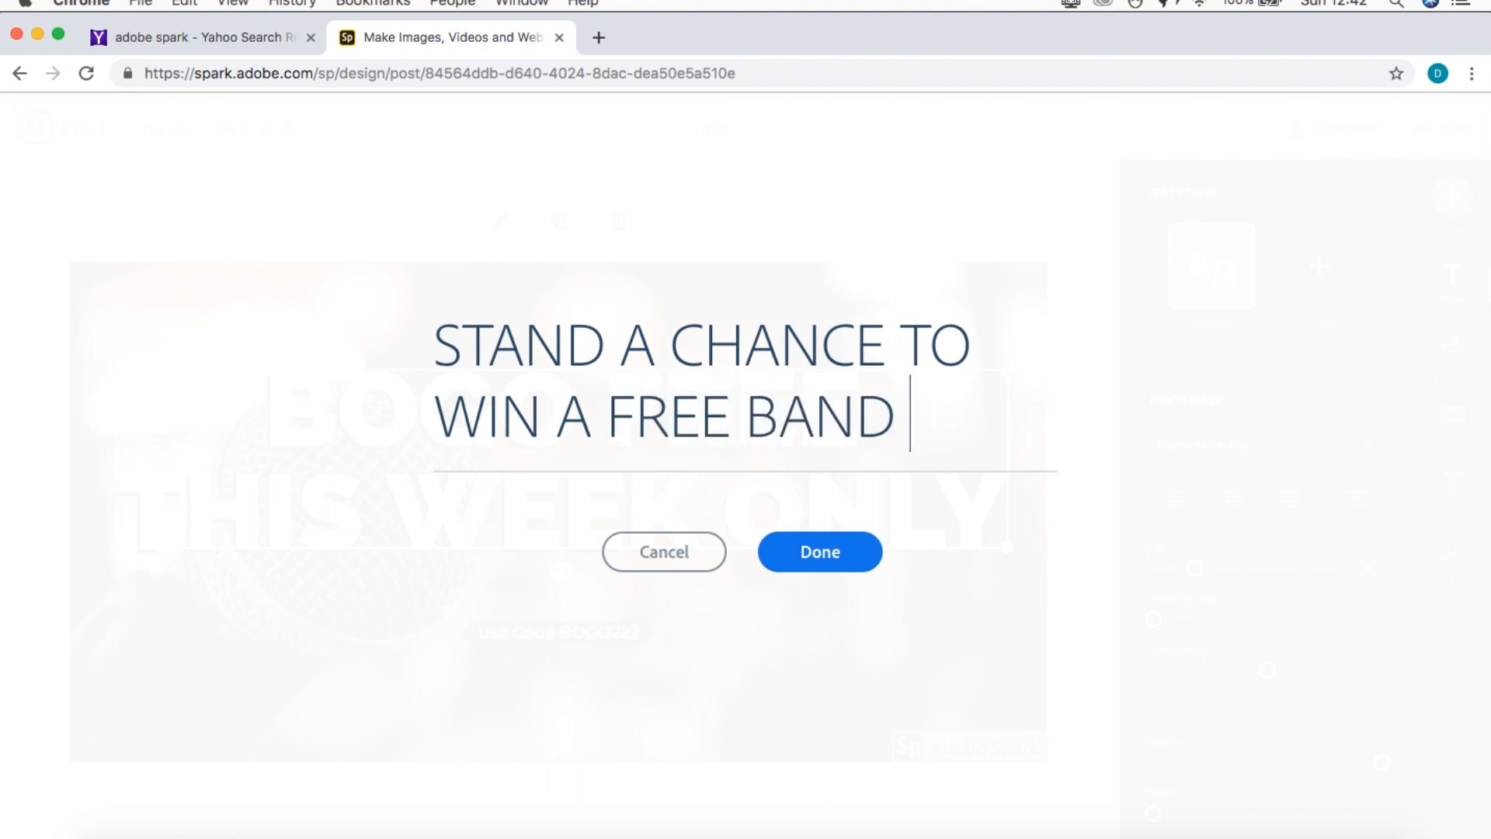
pyautogui.write('PHOTOSHOOT')
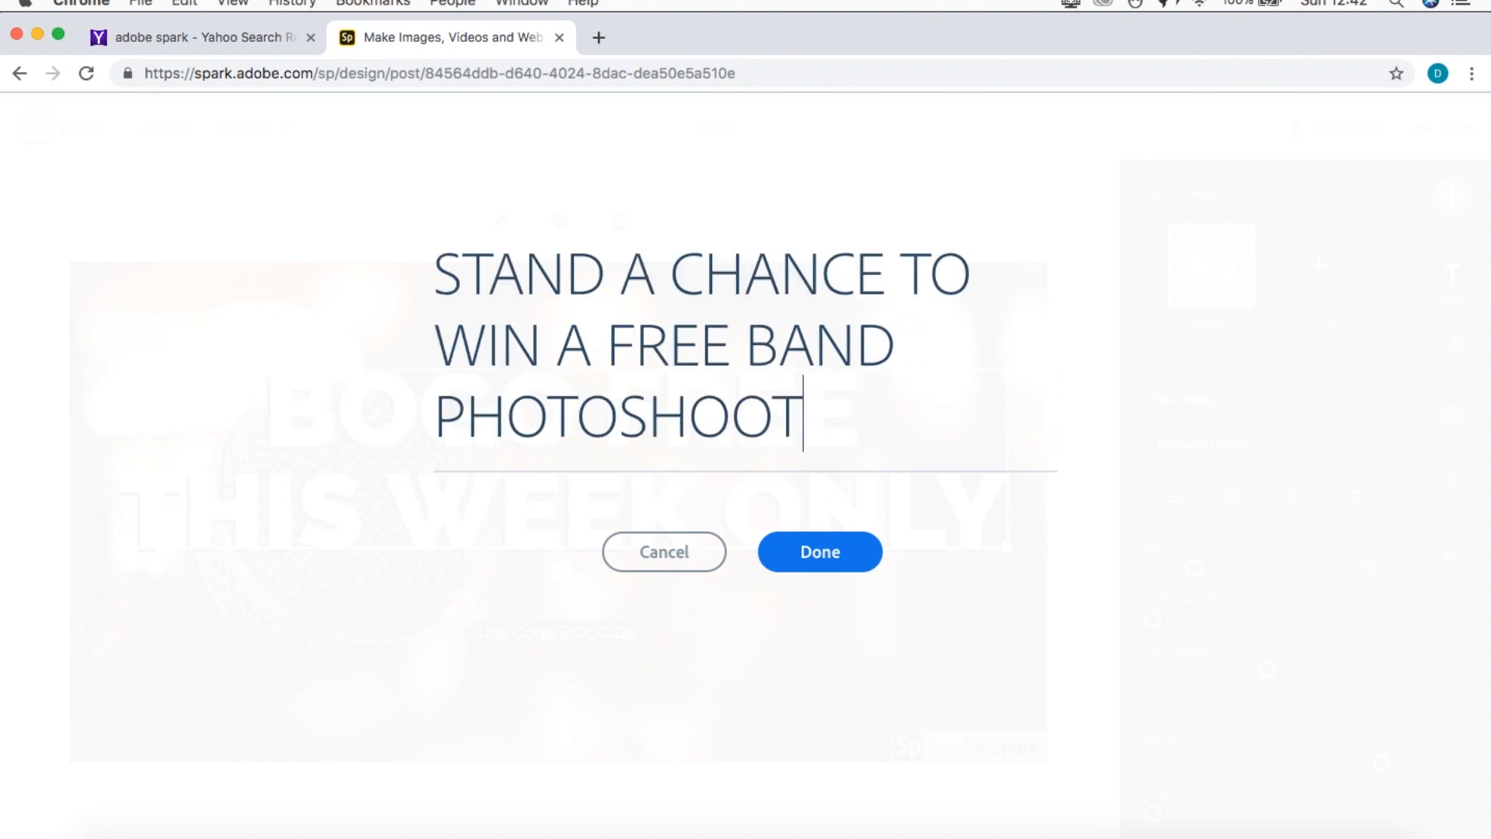
pyautogui.click(820, 552)
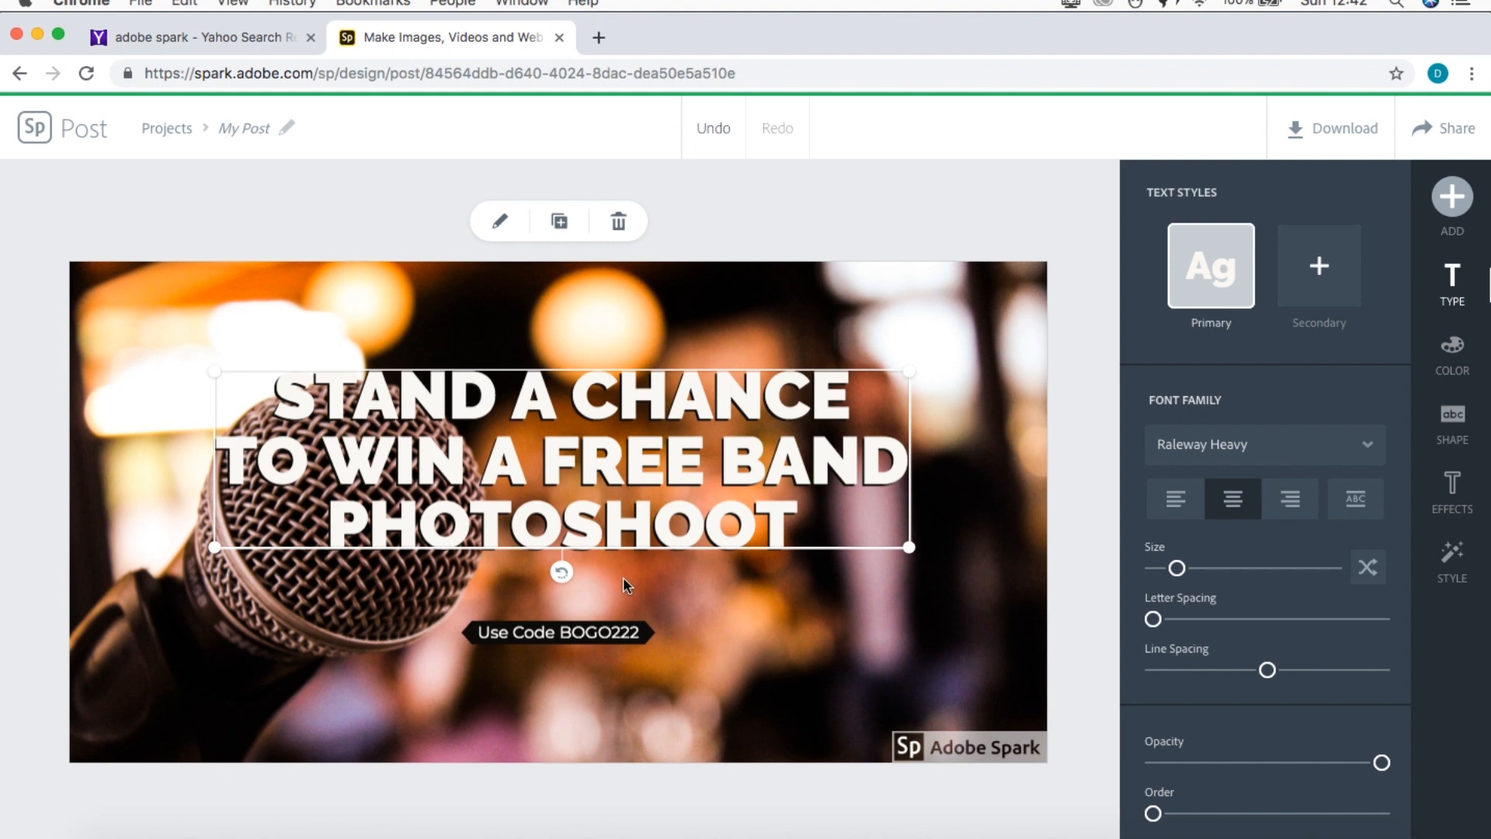
pyautogui.moveTo(727, 468)
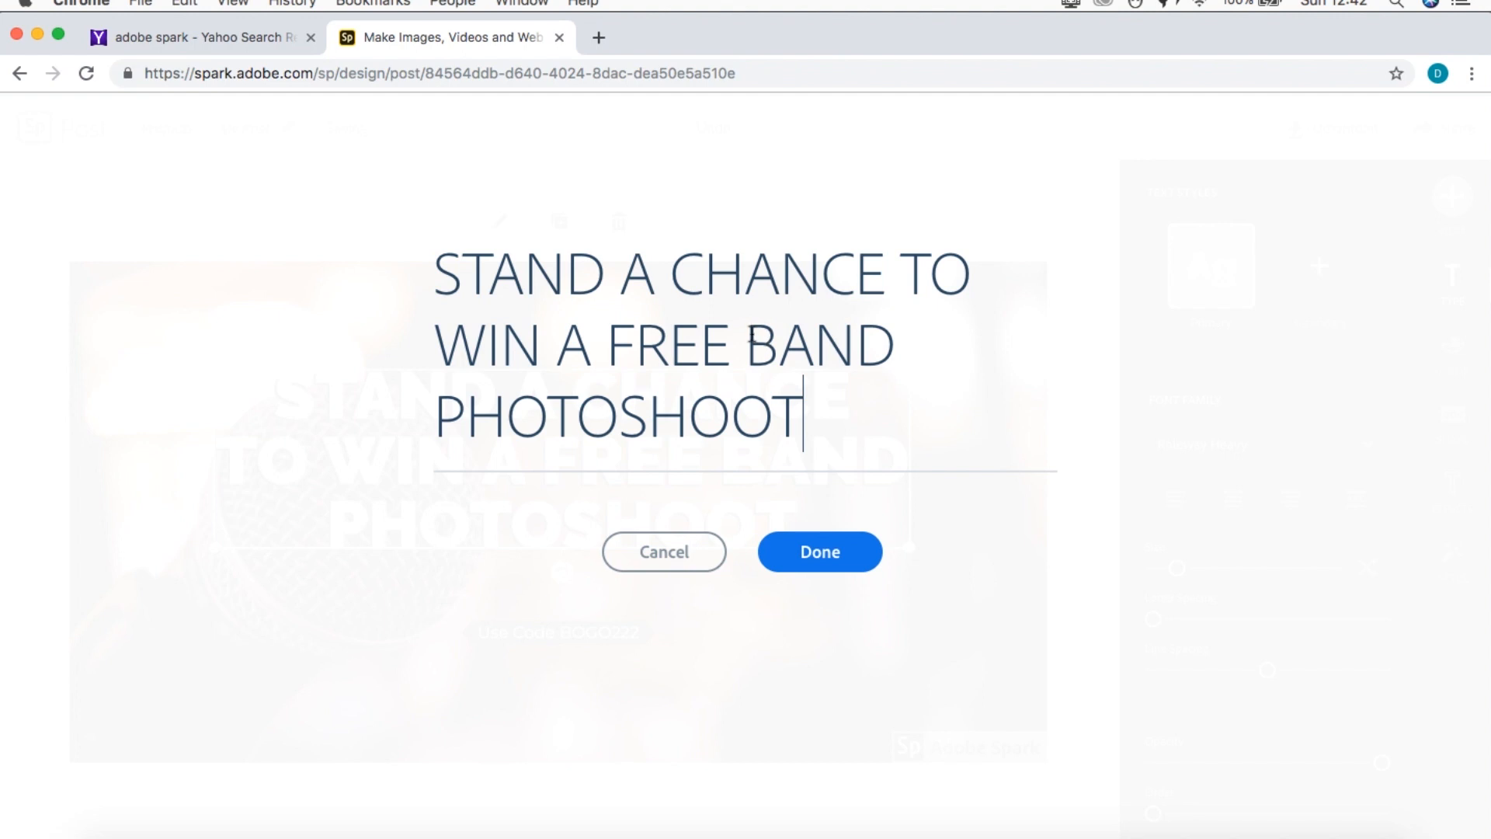
# - Put quotes around BAND in the headline
pyautogui.write('"')
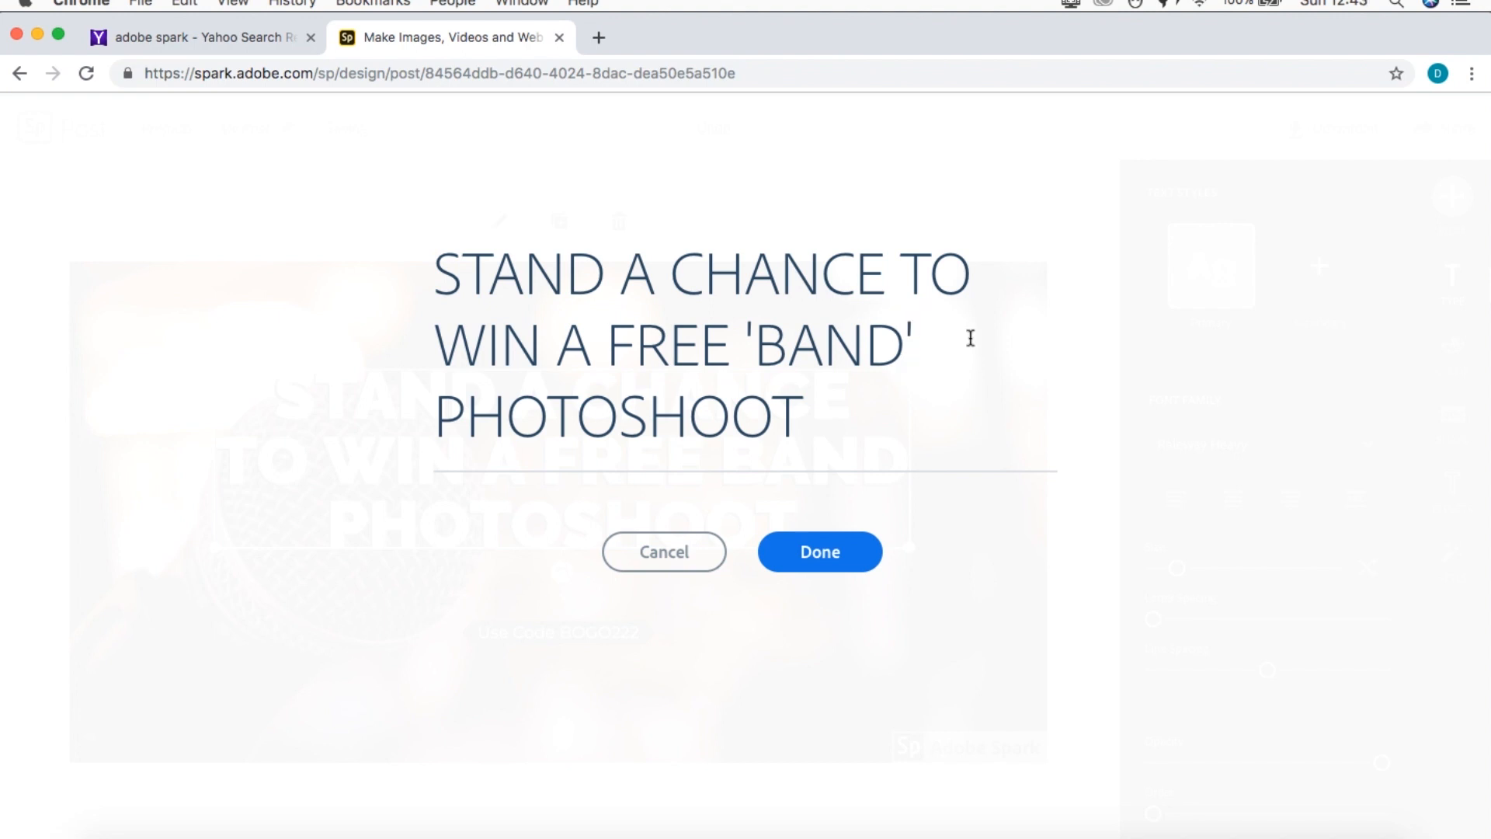
pyautogui.click(819, 551)
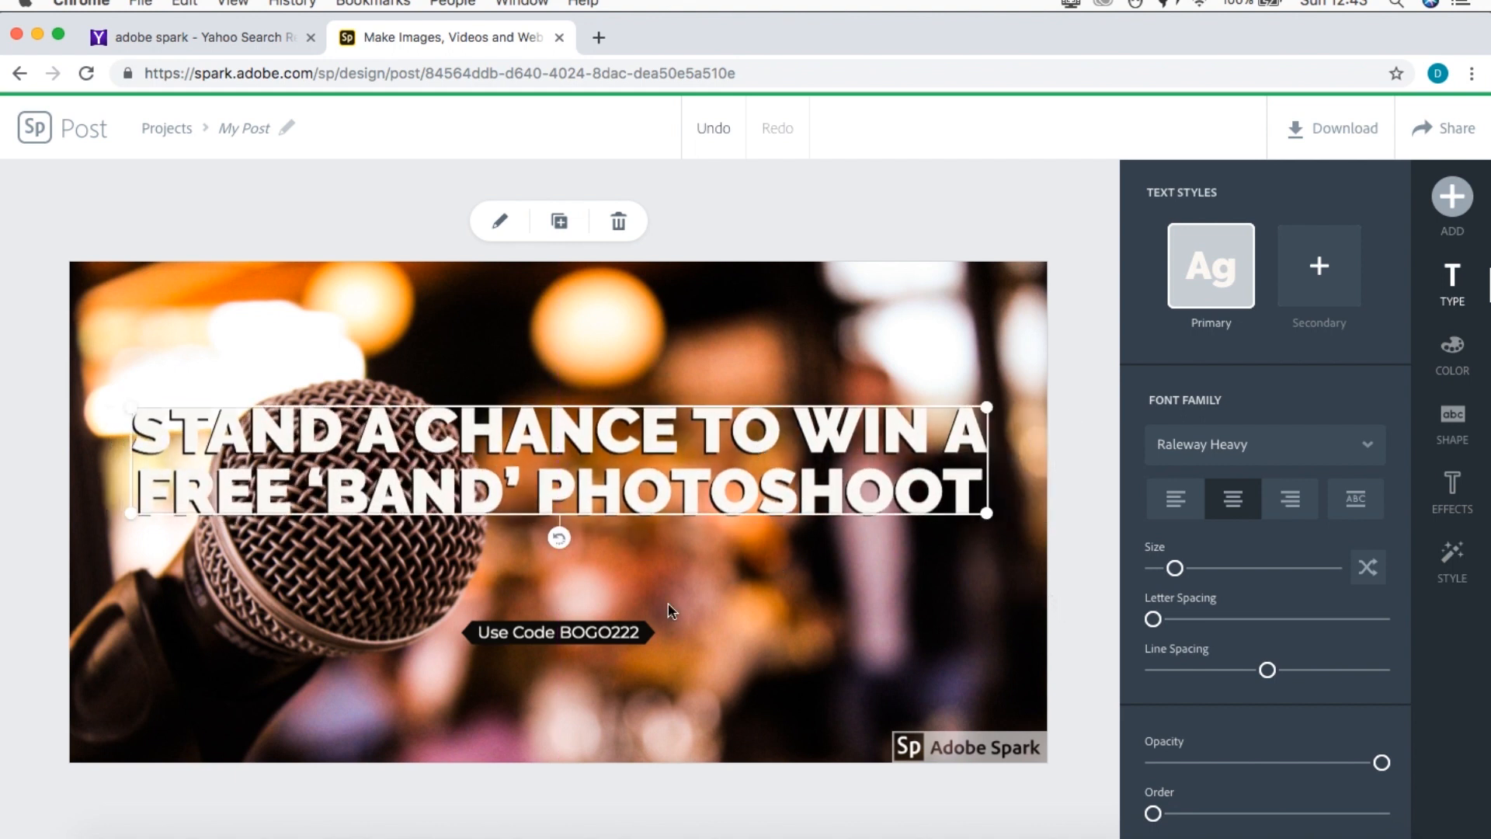
pyautogui.doubleClick(559, 632)
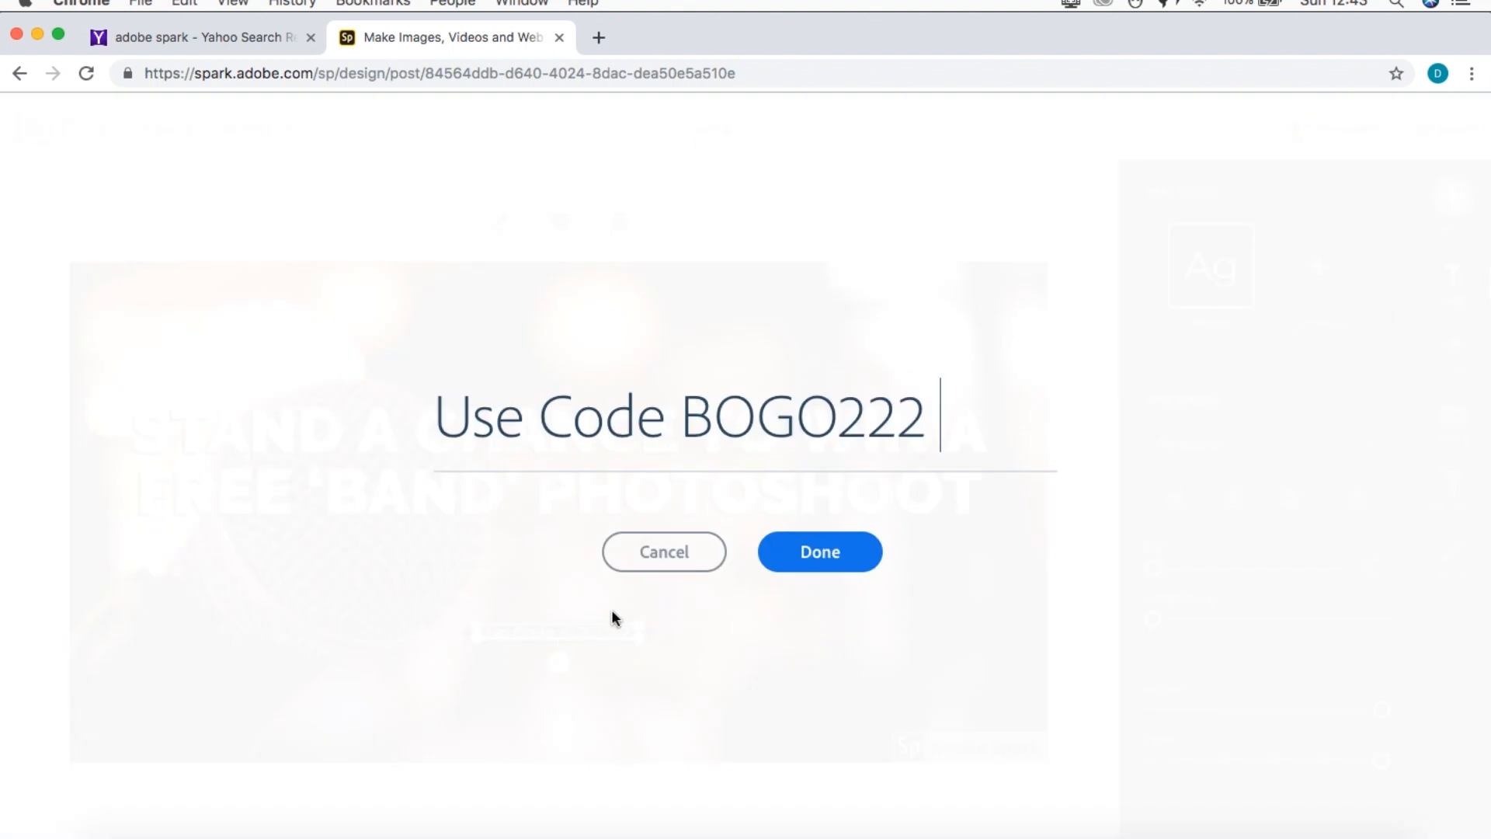
pyautogui.press('Backspace')
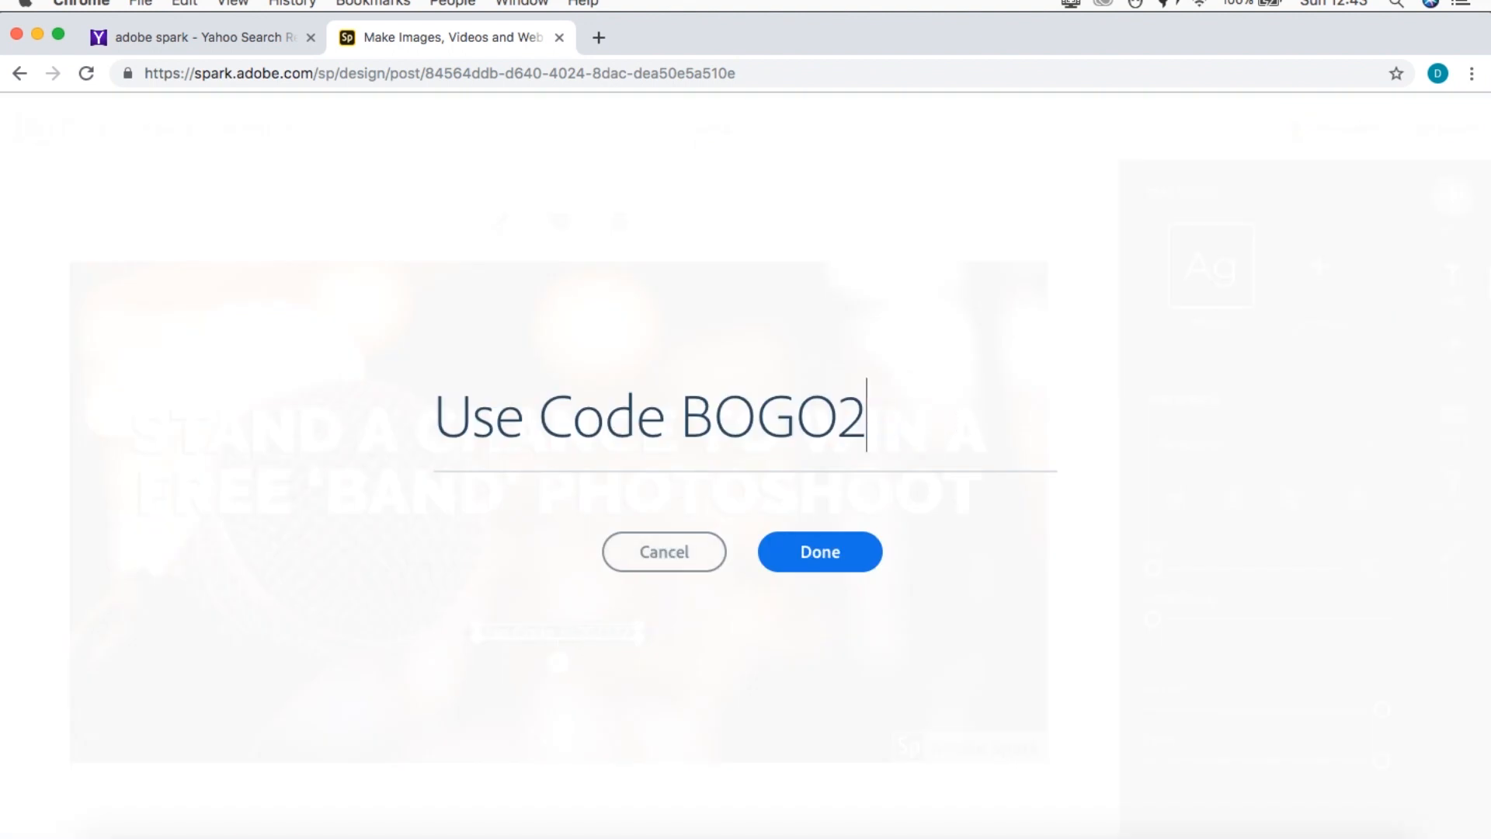
pyautogui.press('backspace')
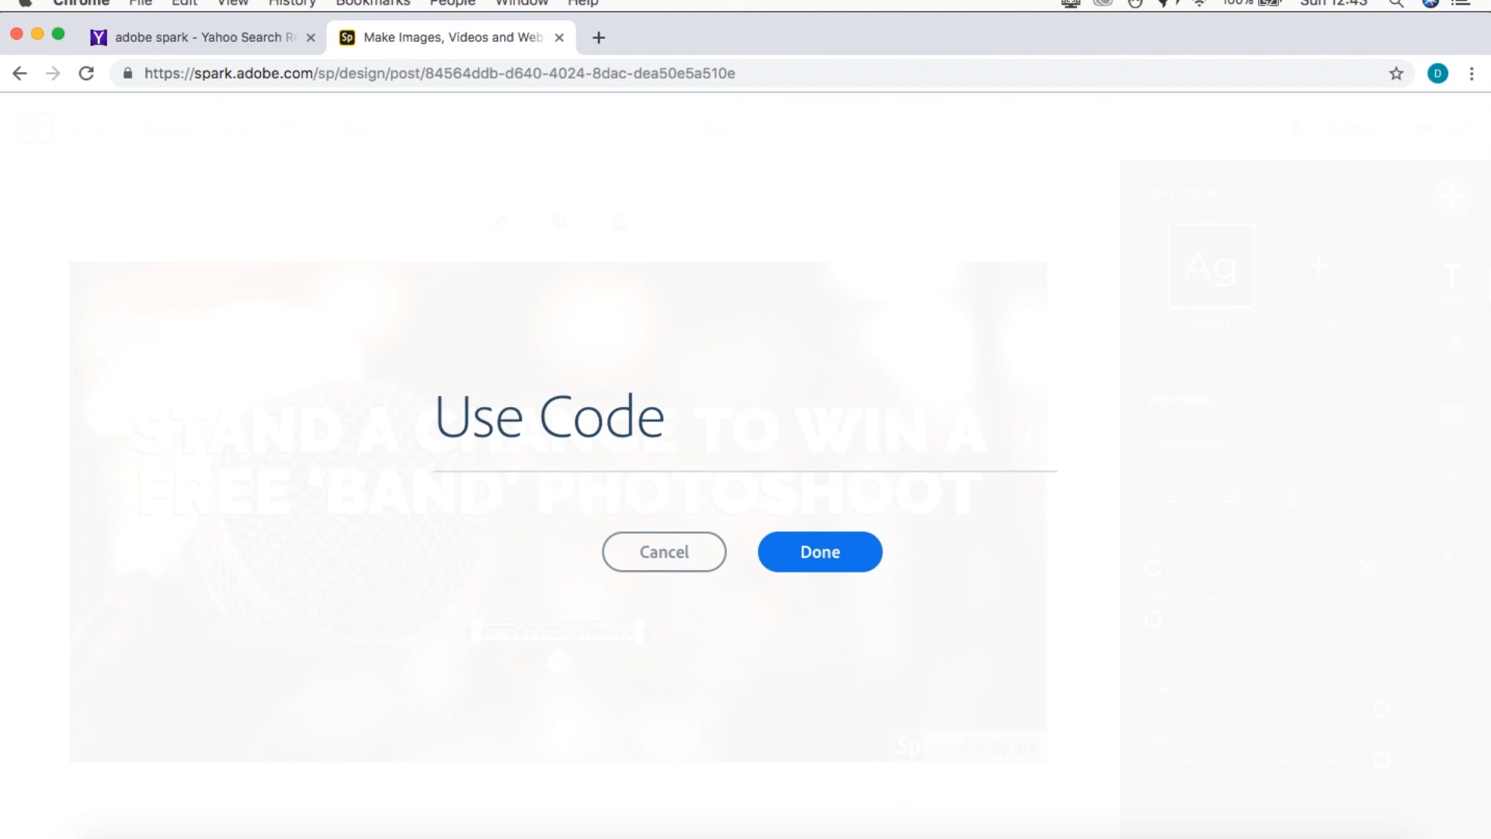
pyautogui.write('BAN')
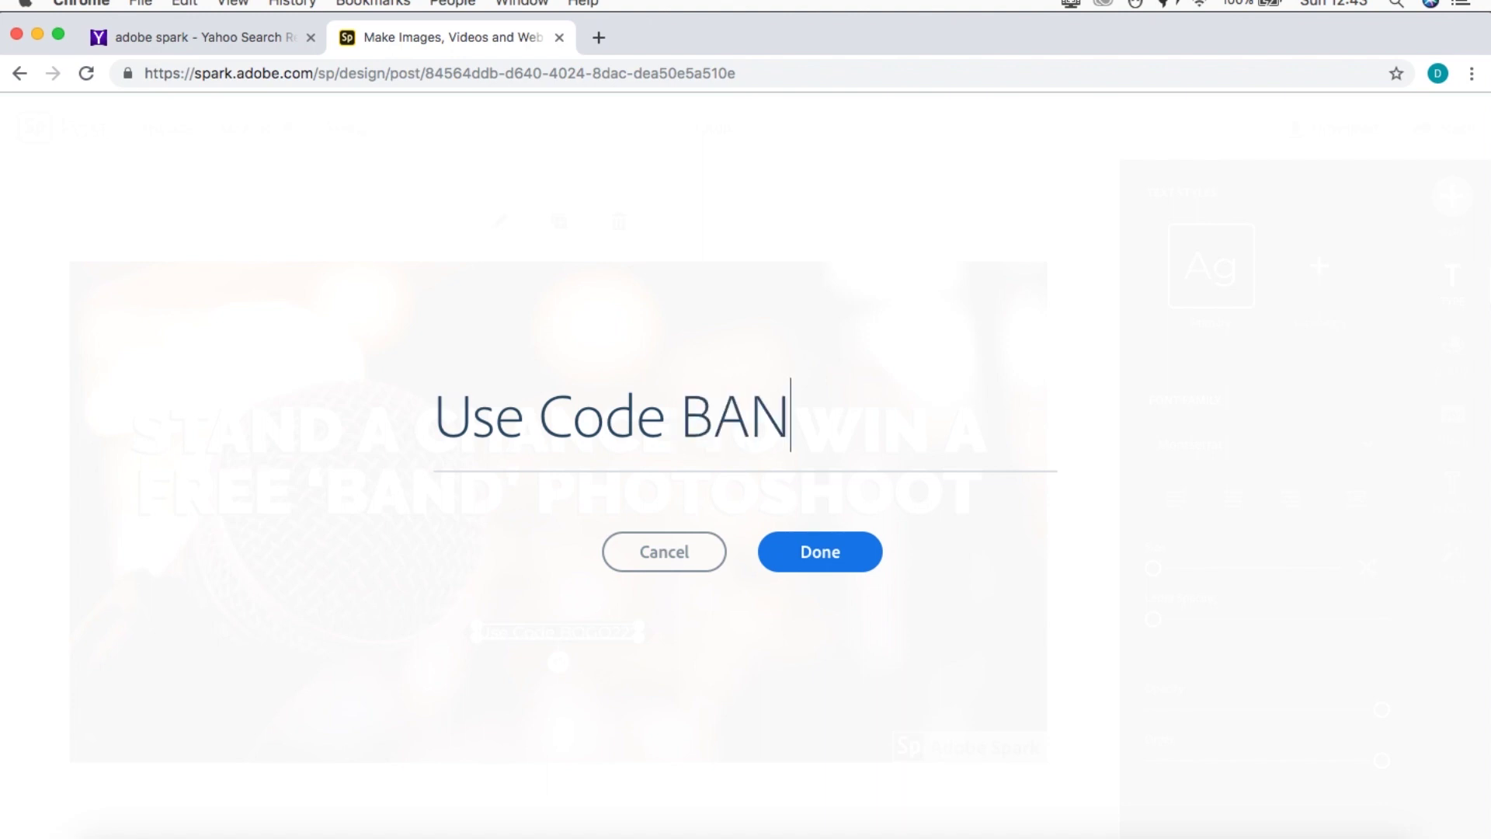
pyautogui.write('D4576')
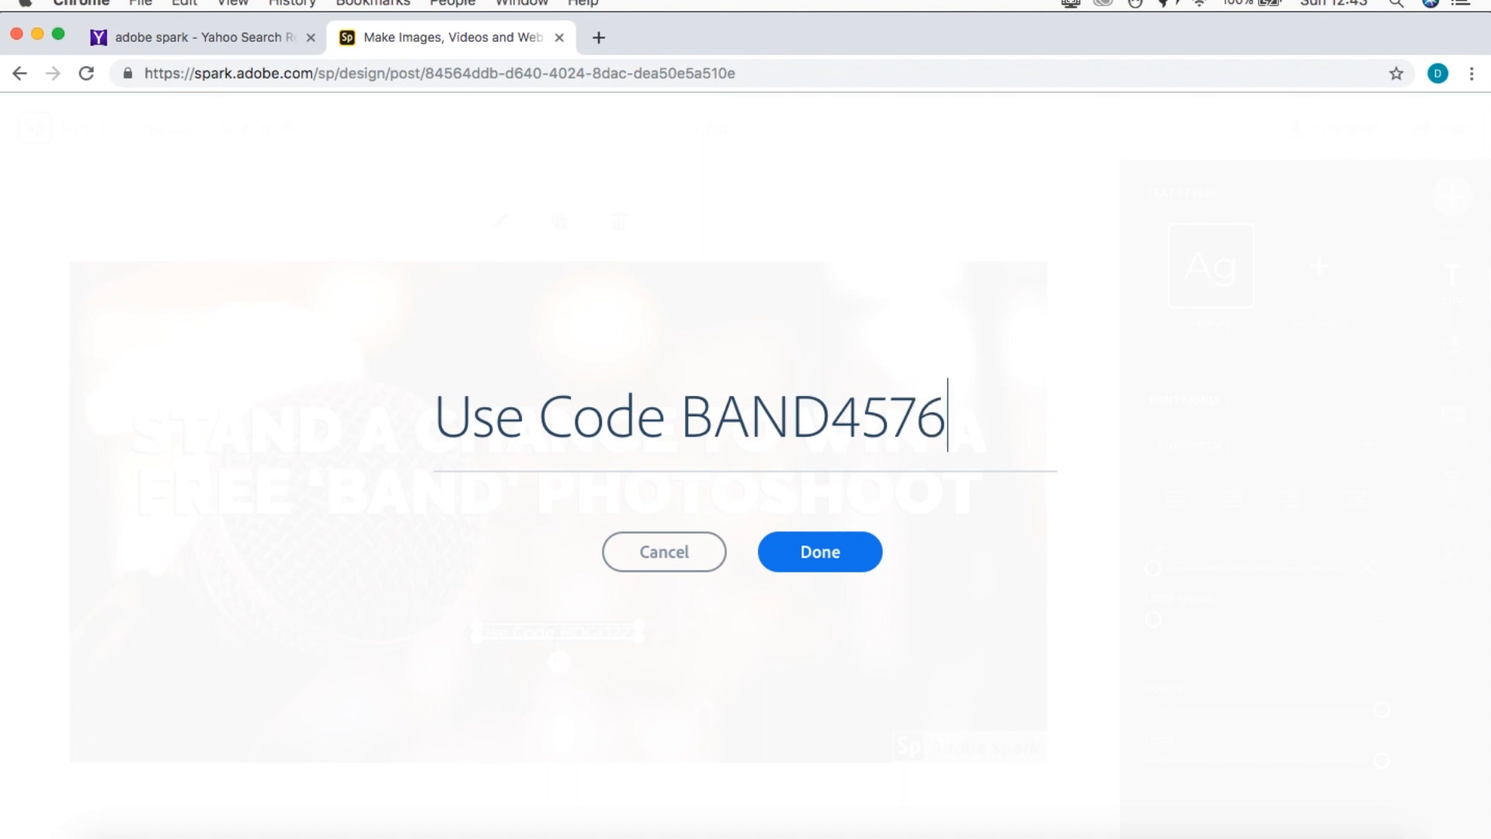
pyautogui.write('SMS BAND4576')
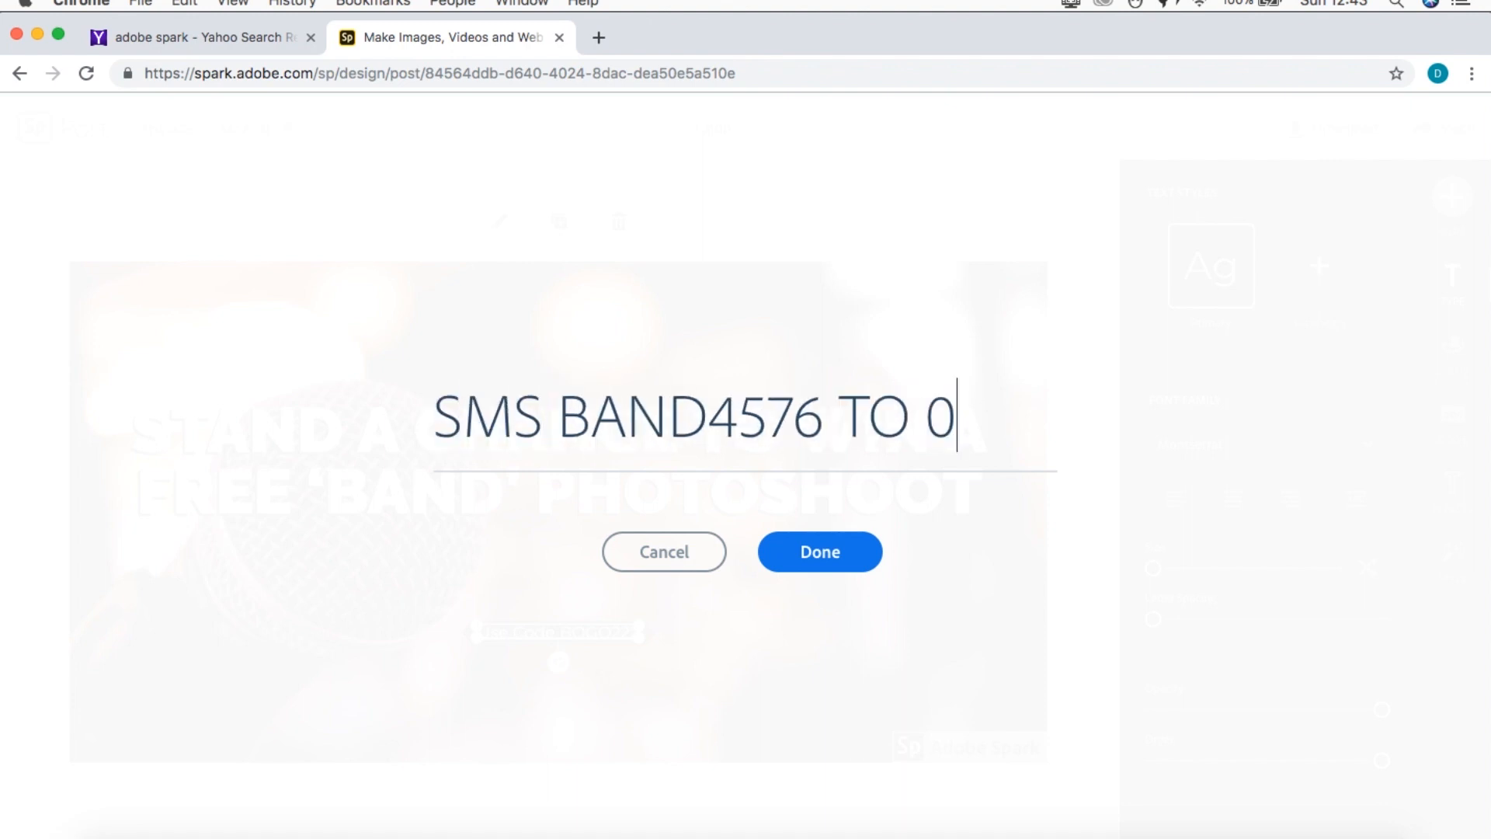
pyautogui.write('7912')
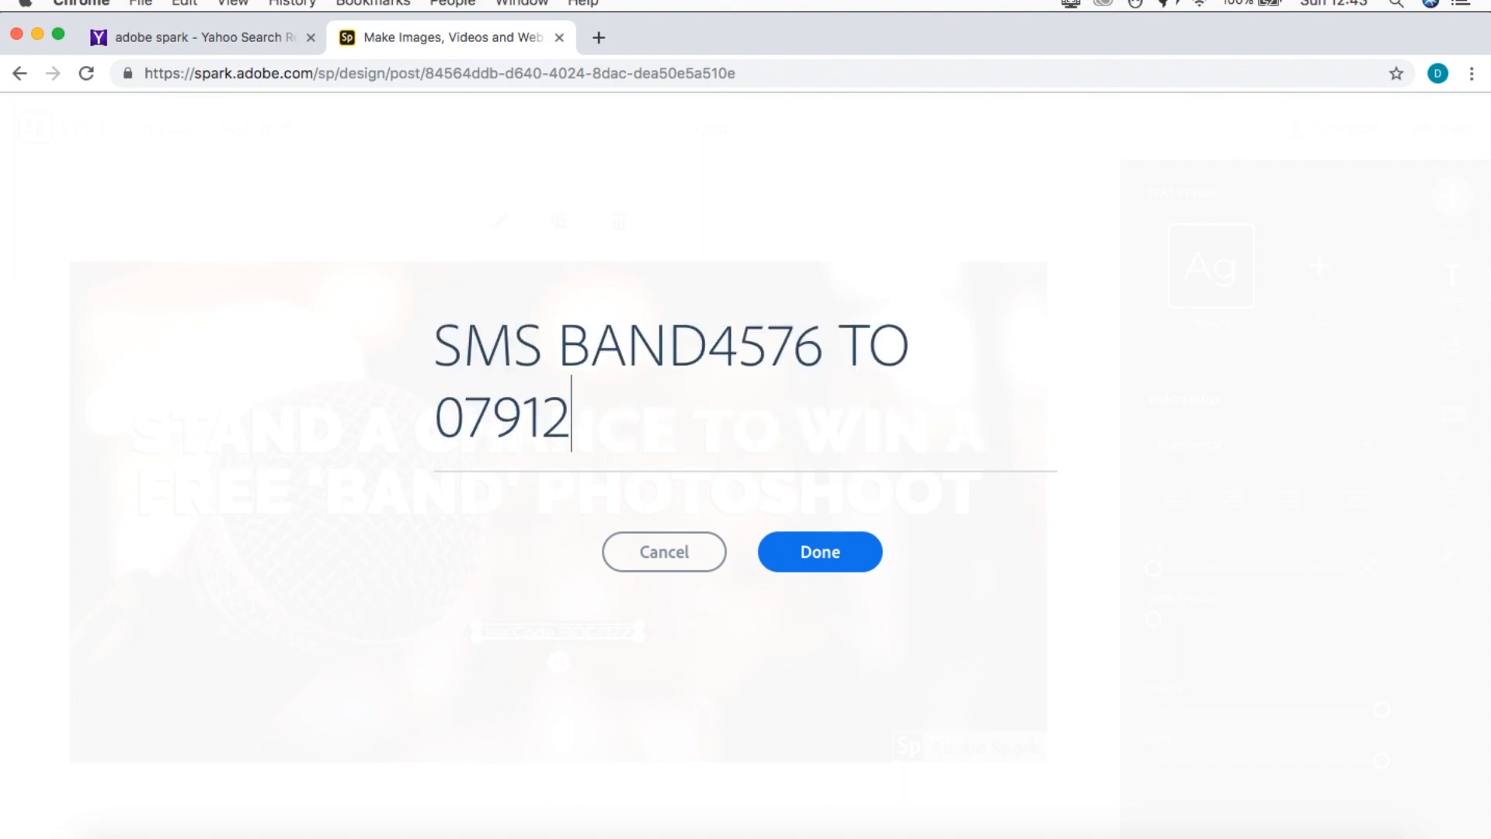
pyautogui.write('344567')
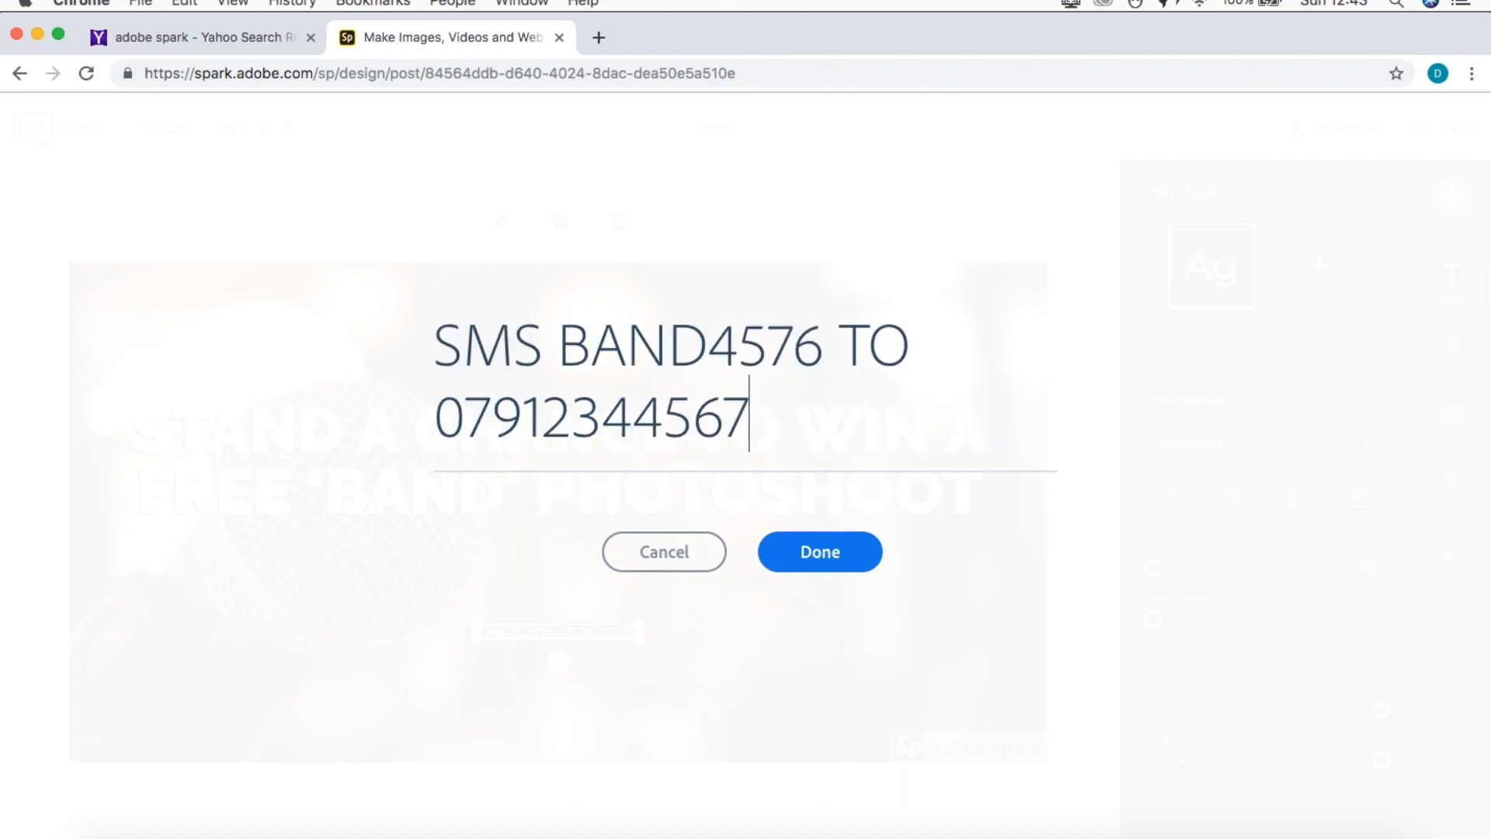
pyautogui.click(820, 551)
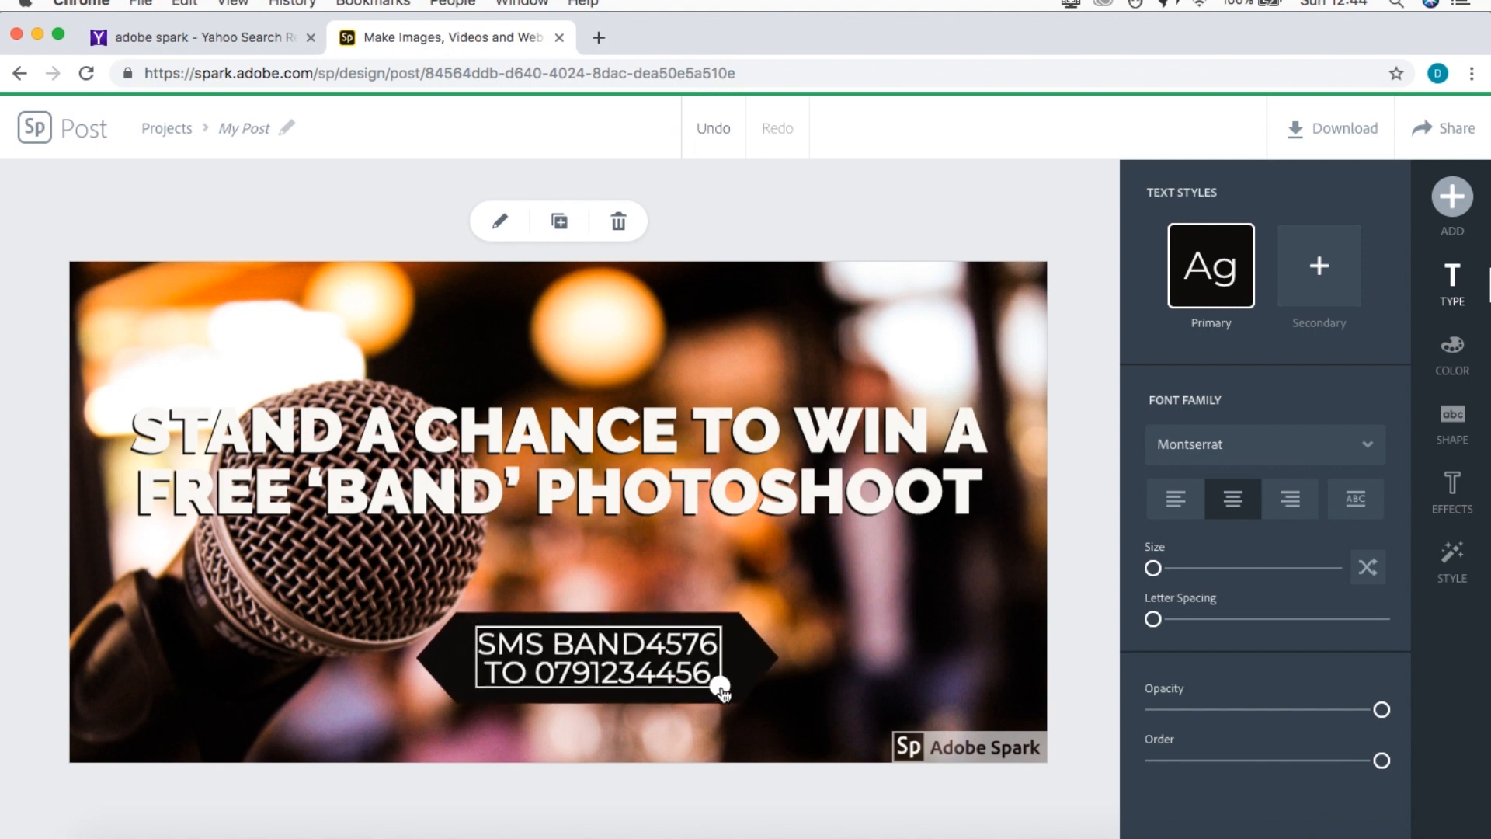
# - Select the microphone photo and nudge the SMS tag slightly up and left
pyautogui.click(716, 690)
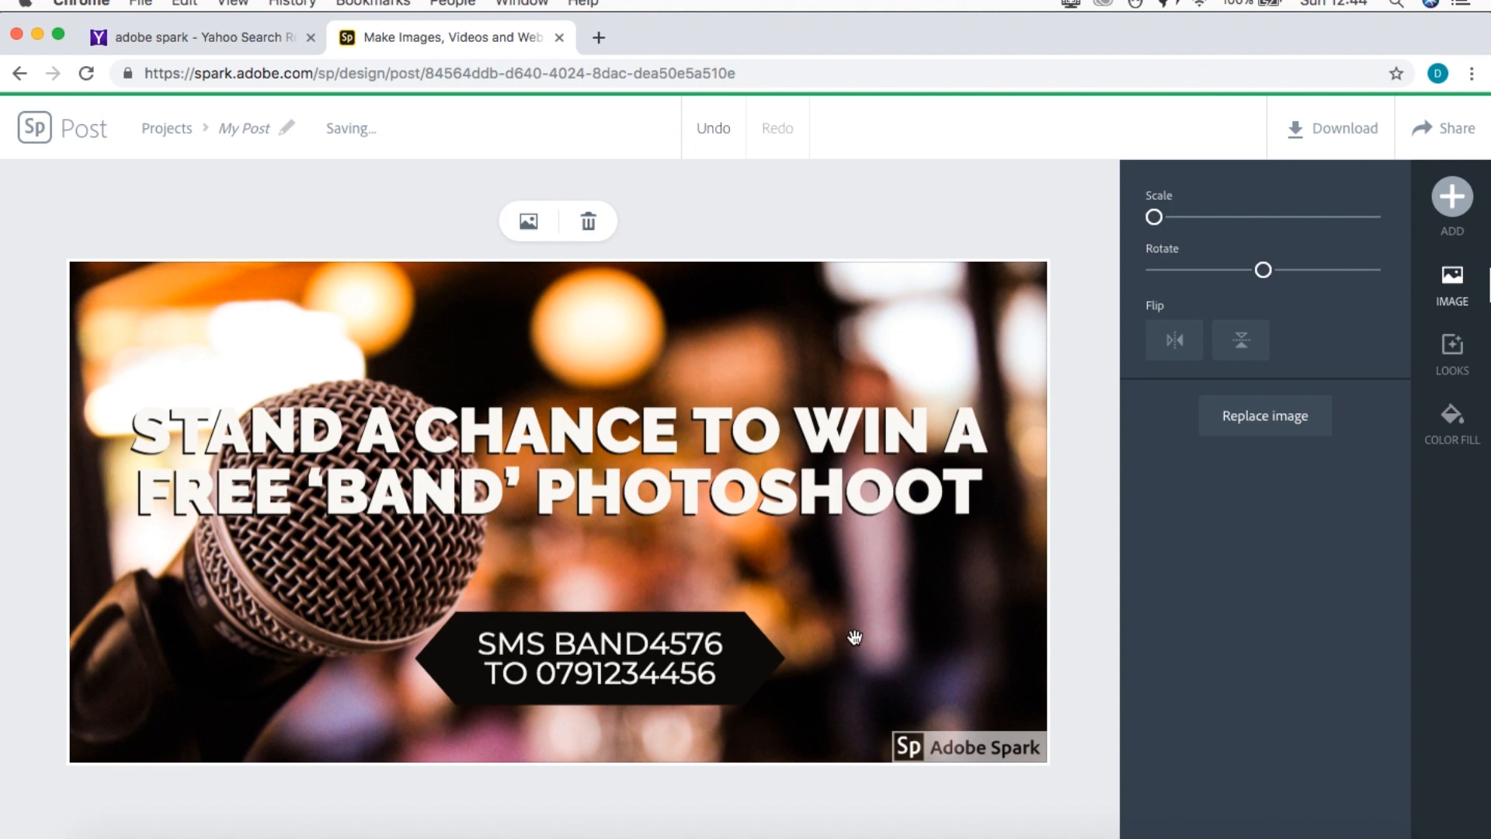
pyautogui.moveTo(758, 665)
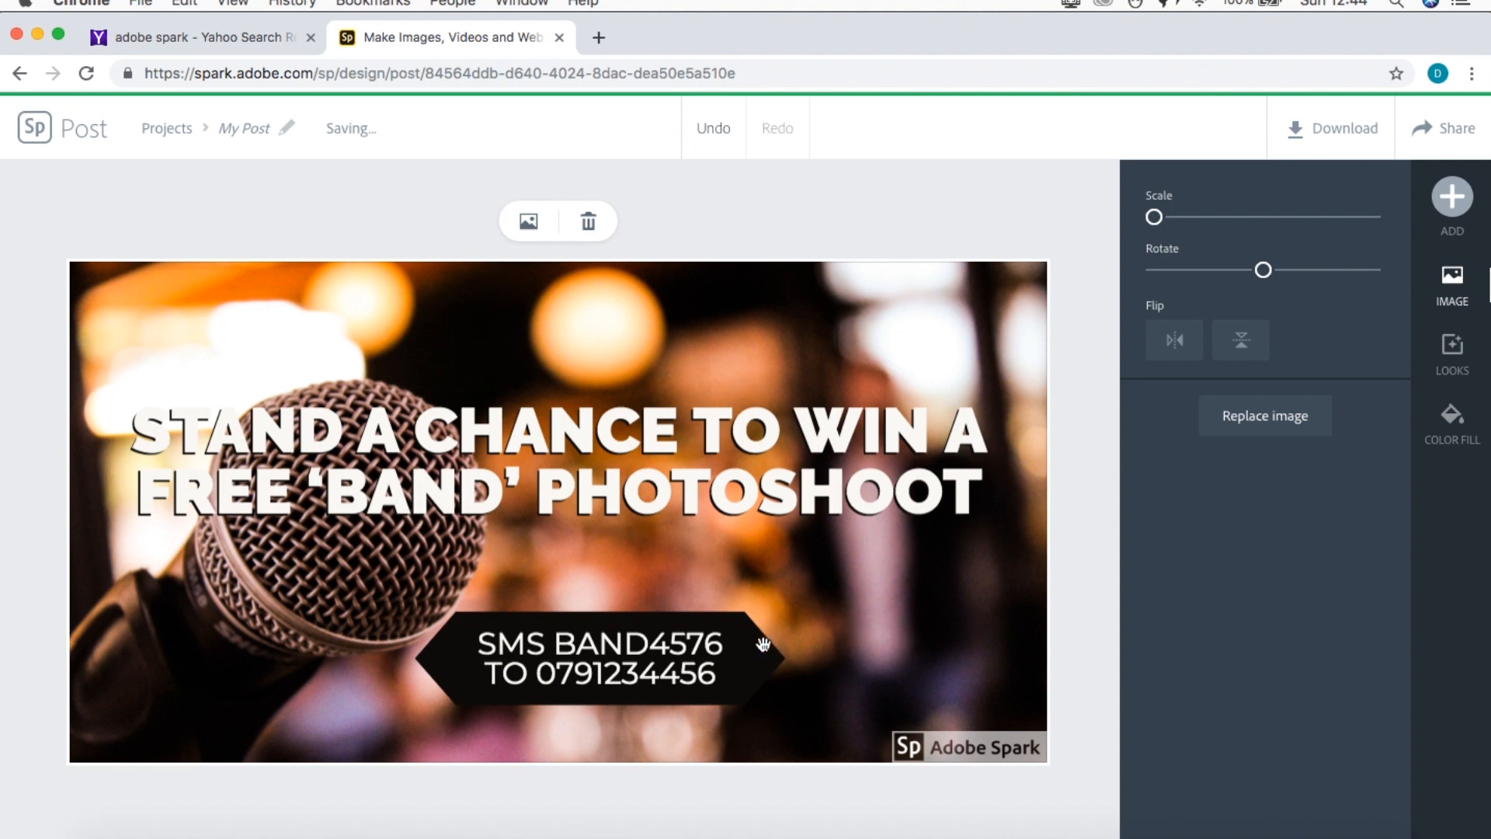
pyautogui.moveTo(762, 641); pyautogui.dragTo(696, 626)
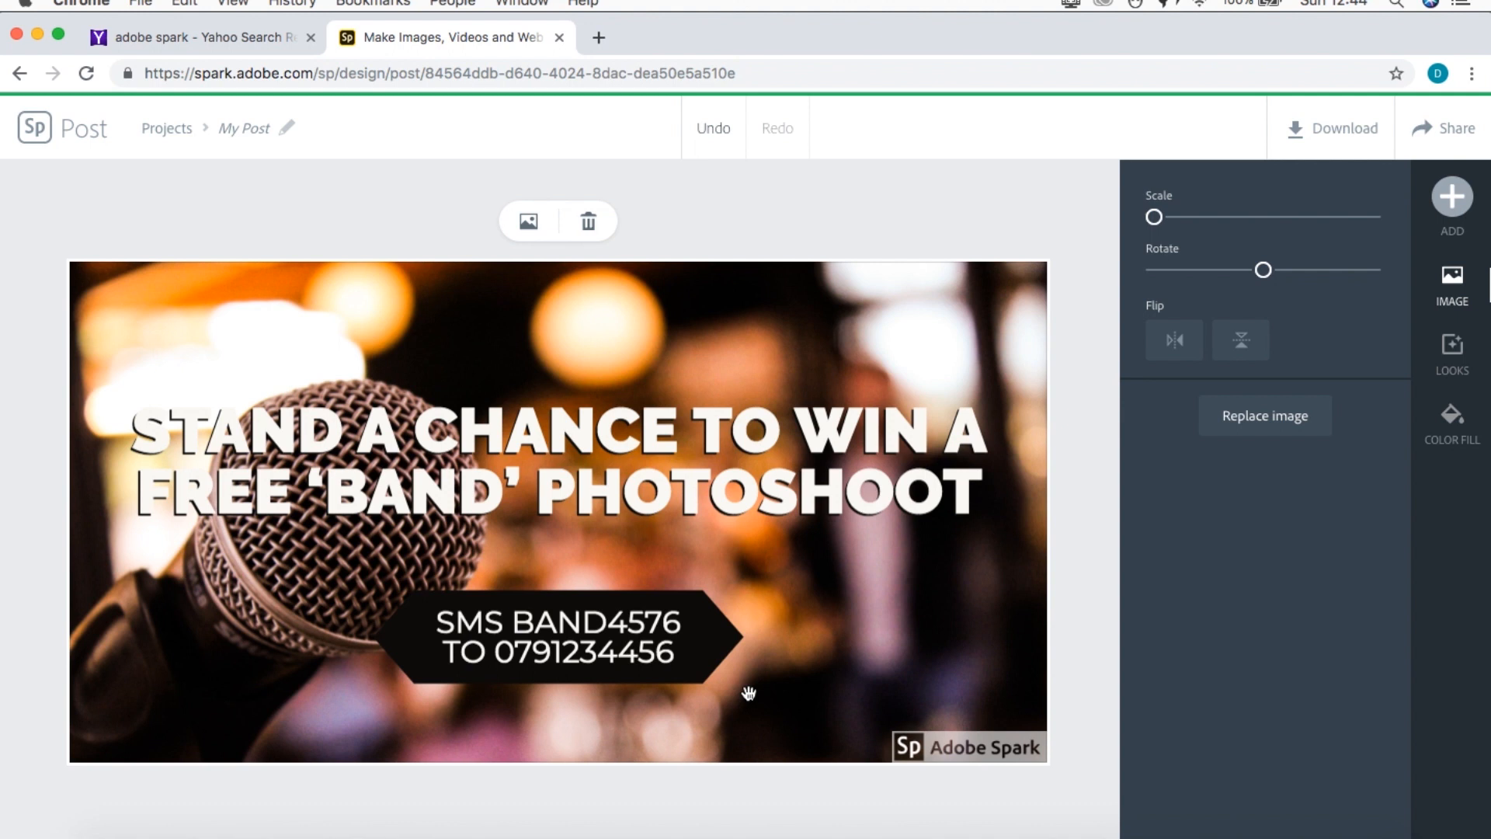
pyautogui.moveTo(764, 762)
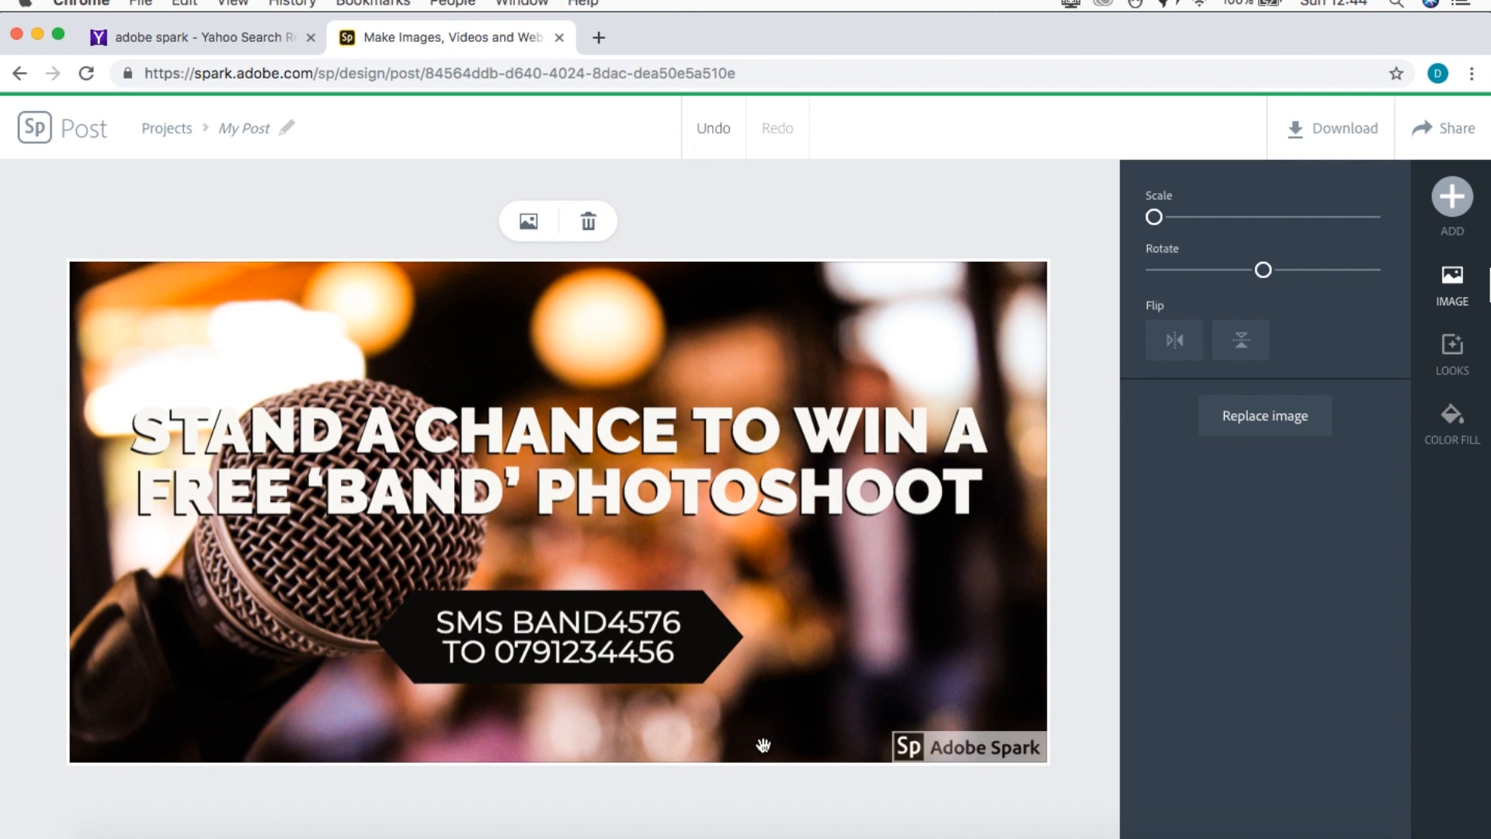
pyautogui.moveTo(797, 779)
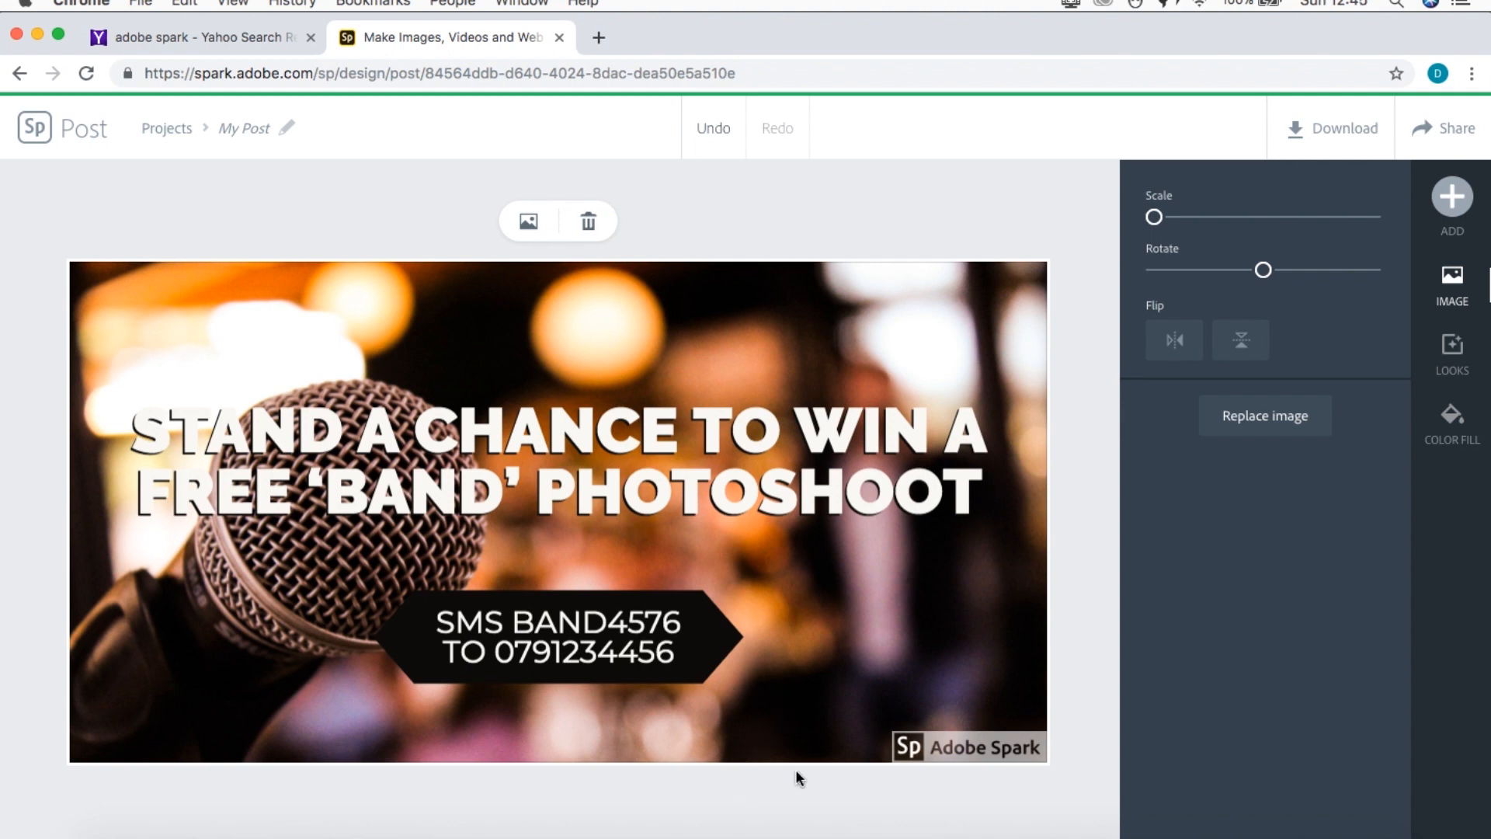
pyautogui.moveTo(864, 804)
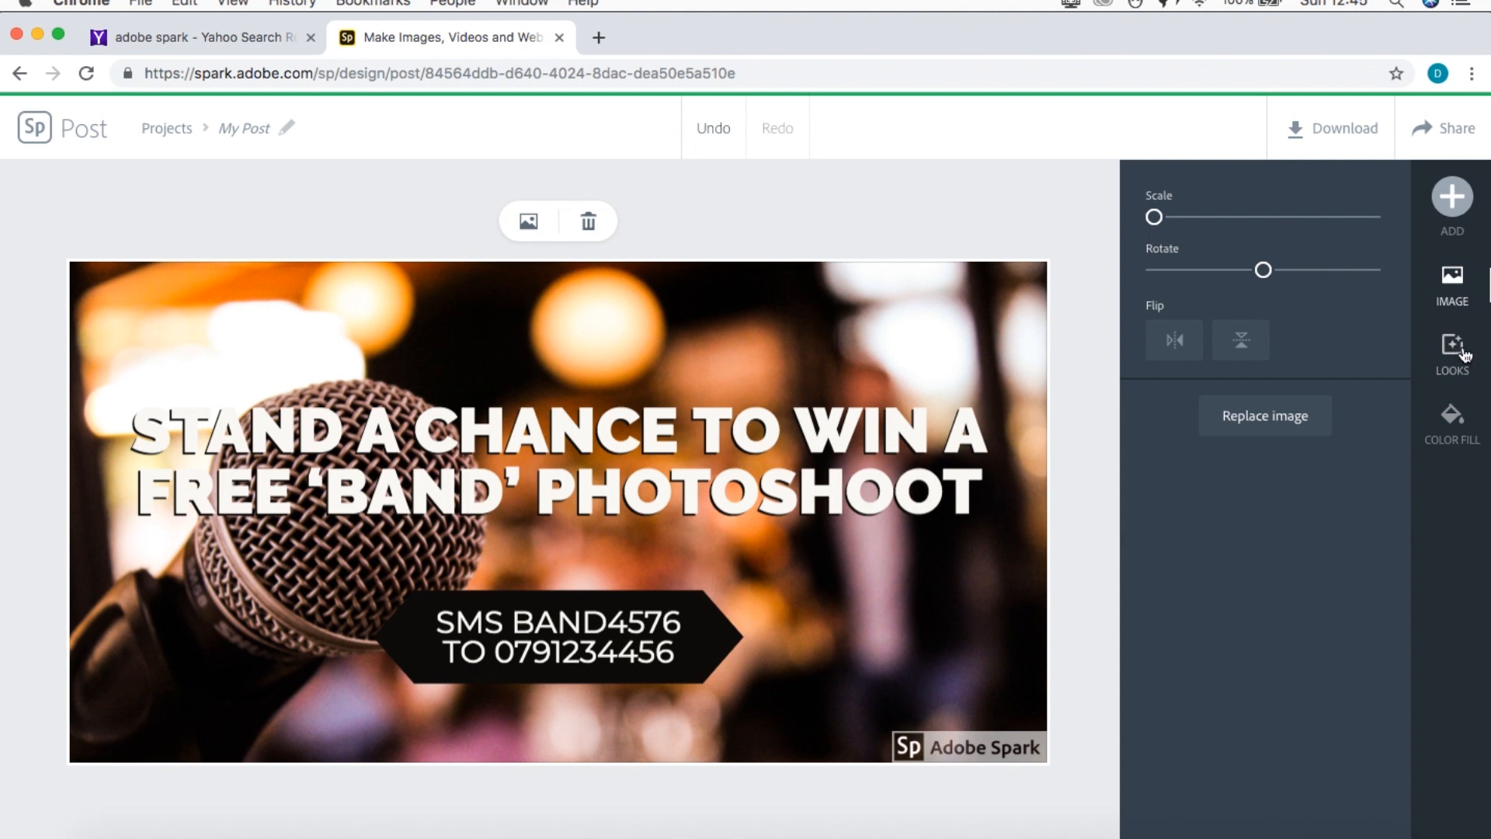
# - Try Contrast, Grayscale and another filter on the photo, keeping its warm colours
pyautogui.click(1452, 345)
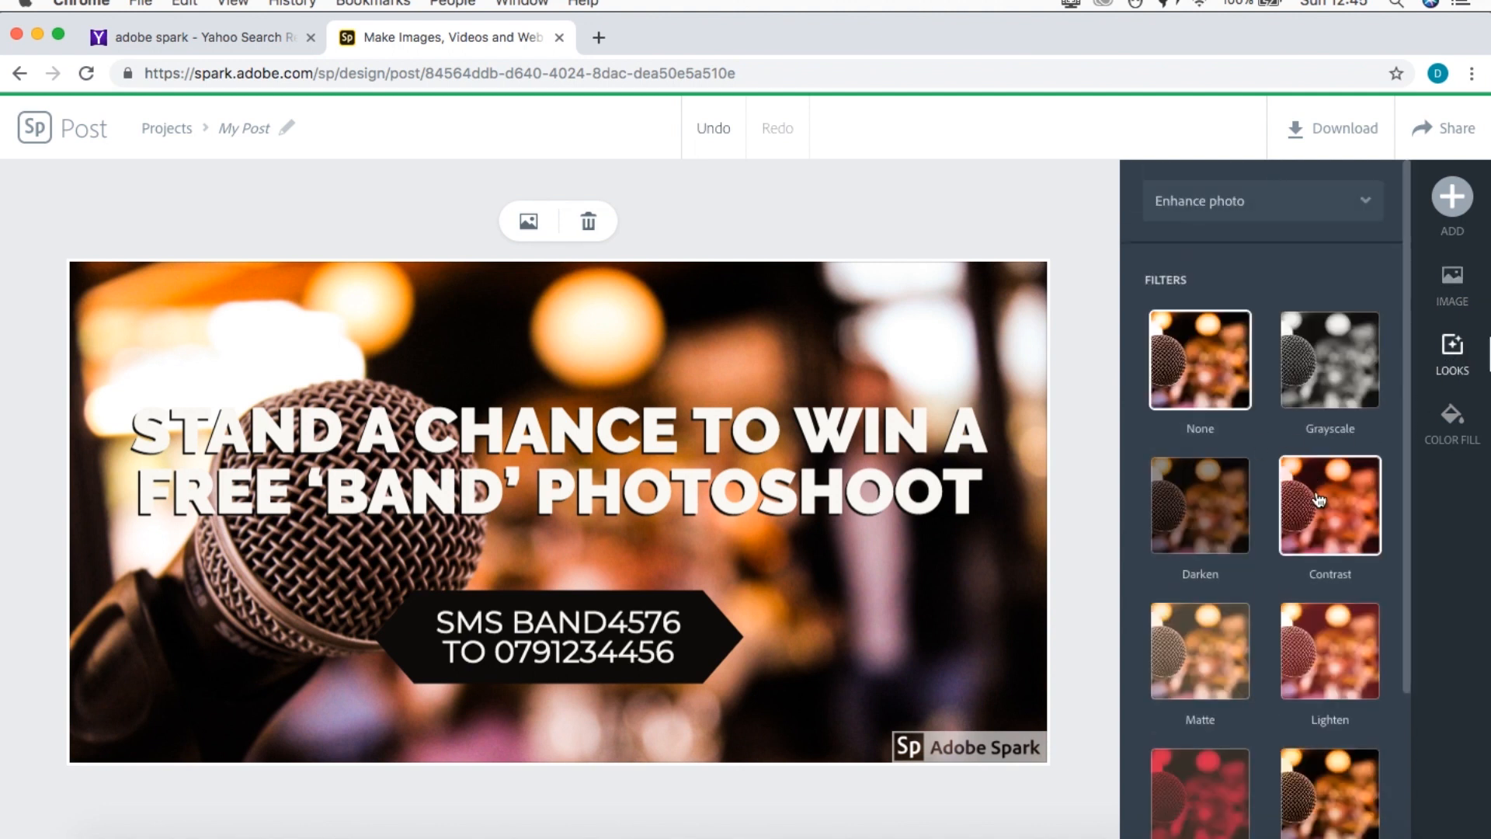
pyautogui.click(1329, 505)
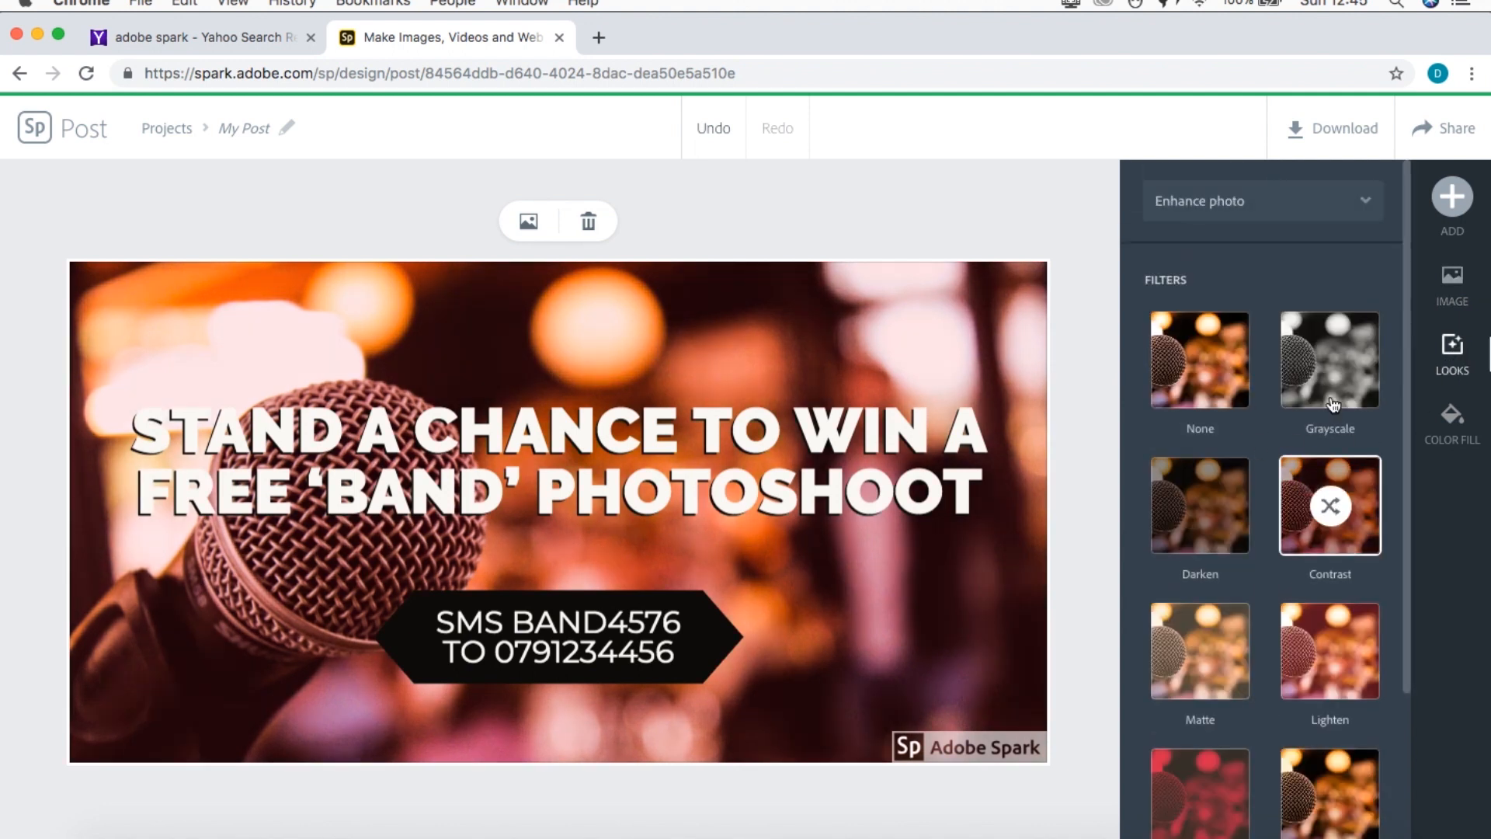
pyautogui.click(1329, 360)
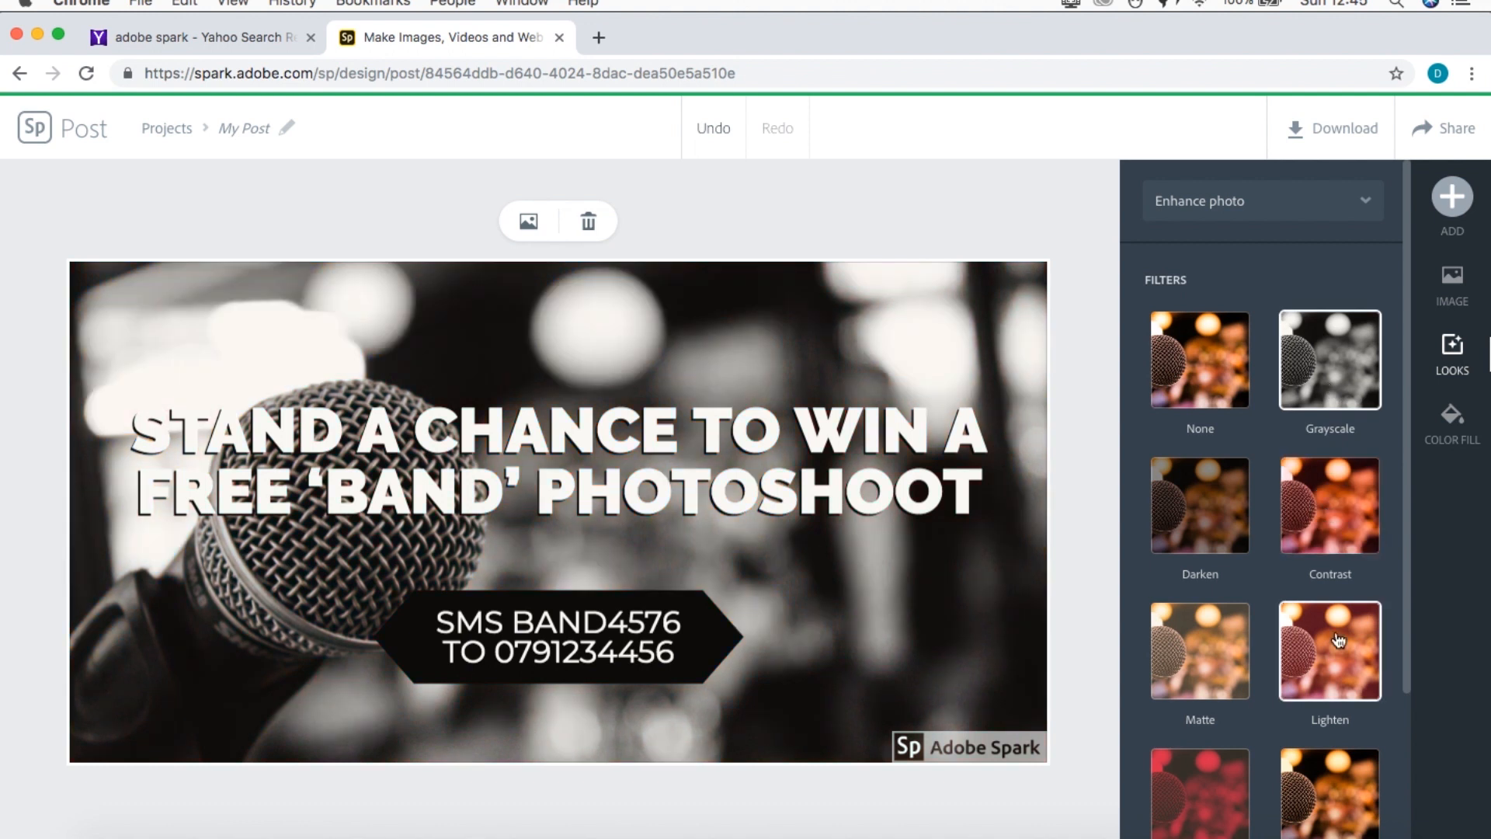
pyautogui.click(1329, 649)
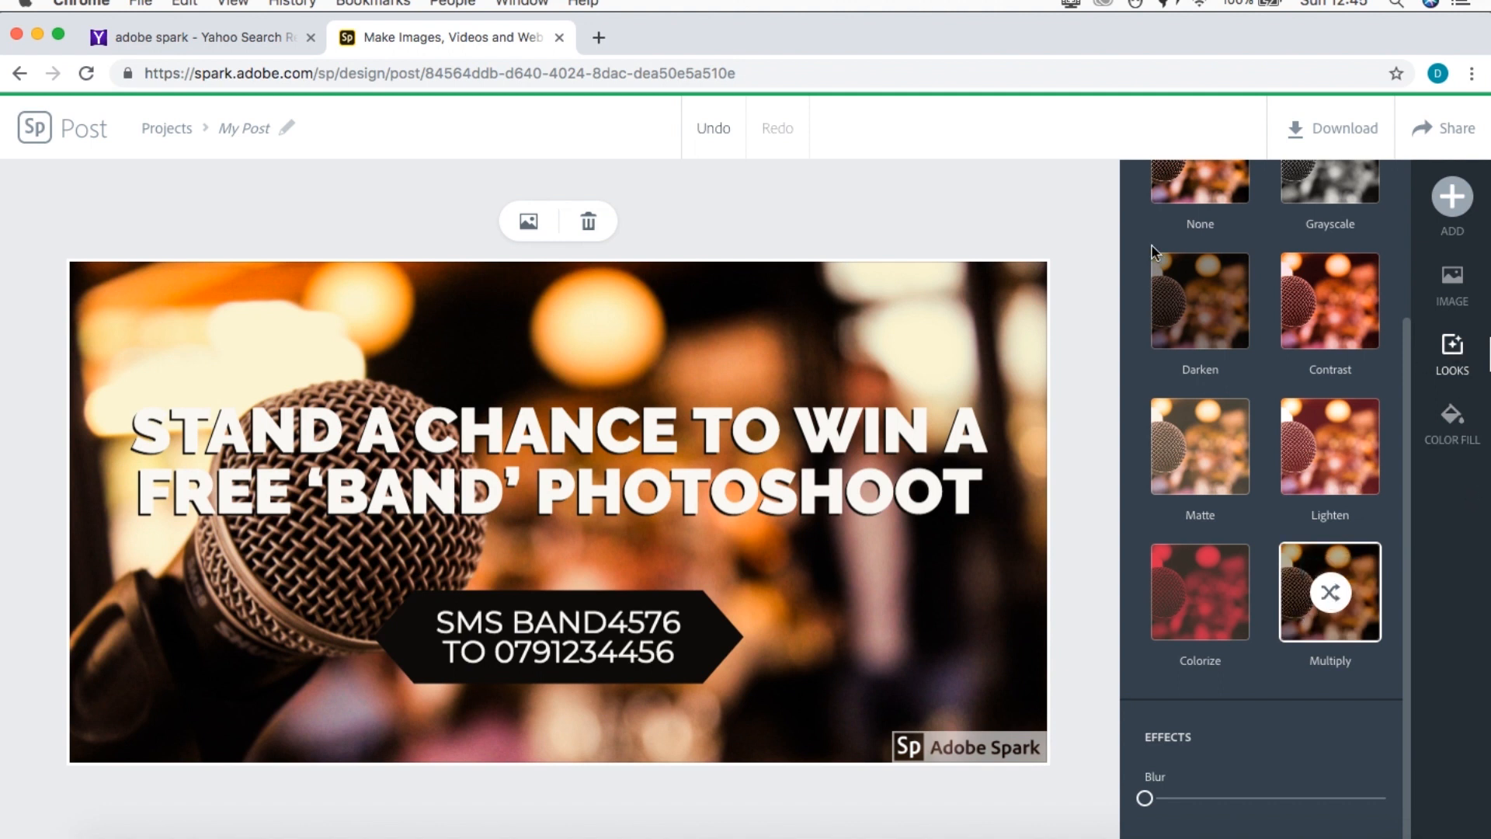
pyautogui.click(1450, 282)
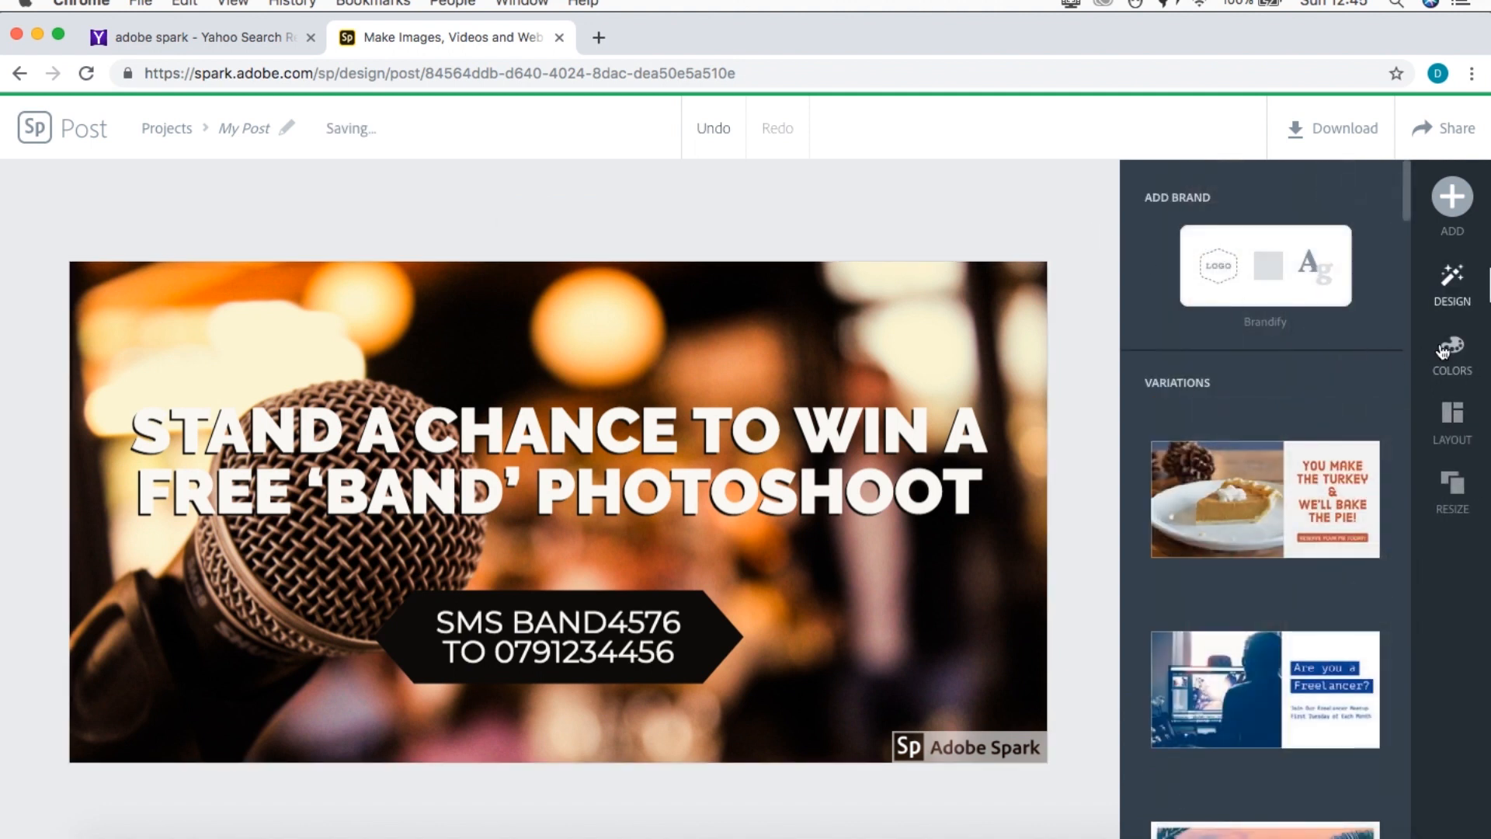
# - Apply the dark circle design variation with teal headline and mint lower half
pyautogui.scroll(-3)
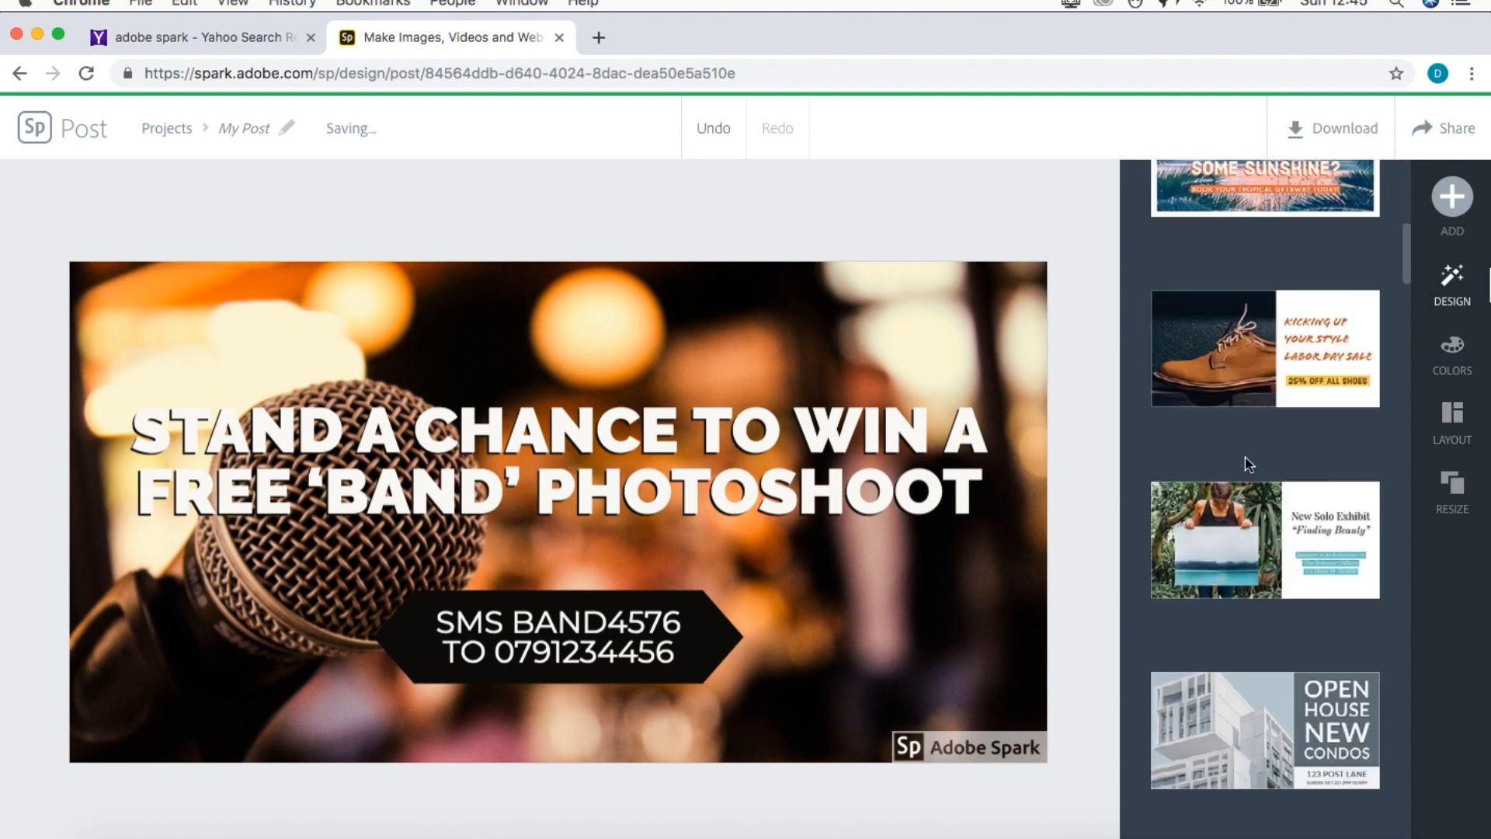
pyautogui.scroll(-3)
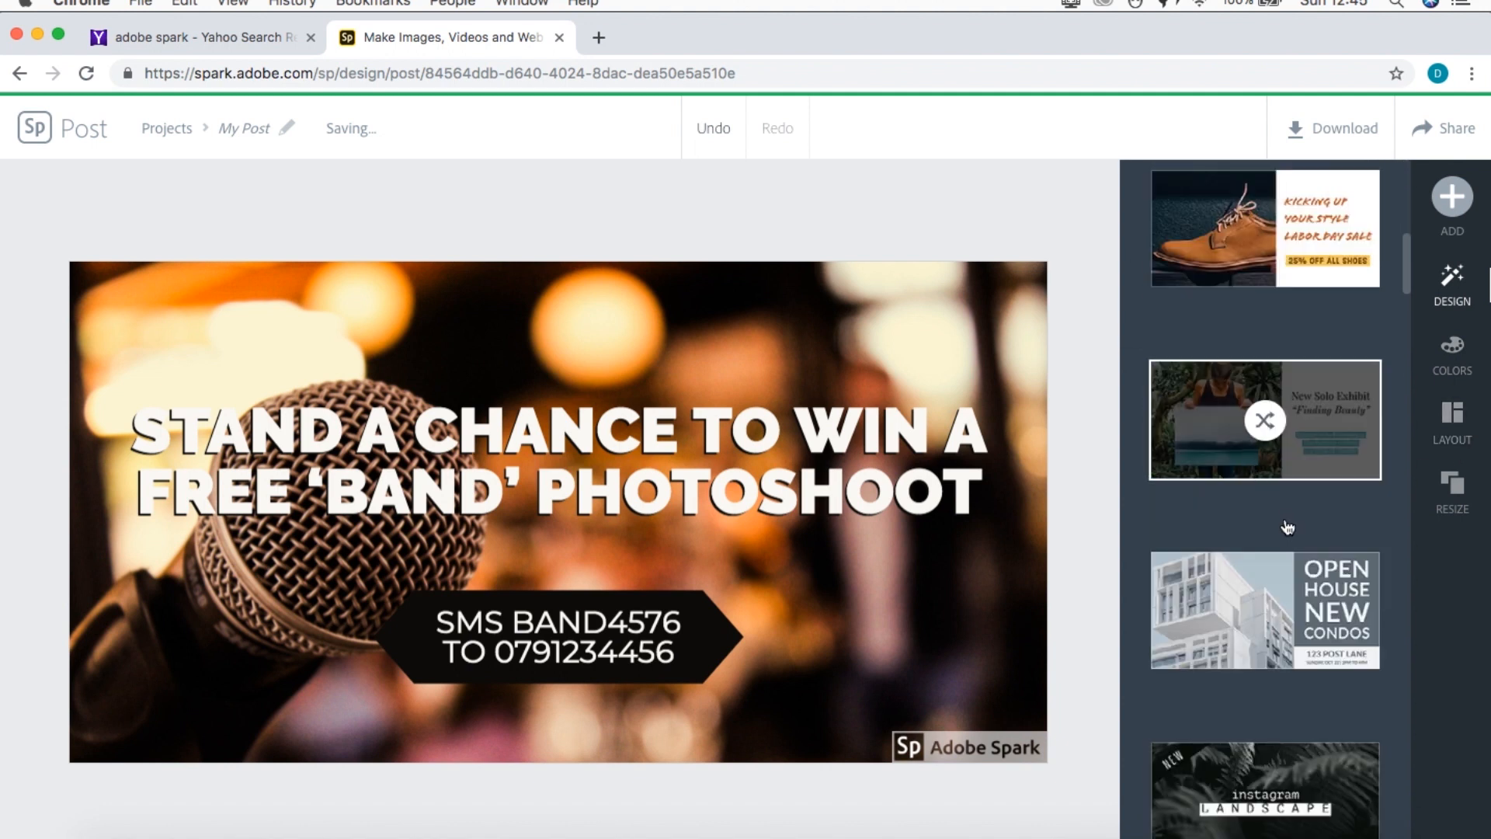
pyautogui.click(1264, 608)
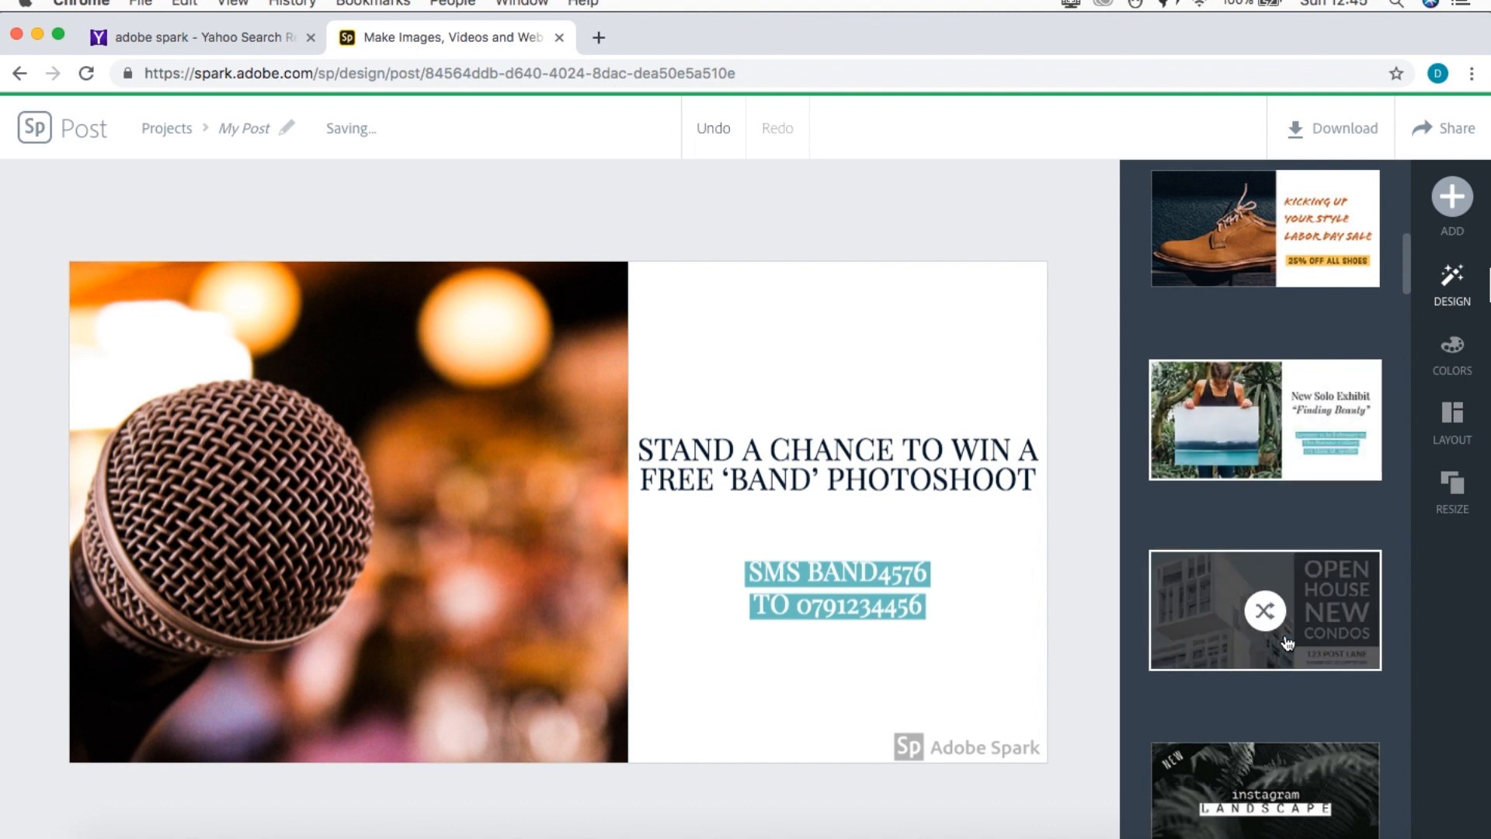
pyautogui.click(1264, 609)
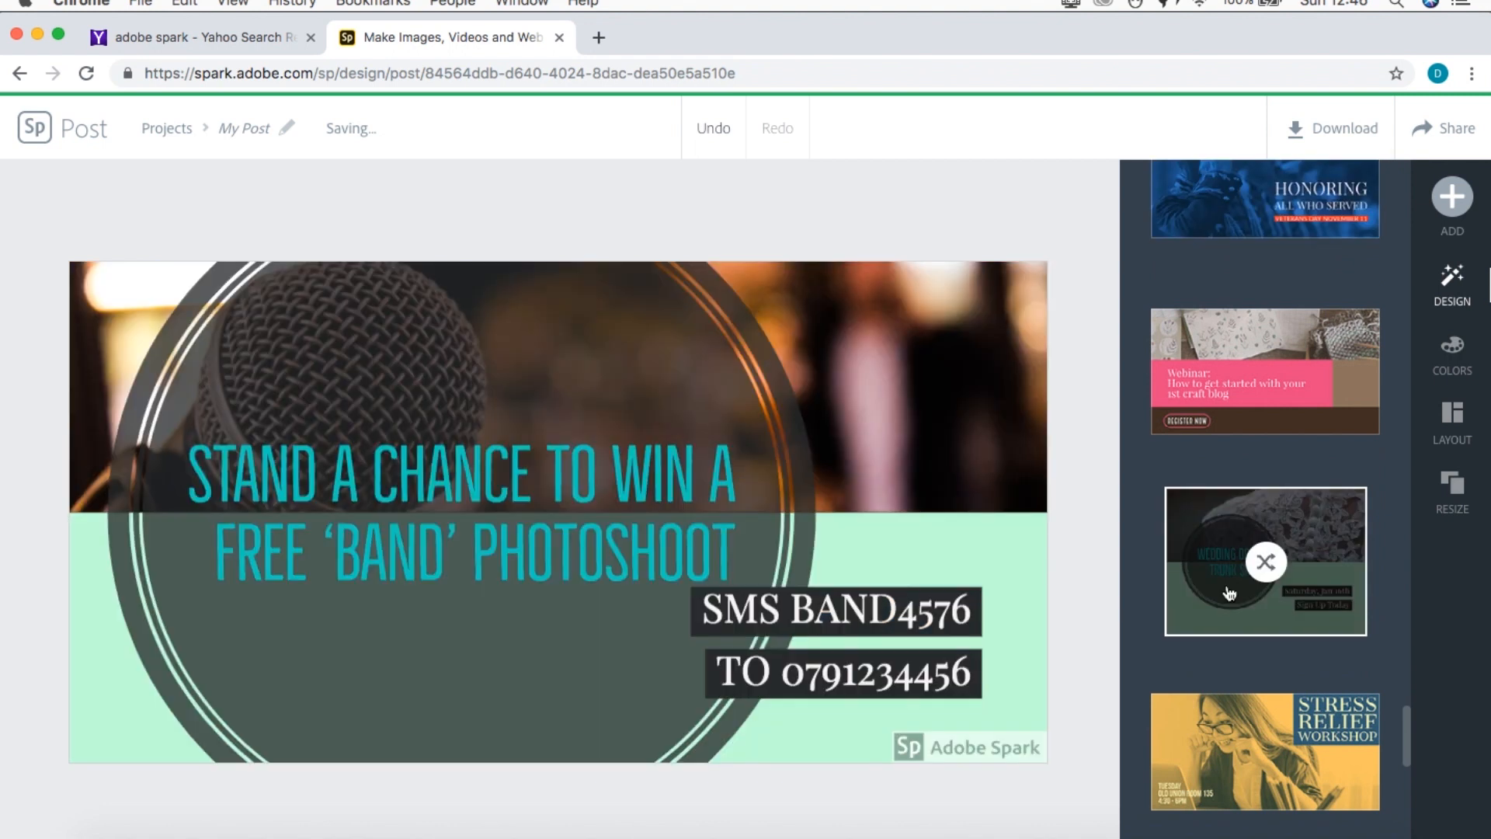
pyautogui.moveTo(1266, 562)
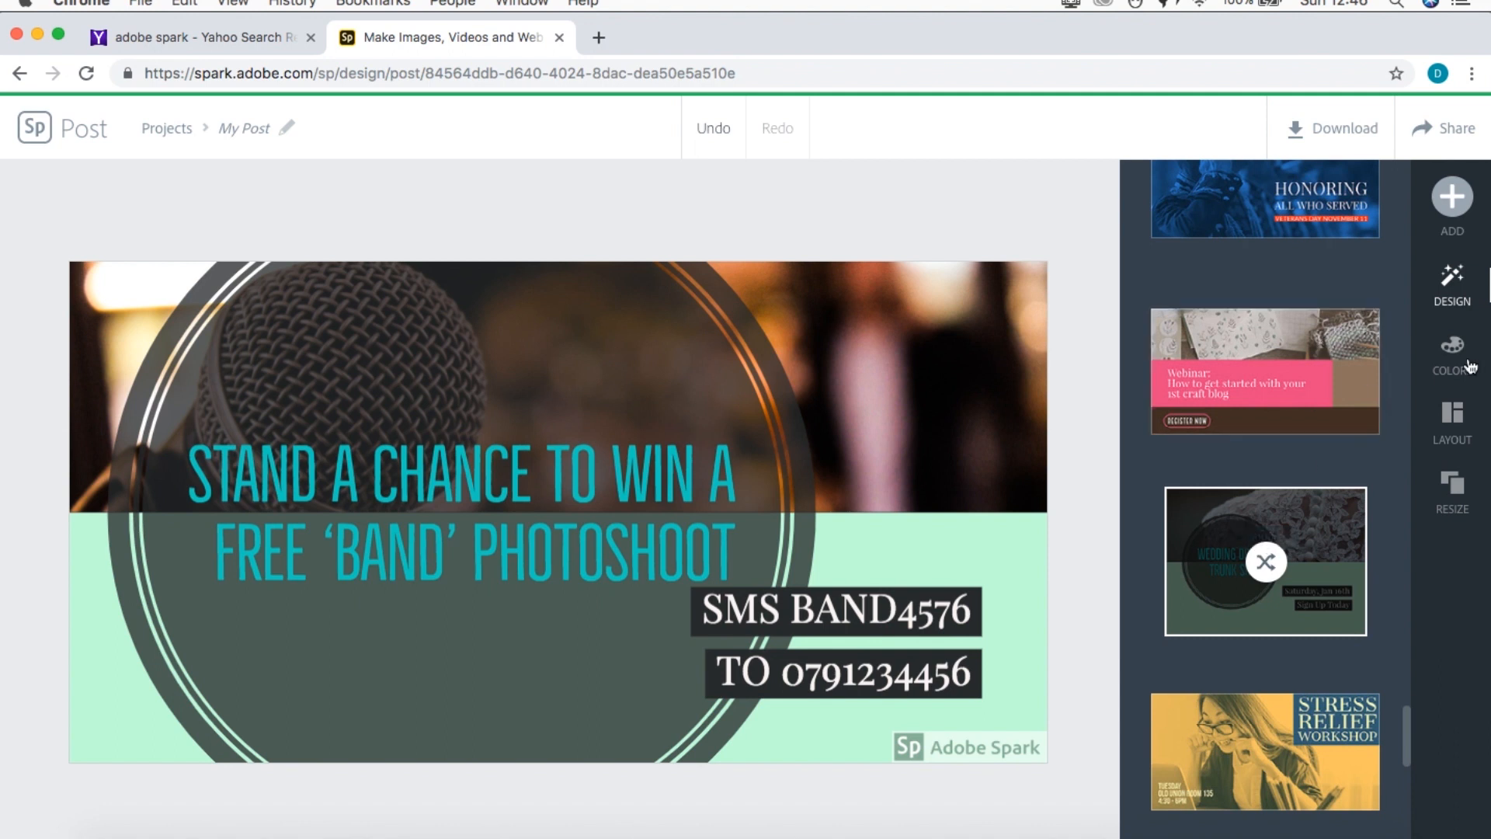
# - Review the colour palette options and show the layout options
pyautogui.click(1451, 350)
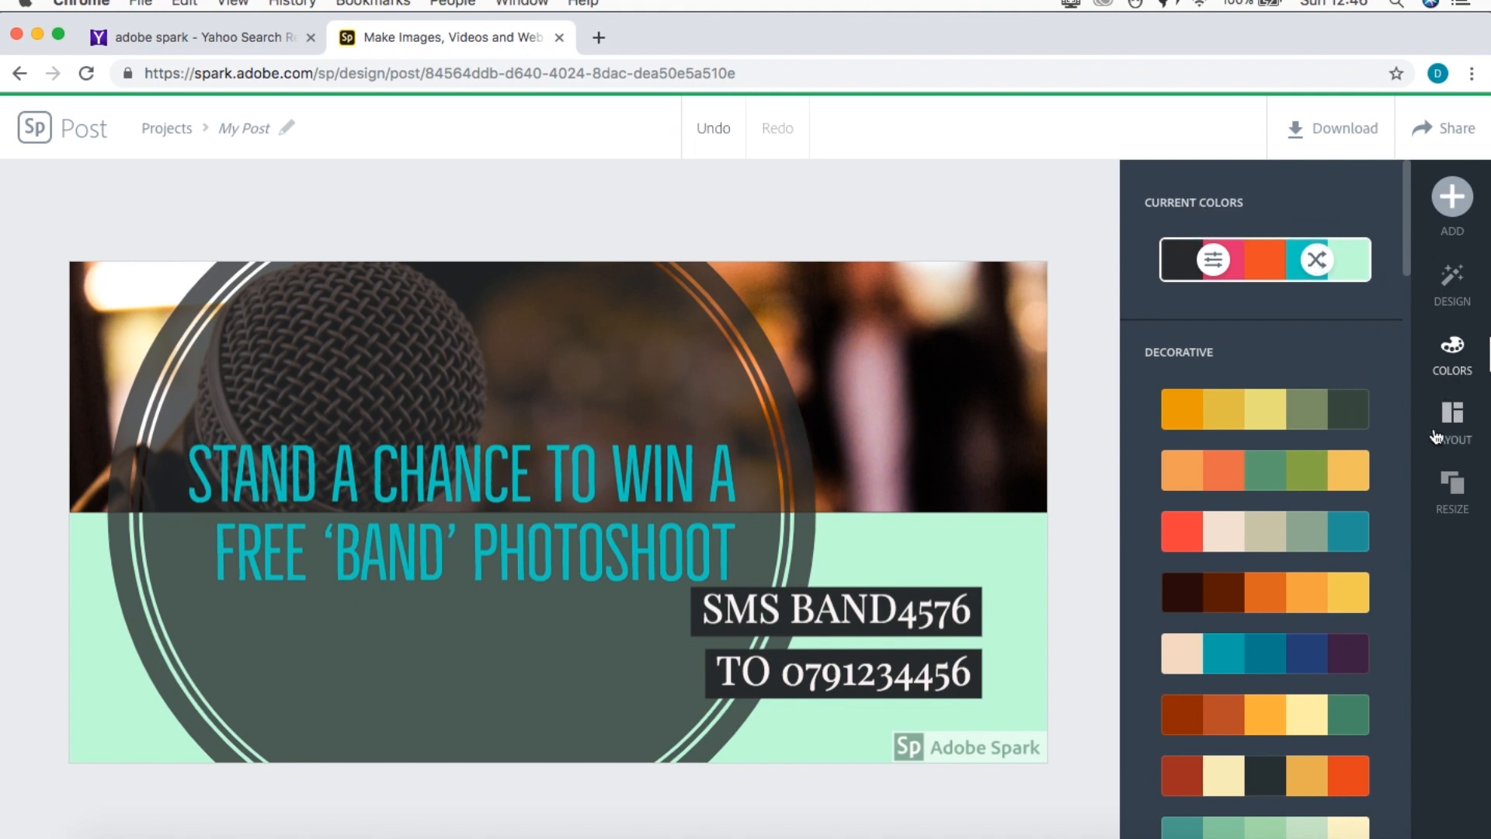
pyautogui.click(1450, 413)
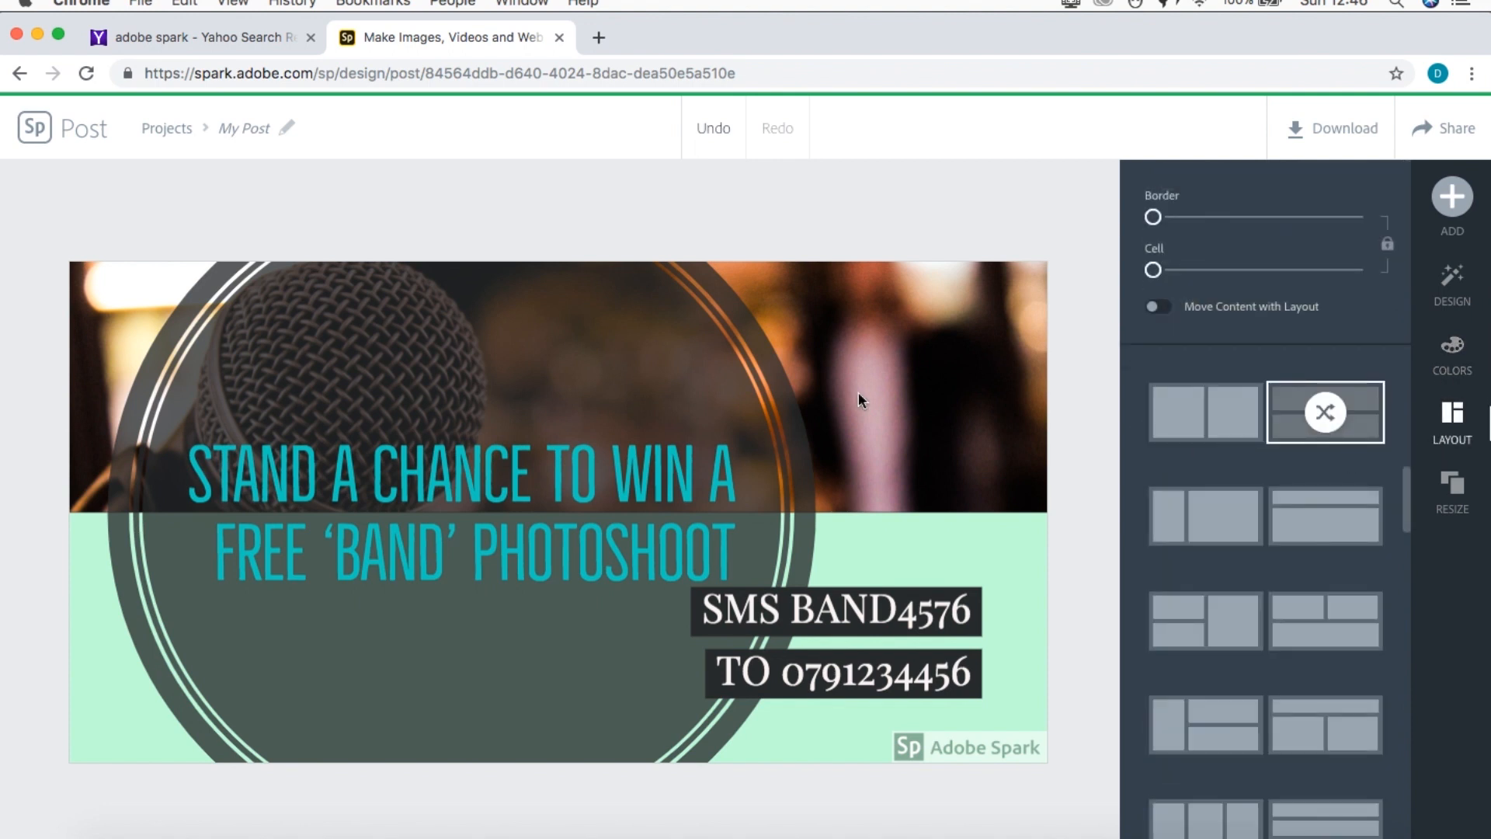
pyautogui.moveTo(1450, 489)
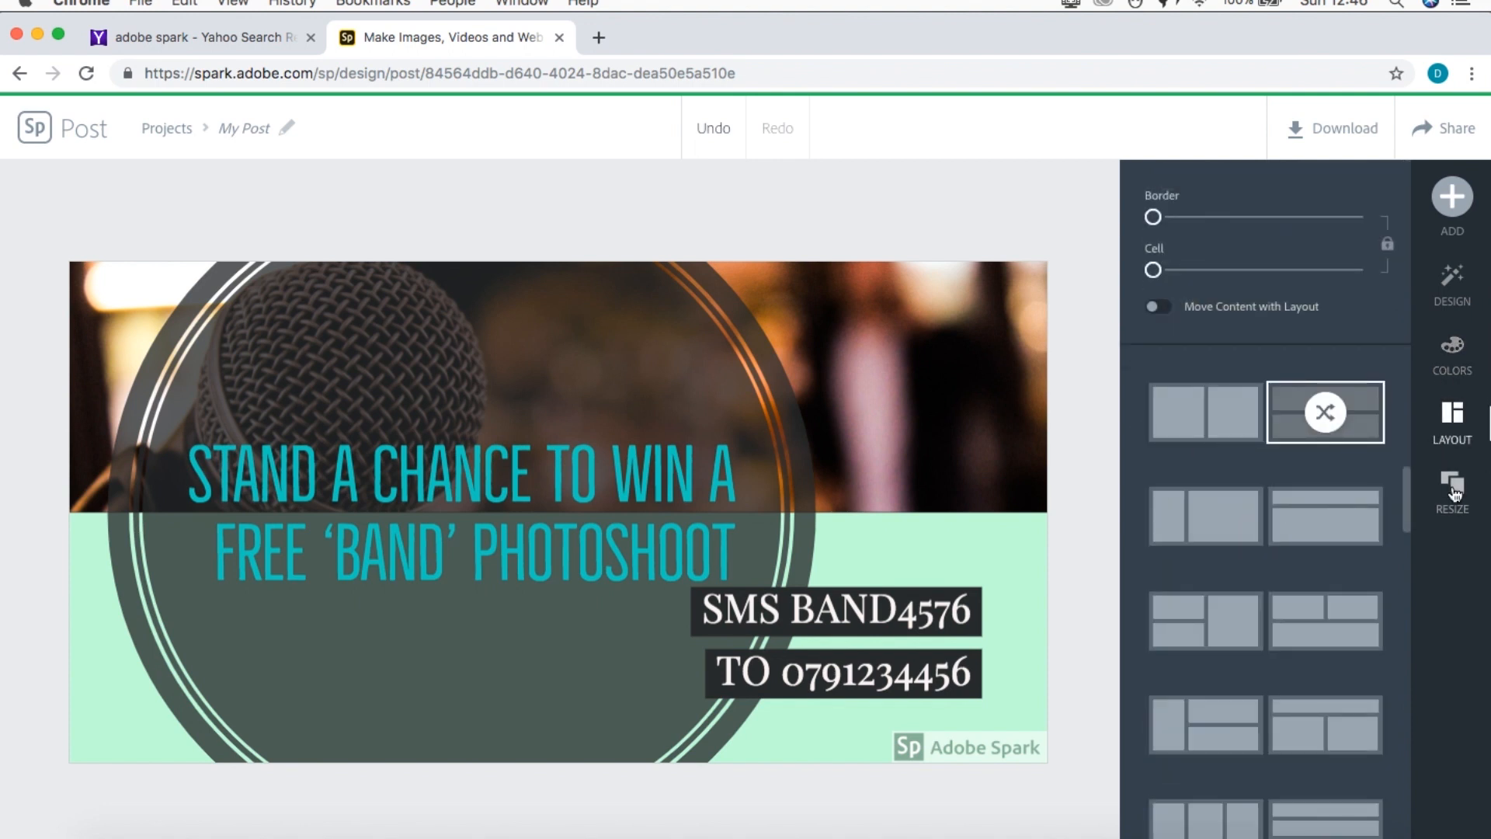
# - Browse the Resize presets from social media formats down to Letter, Poster and A5 print sizes
pyautogui.click(1451, 487)
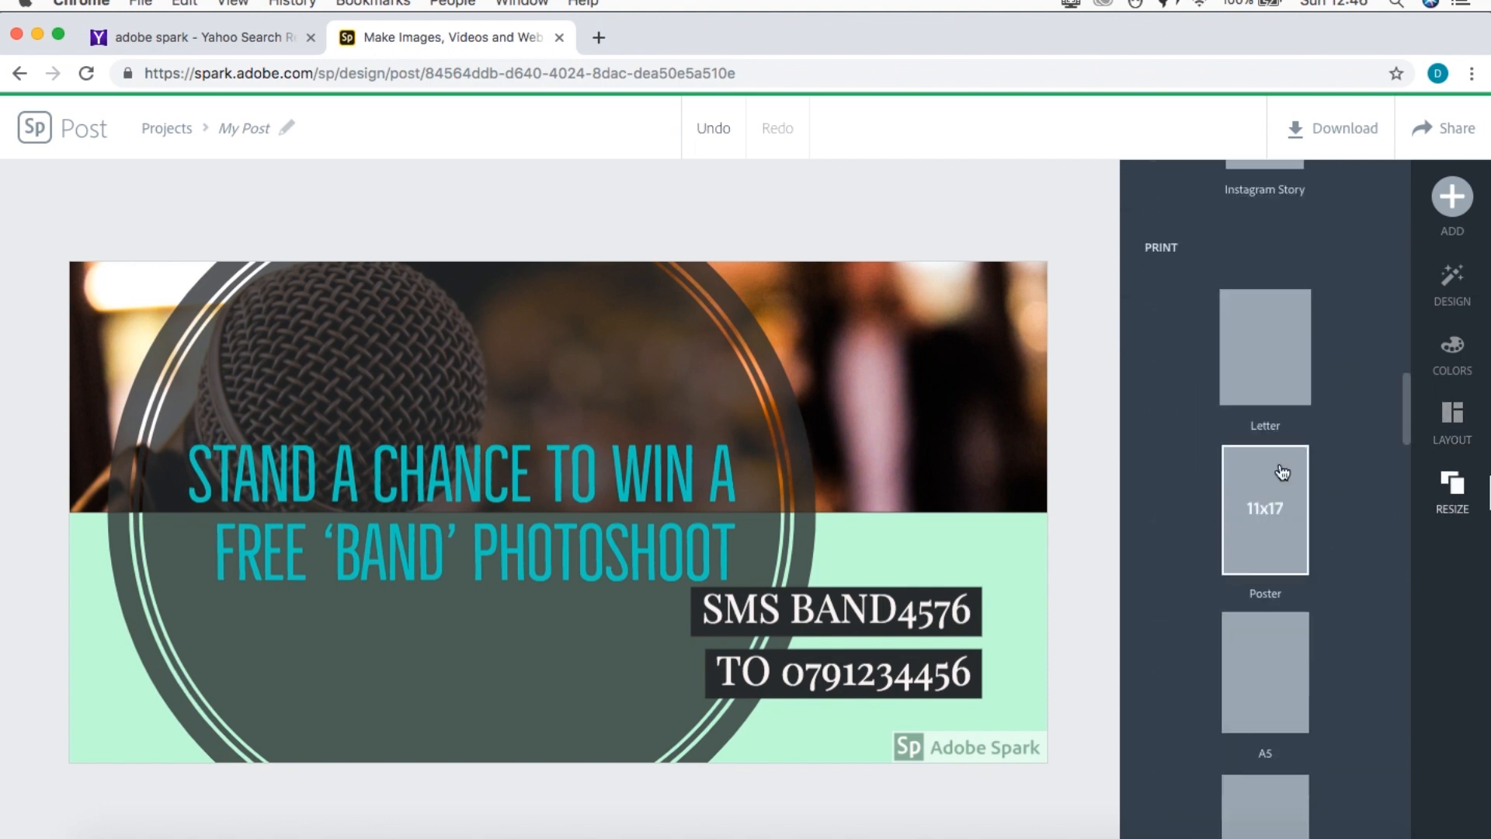
pyautogui.scroll(-3)
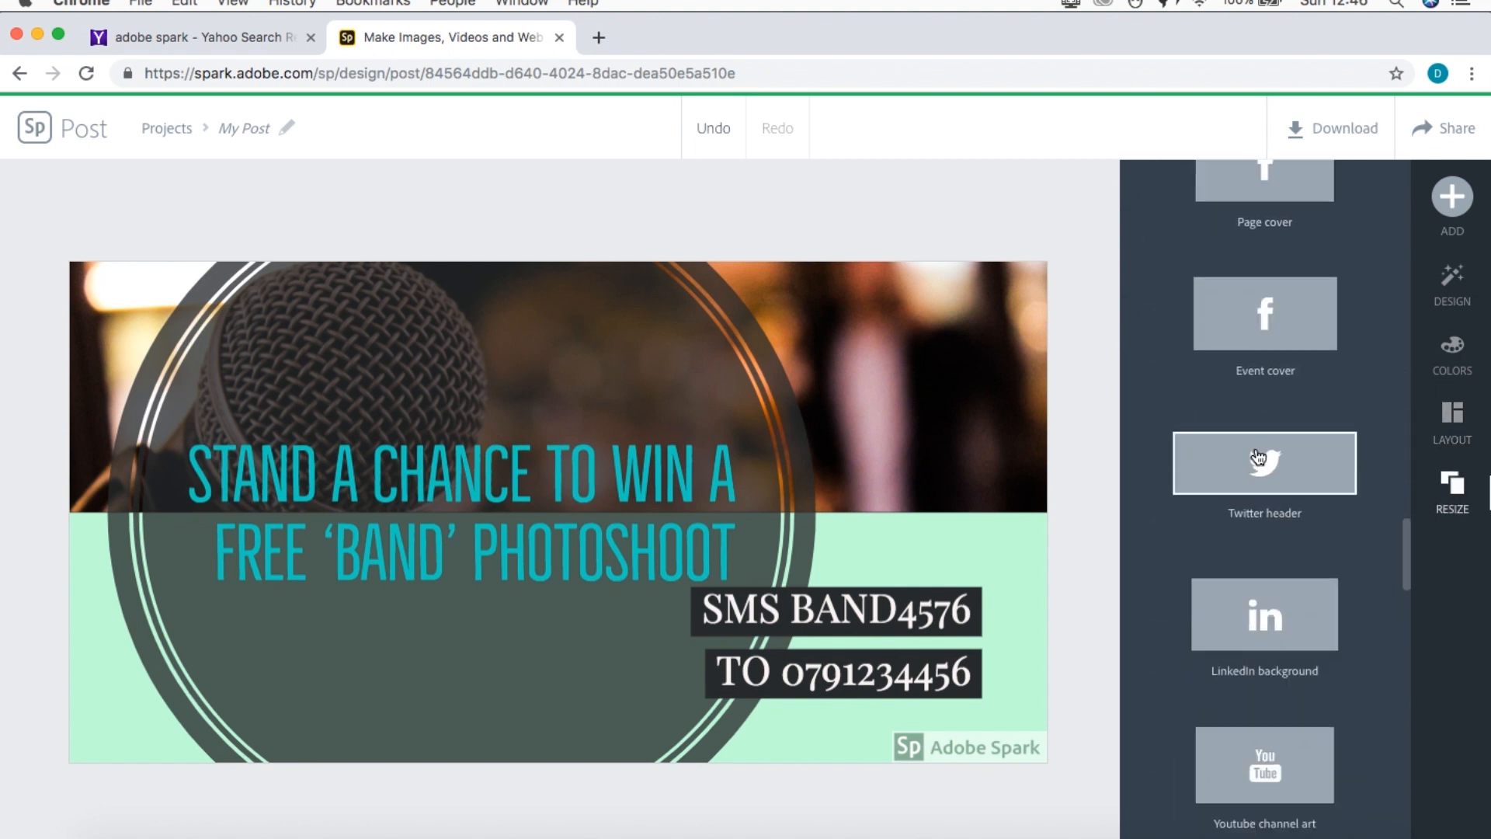
pyautogui.scroll(-3)
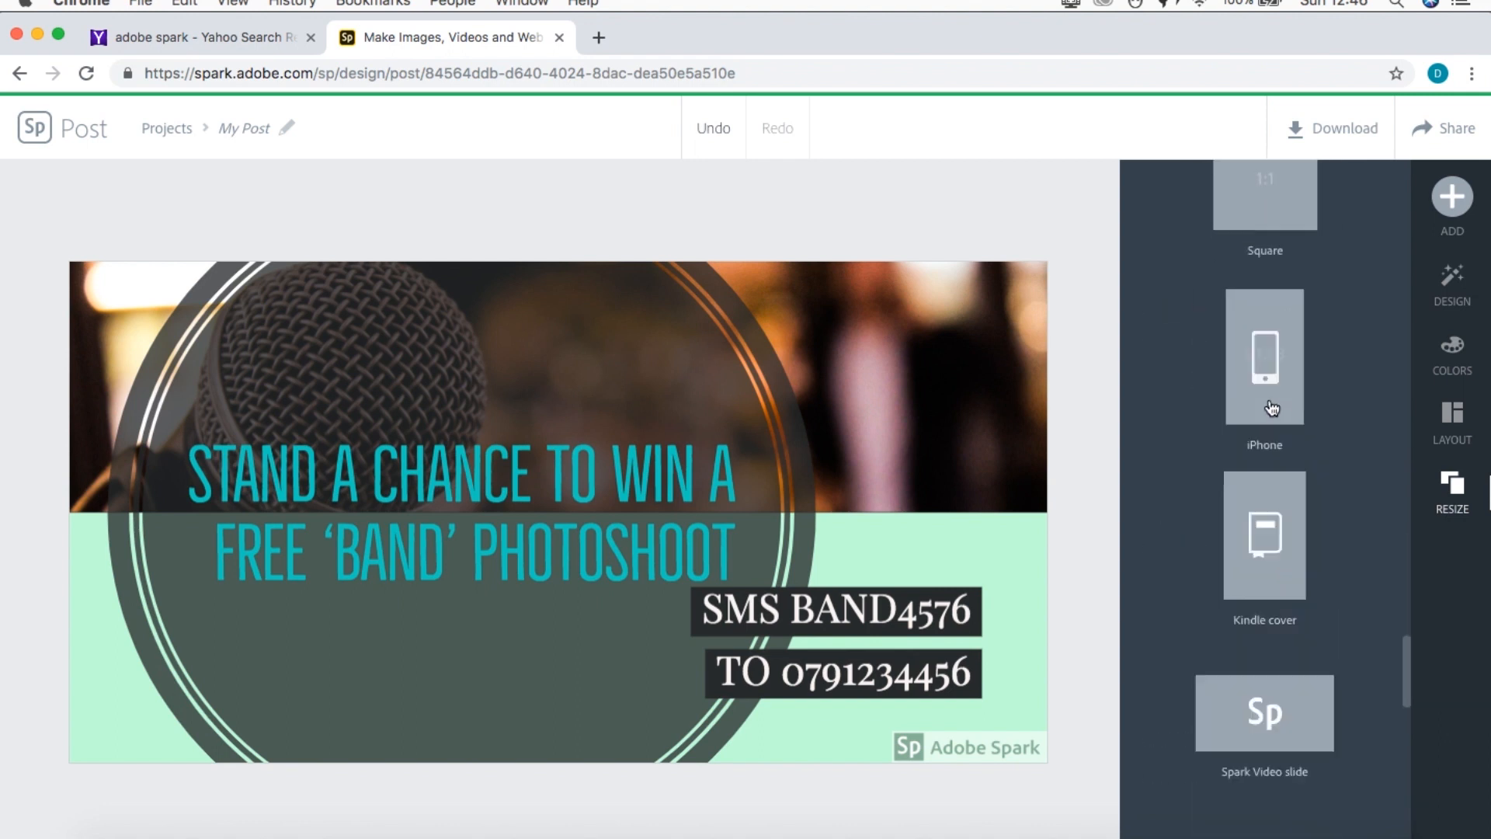
pyautogui.scroll(-3)
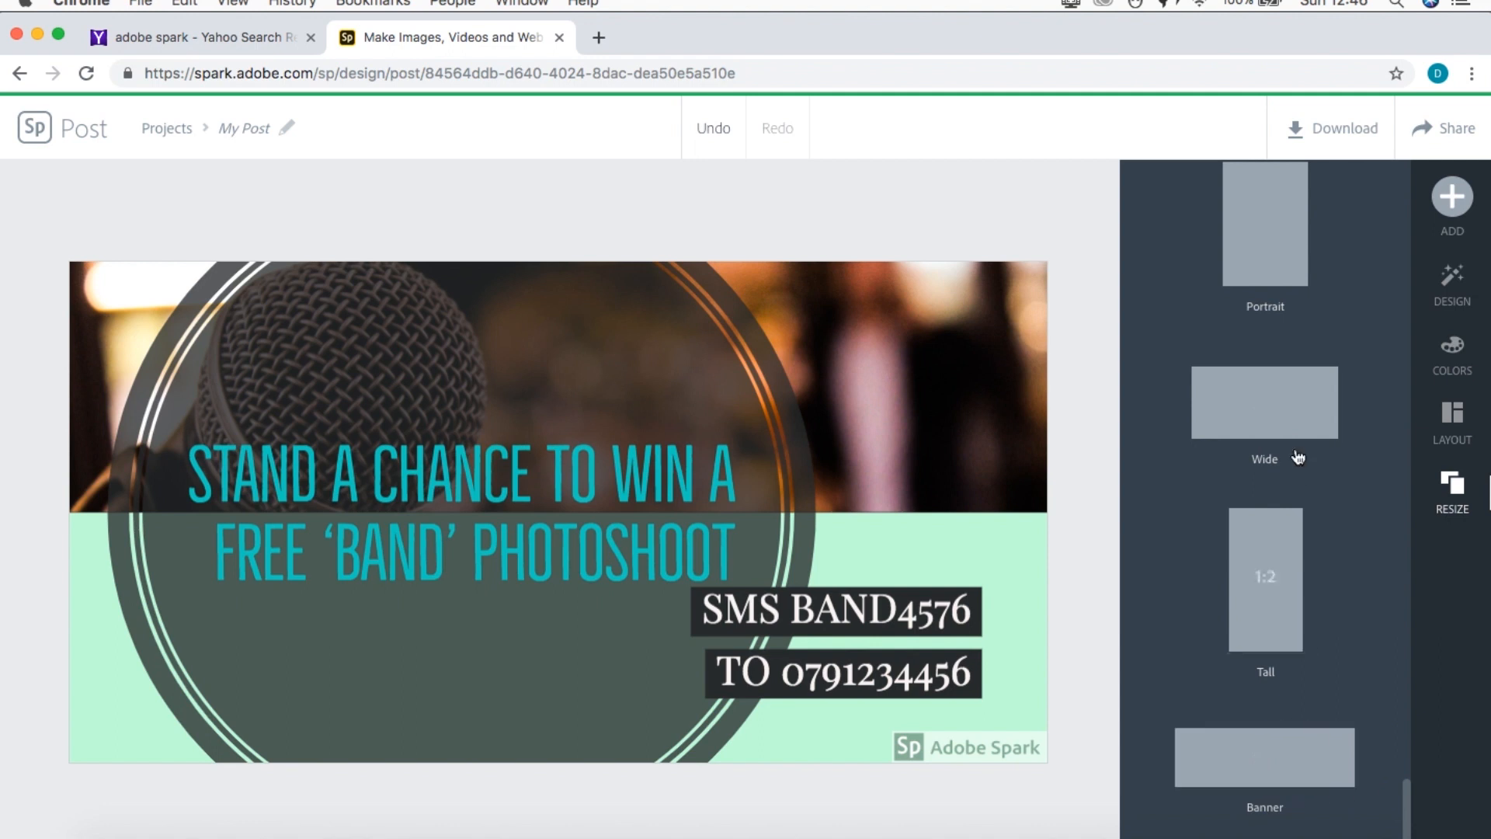
pyautogui.scroll(-3)
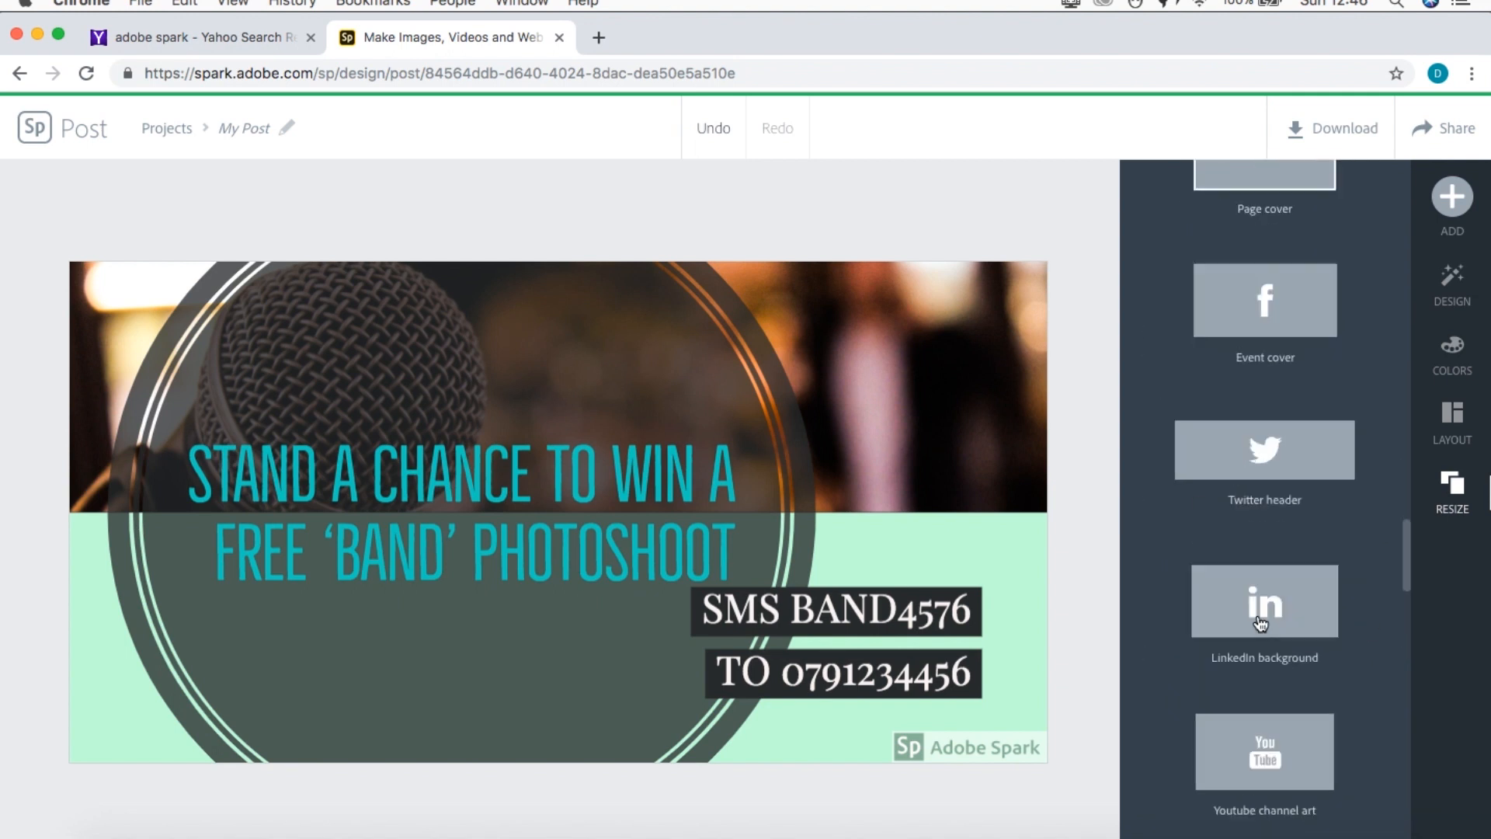
pyautogui.scroll(-3)
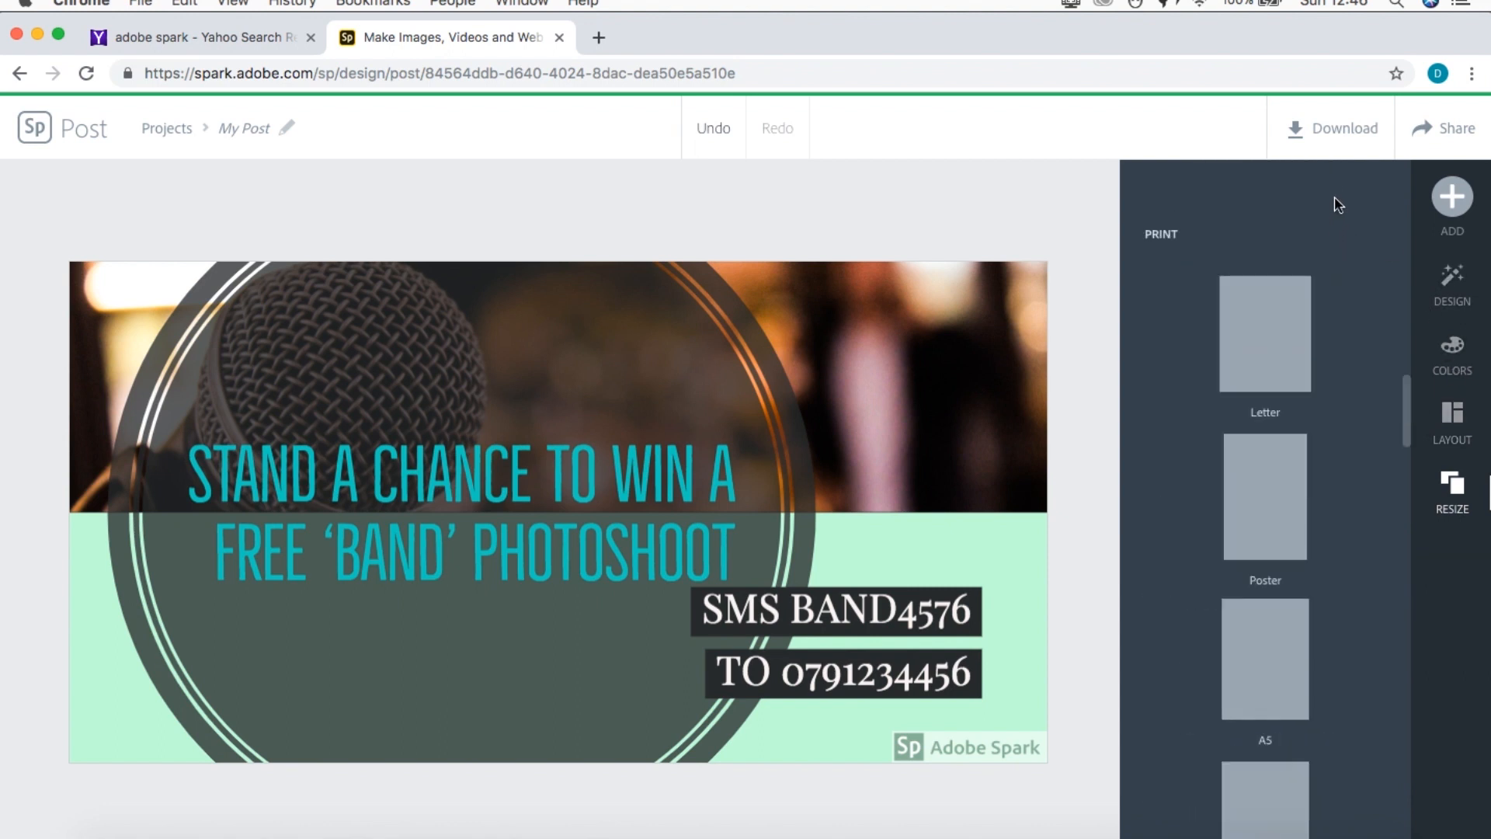
# - Bring up the download choices offering image or print PDF, with image selected
pyautogui.click(1343, 128)
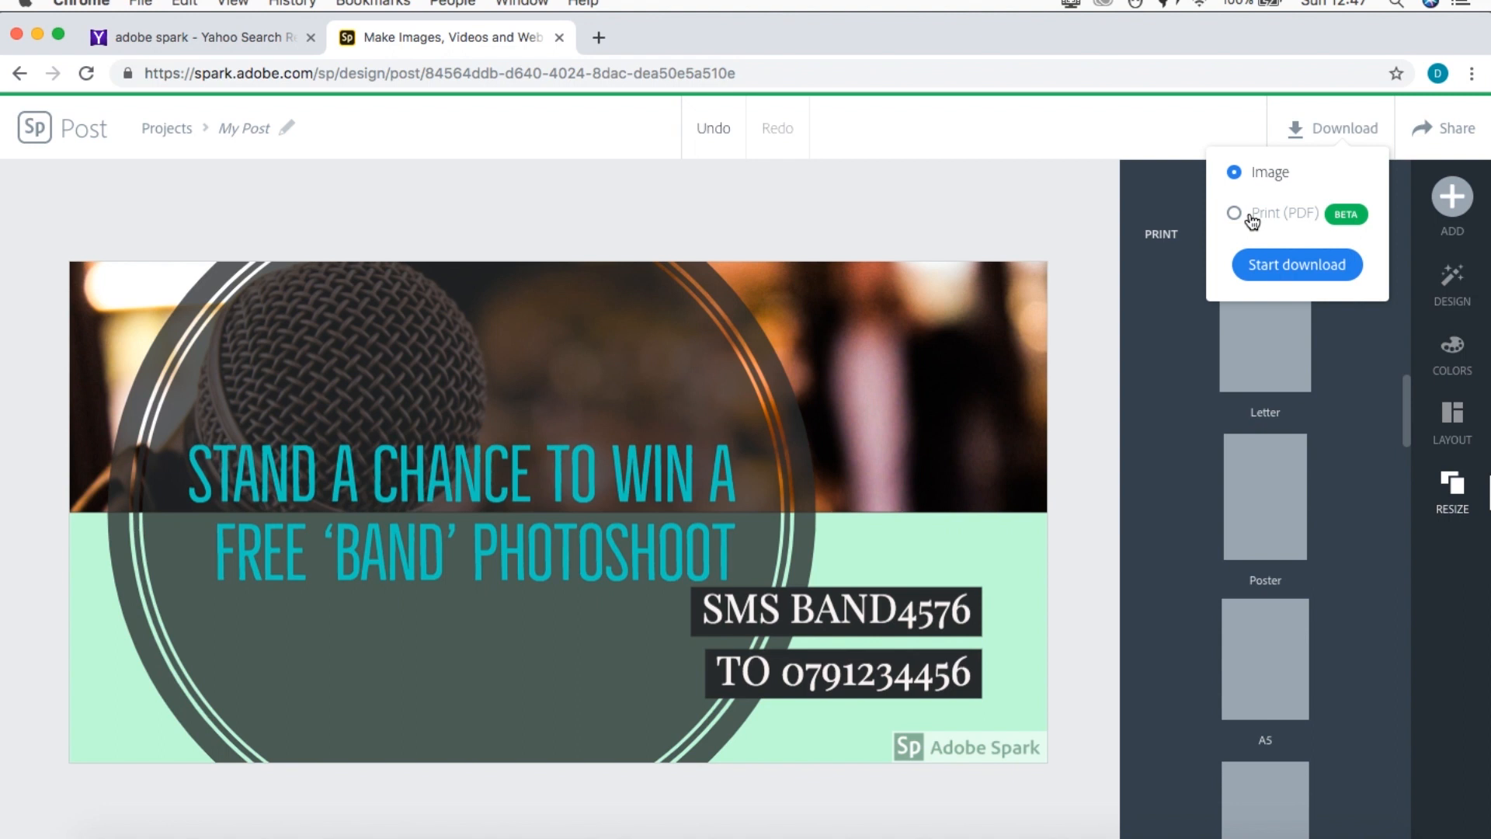
pyautogui.moveTo(1249, 192)
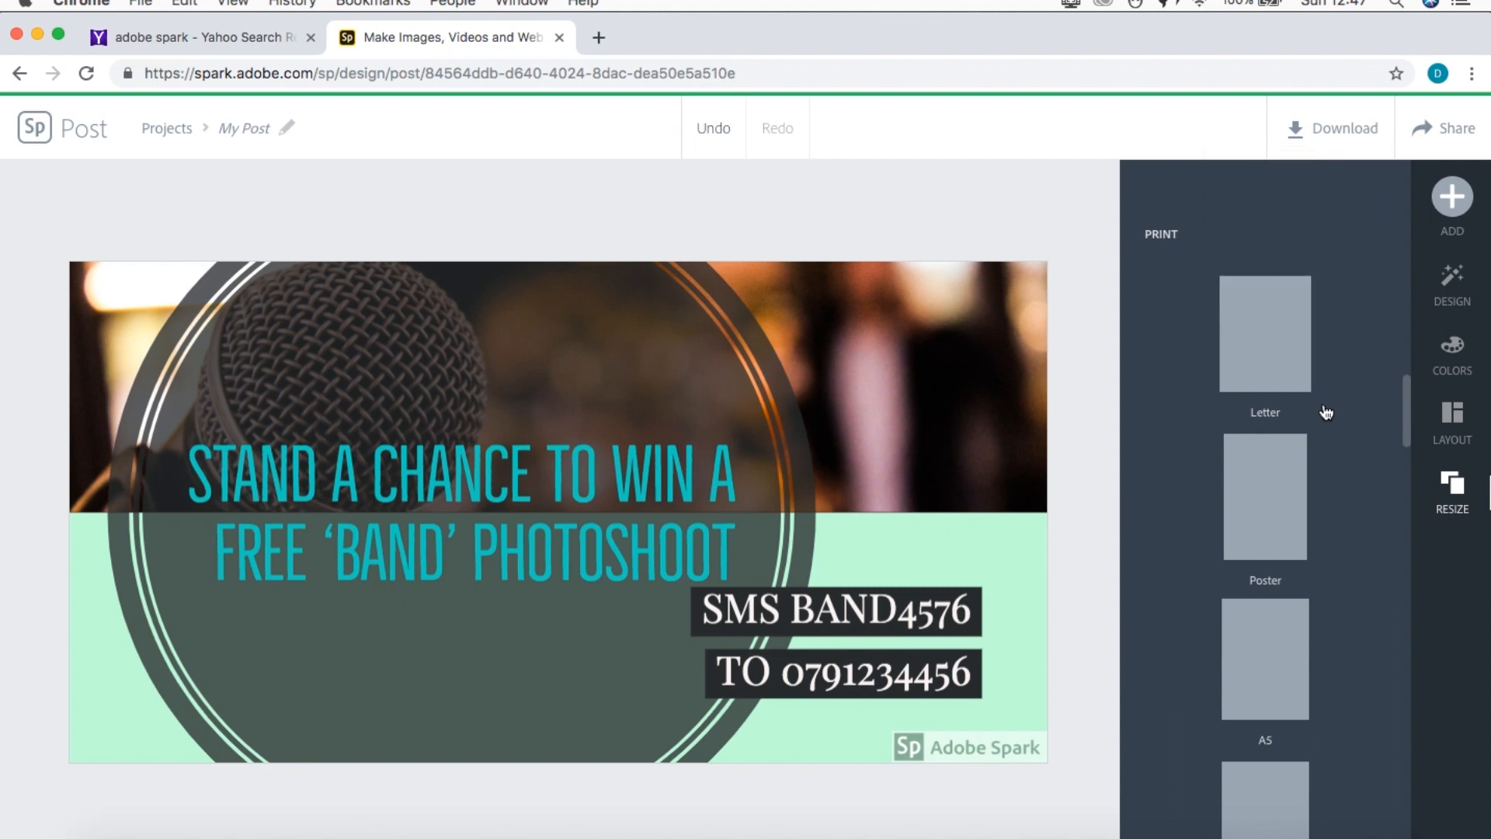
# - Start a Print (PDF) download of the ad after saving the PNG image
pyautogui.click(1318, 127)
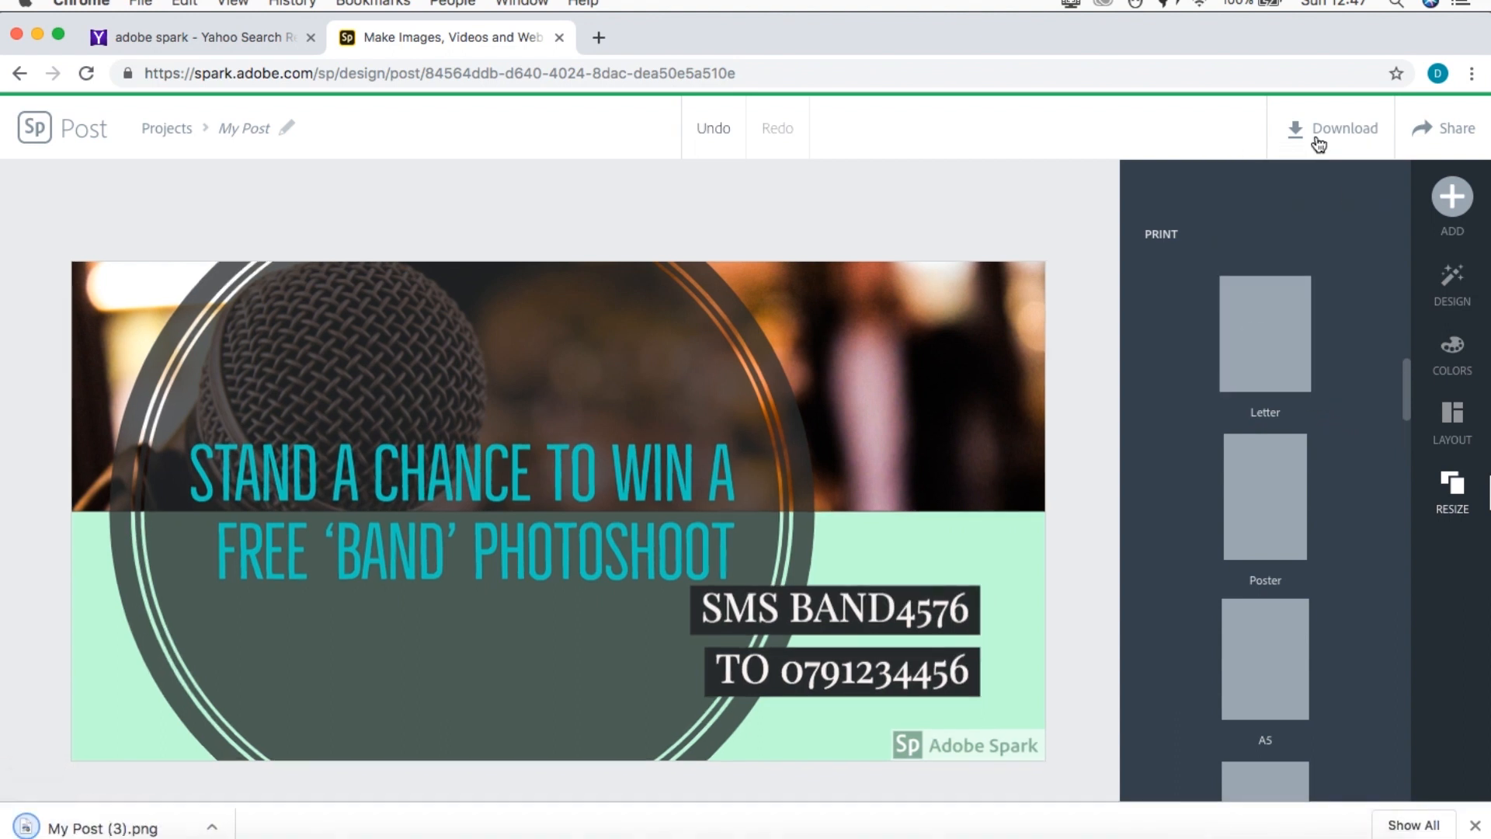
pyautogui.click(1345, 127)
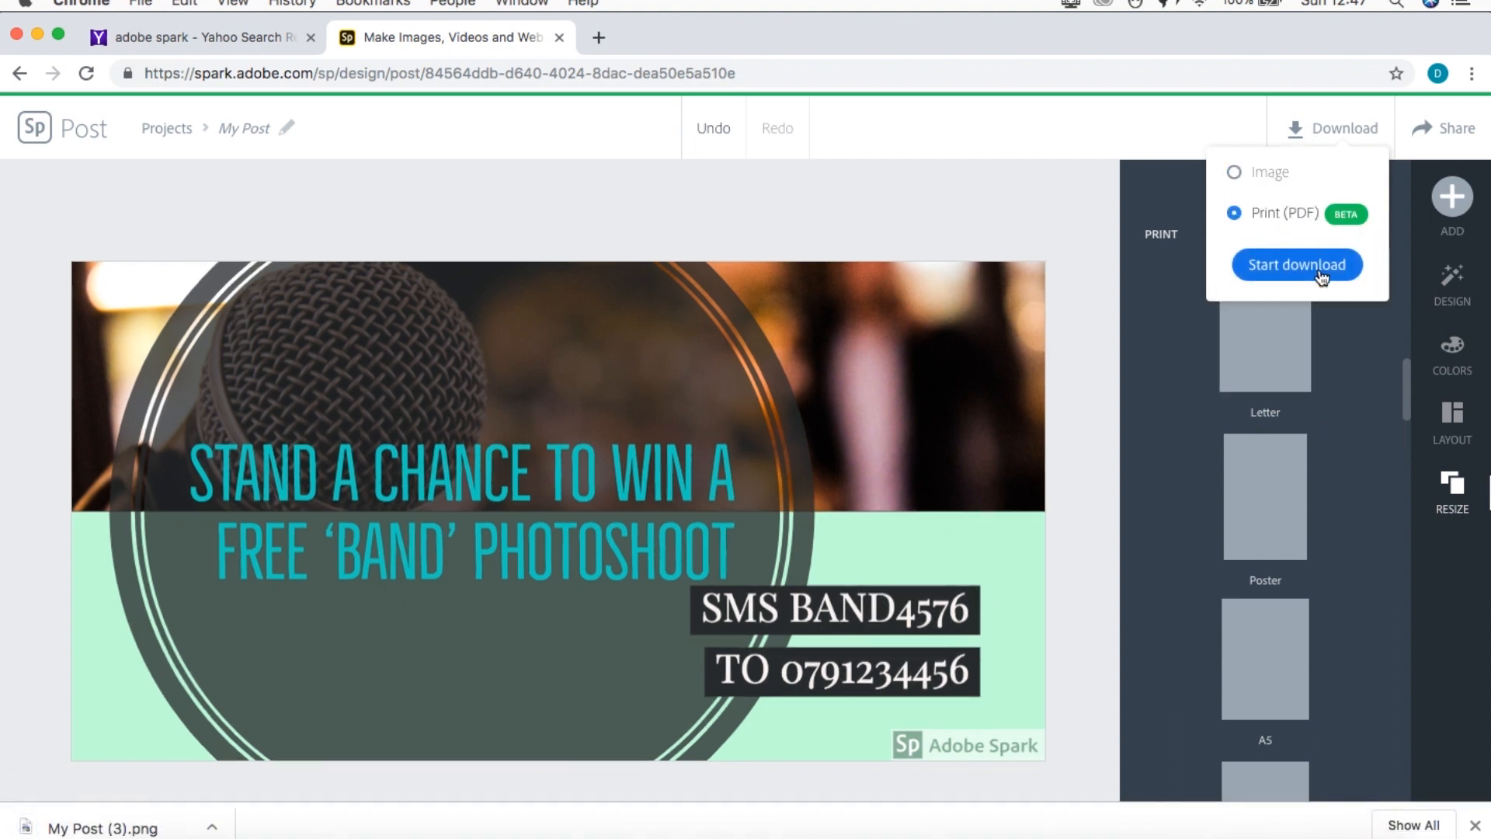
pyautogui.click(1297, 264)
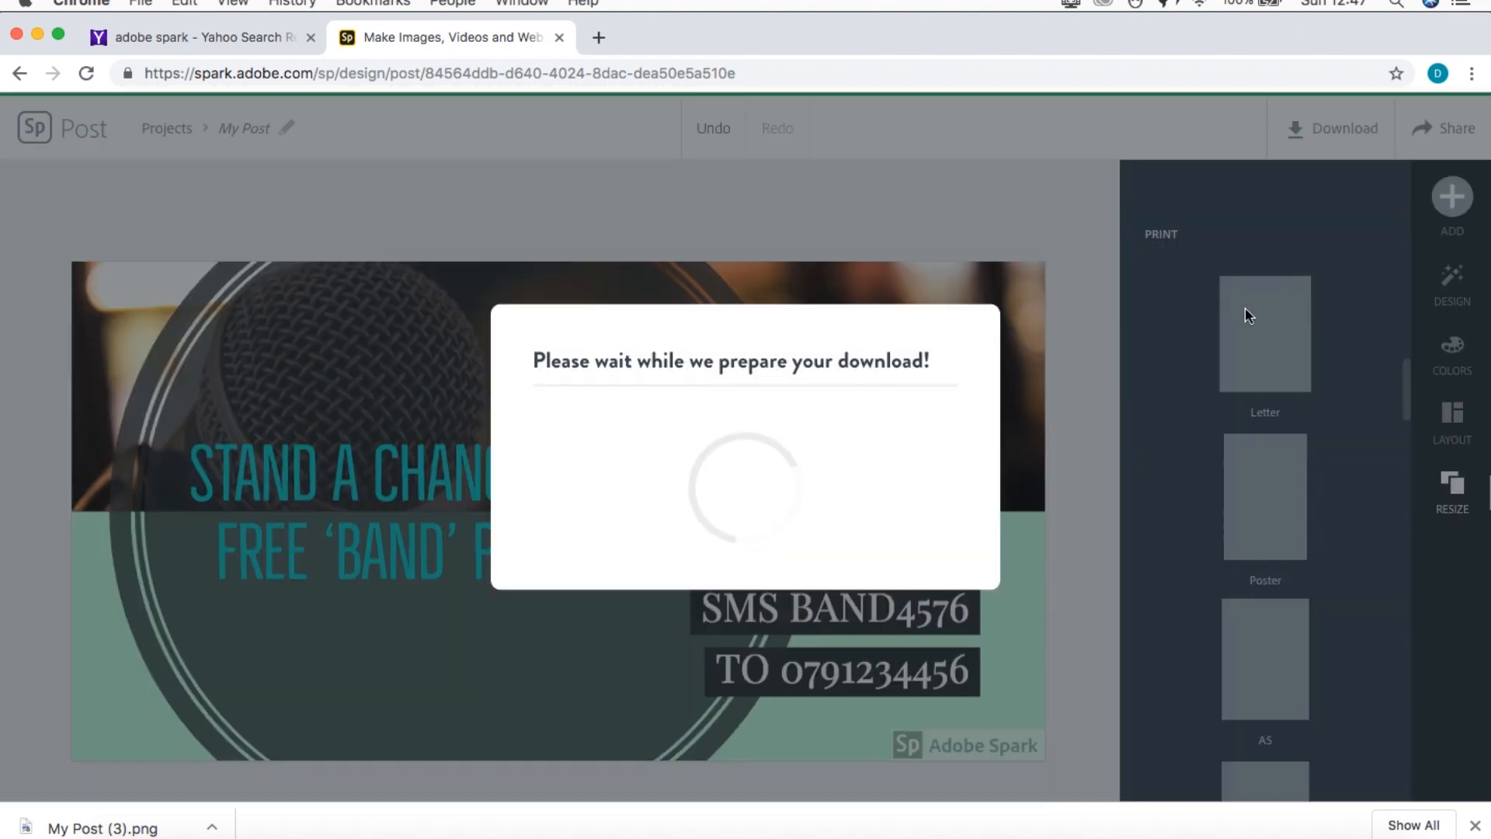
pyautogui.moveTo(1054, 387)
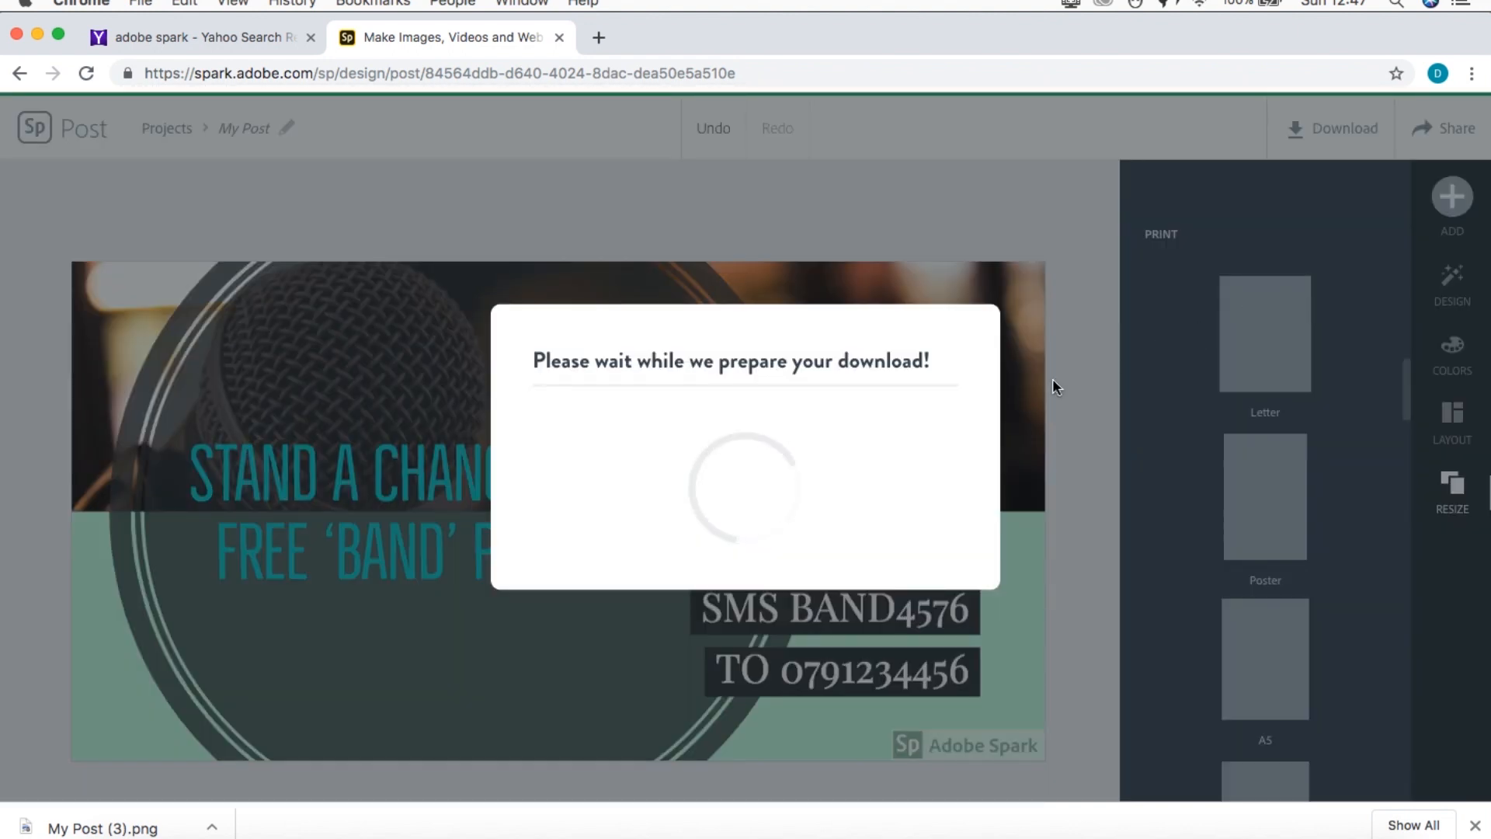